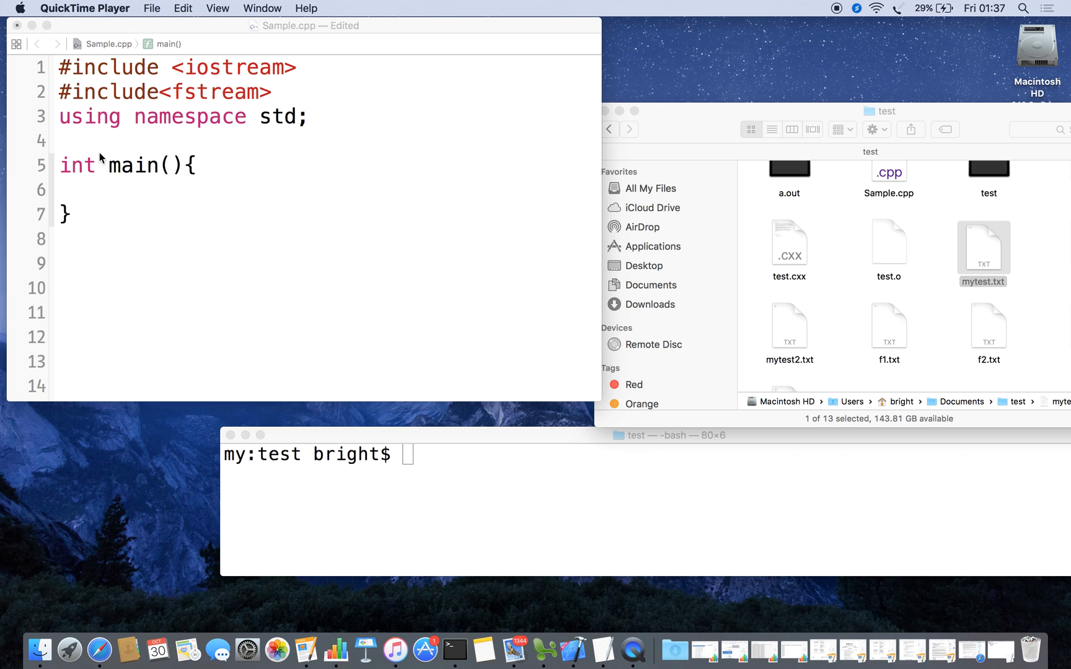
mouse_move(274, 105)
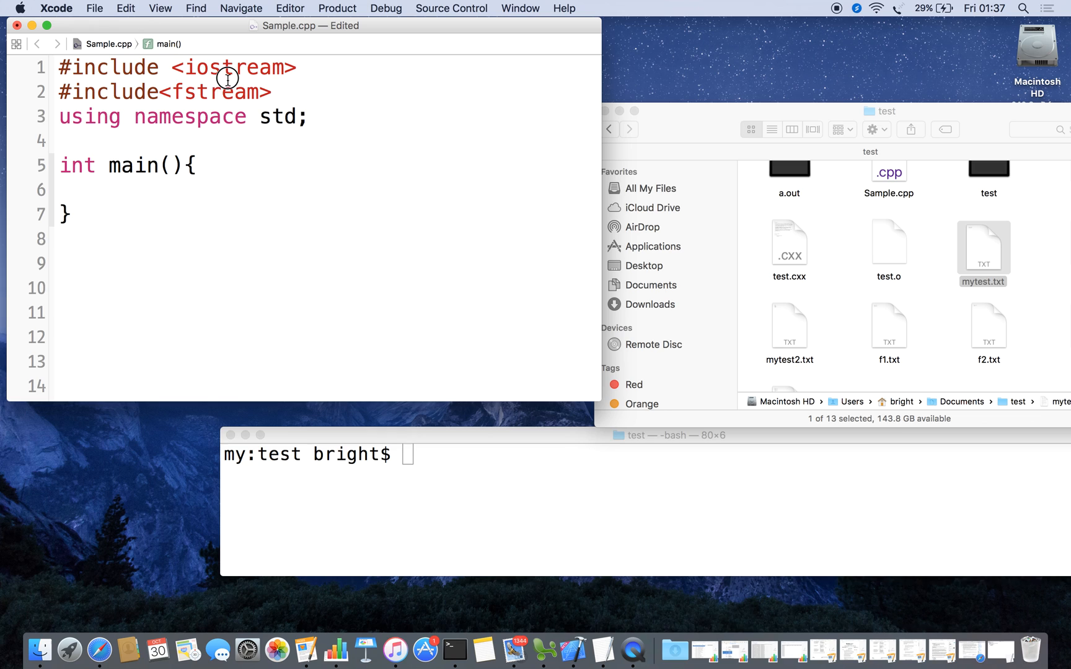
Write the comment '//read a file char by char' on line 4 above main
double_click(212, 91)
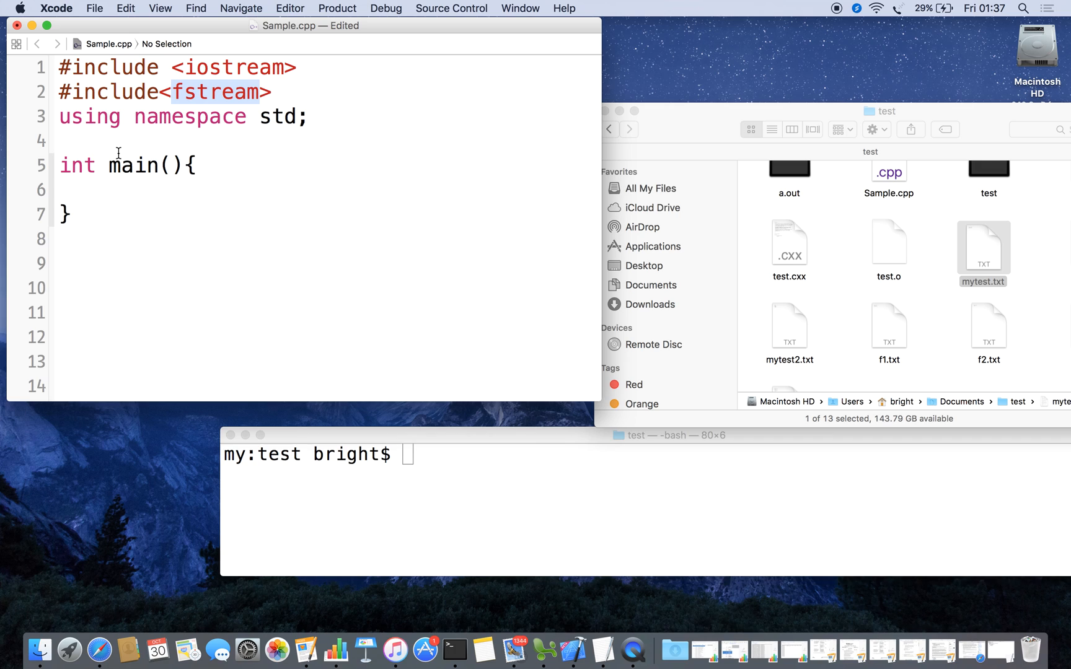
text(//)
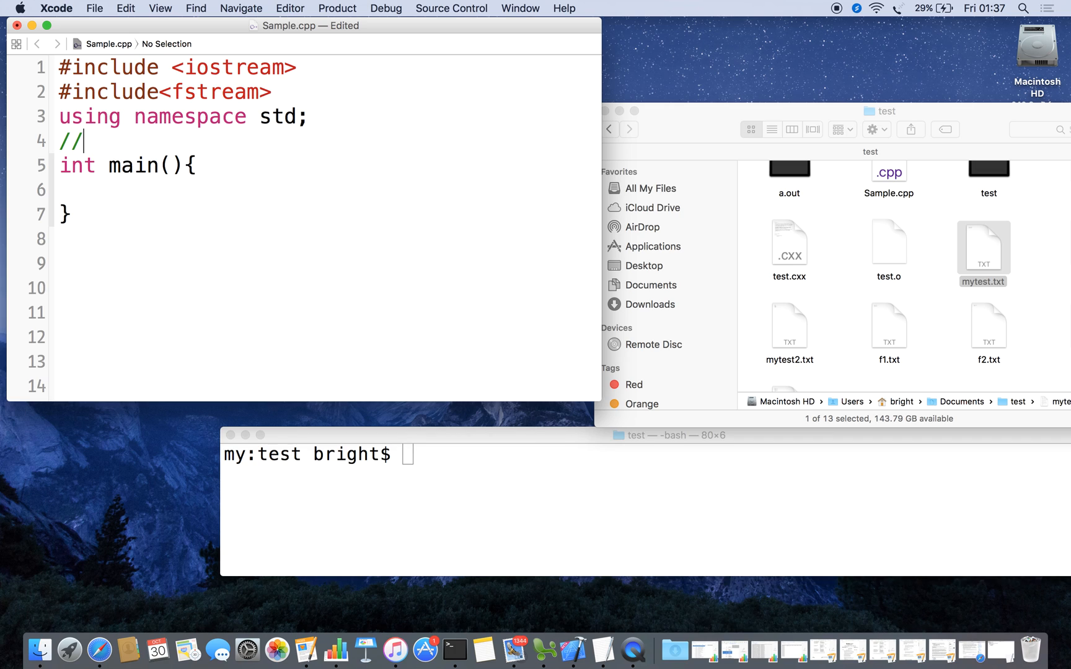
text(read)
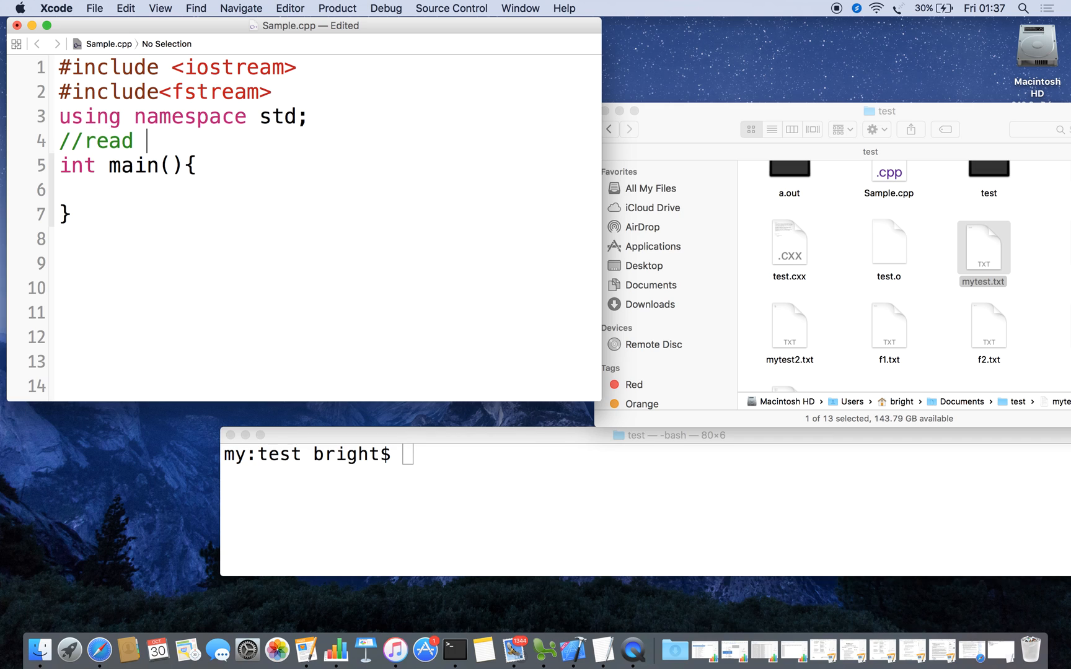
text(a file char by)
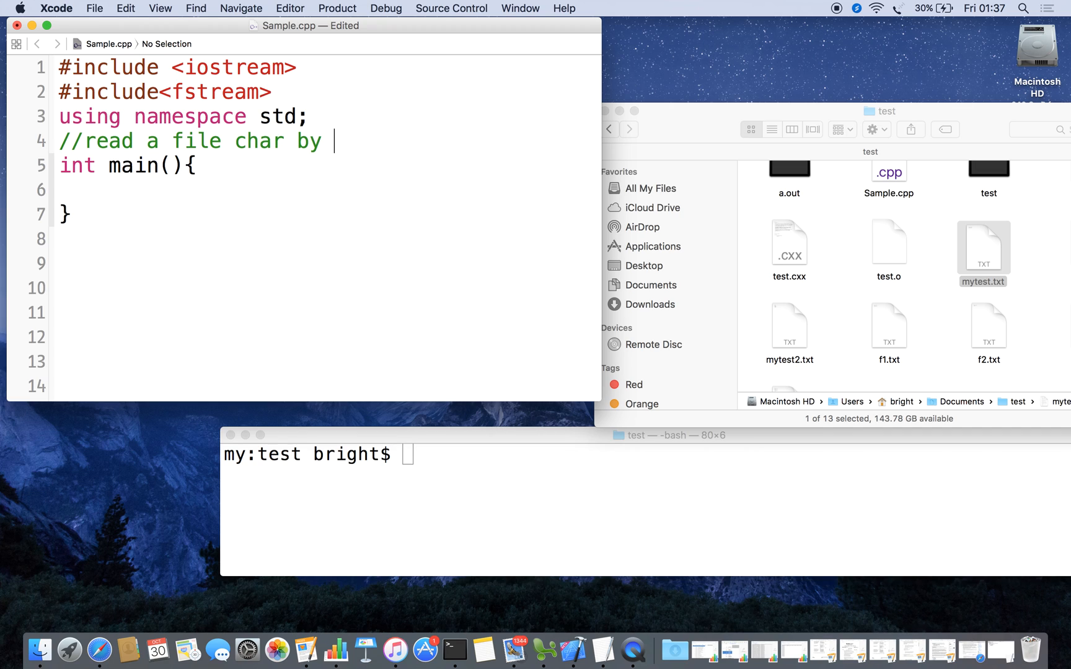
text(char)
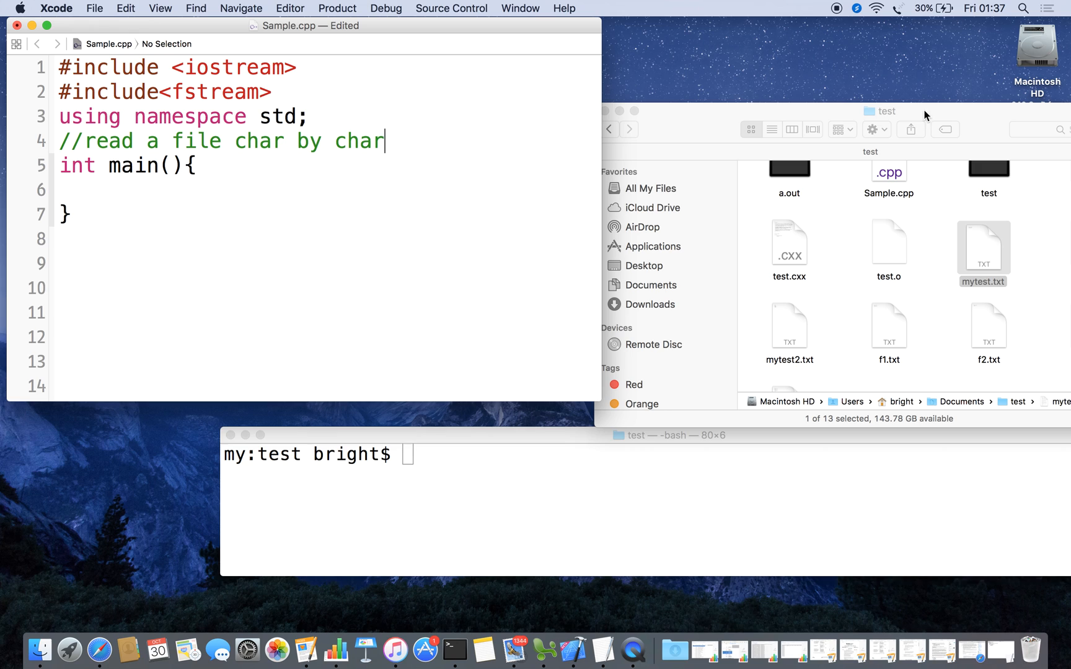
click(982, 245)
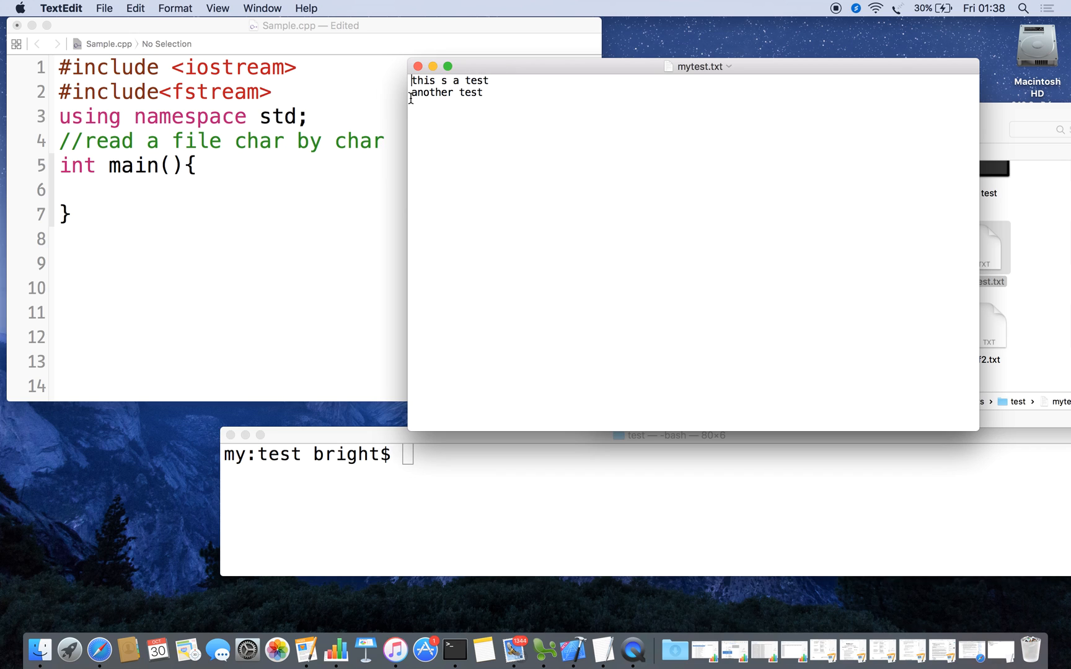
Return to Sample.cpp after viewing mytest.txt's two test lines in TextEdit
double_click(446, 92)
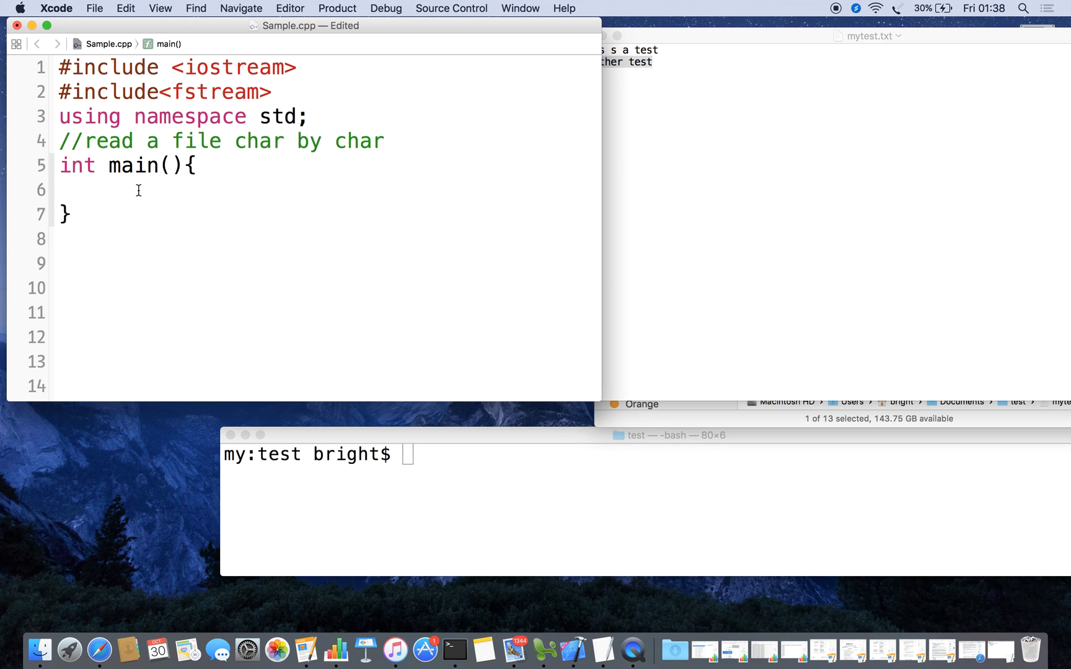
Write the comment '//create an object of type ifstream' inside main
text(//)
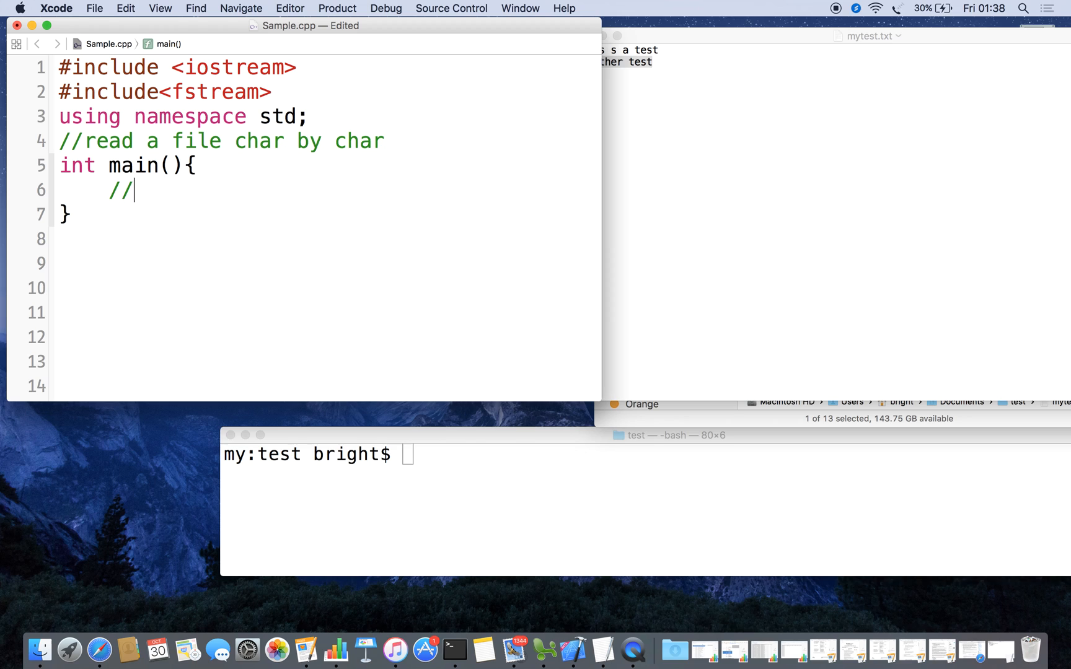
text(create a)
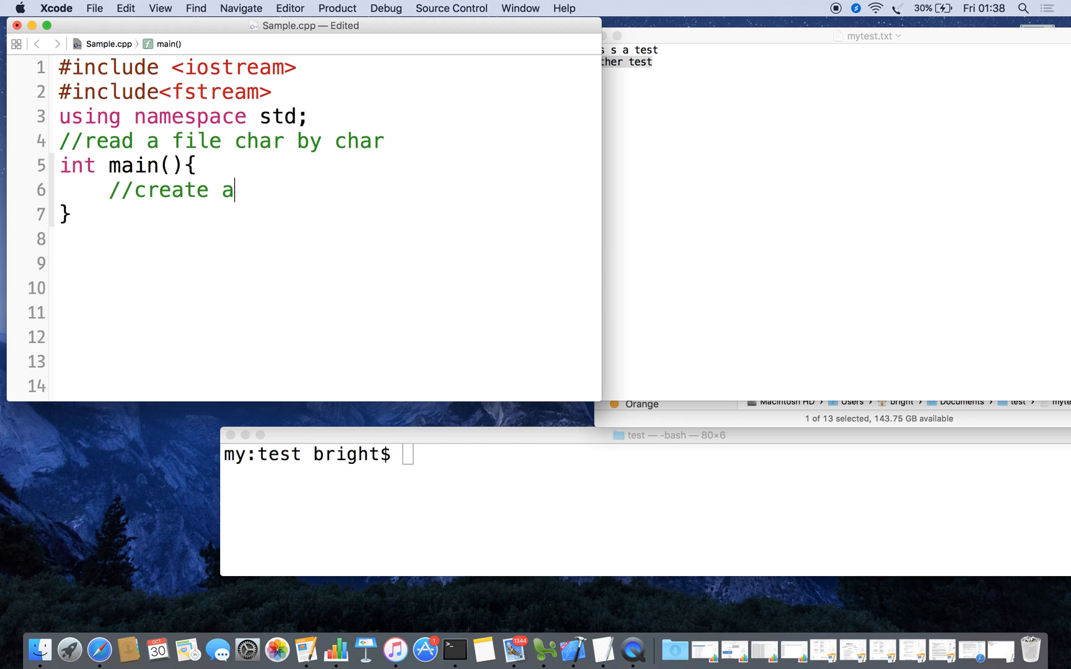
text(n object)
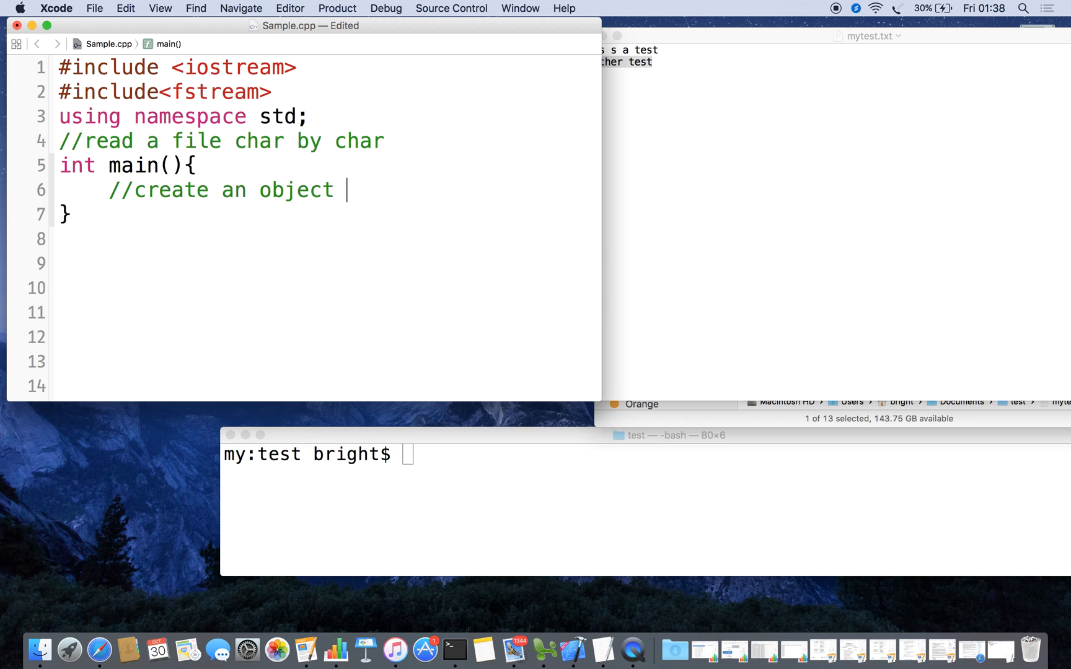
text(of typ)
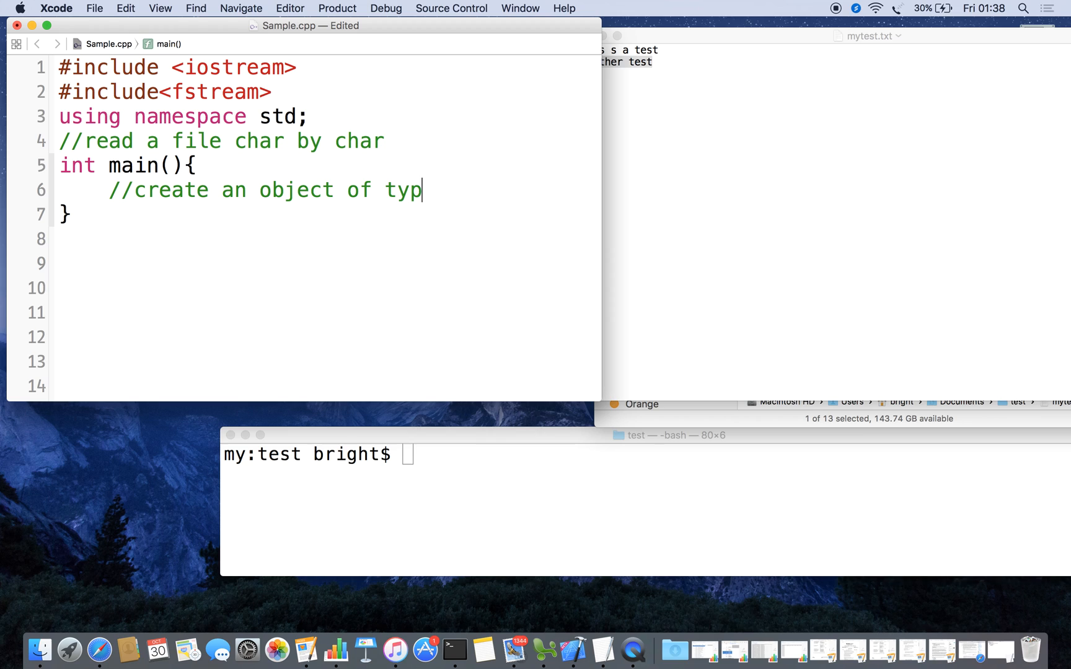
text(e if)
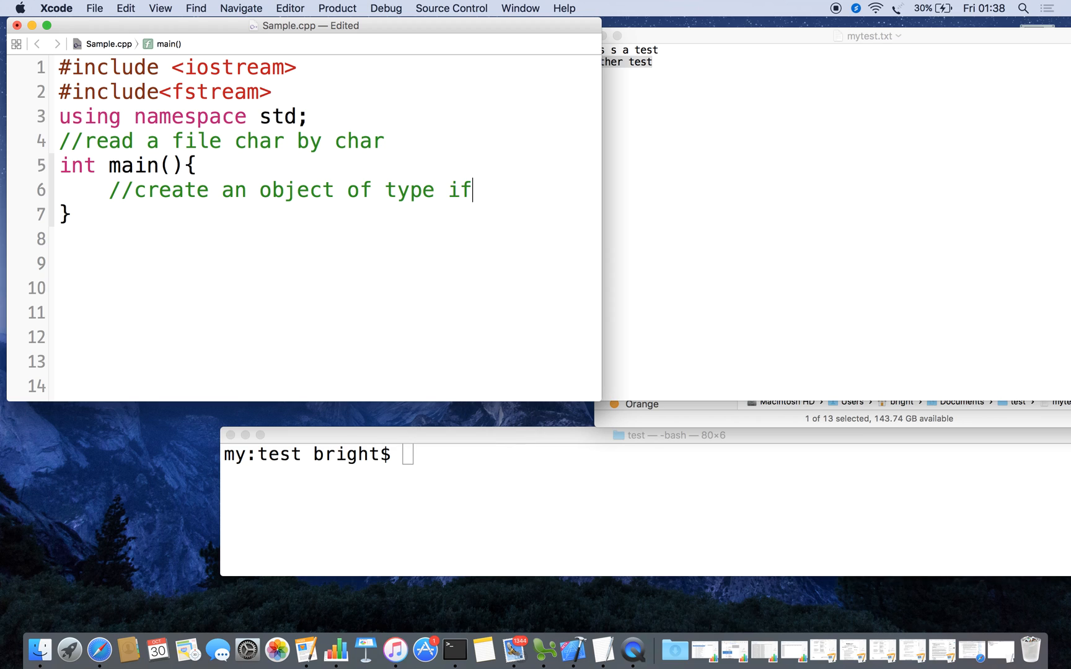
text(stream)
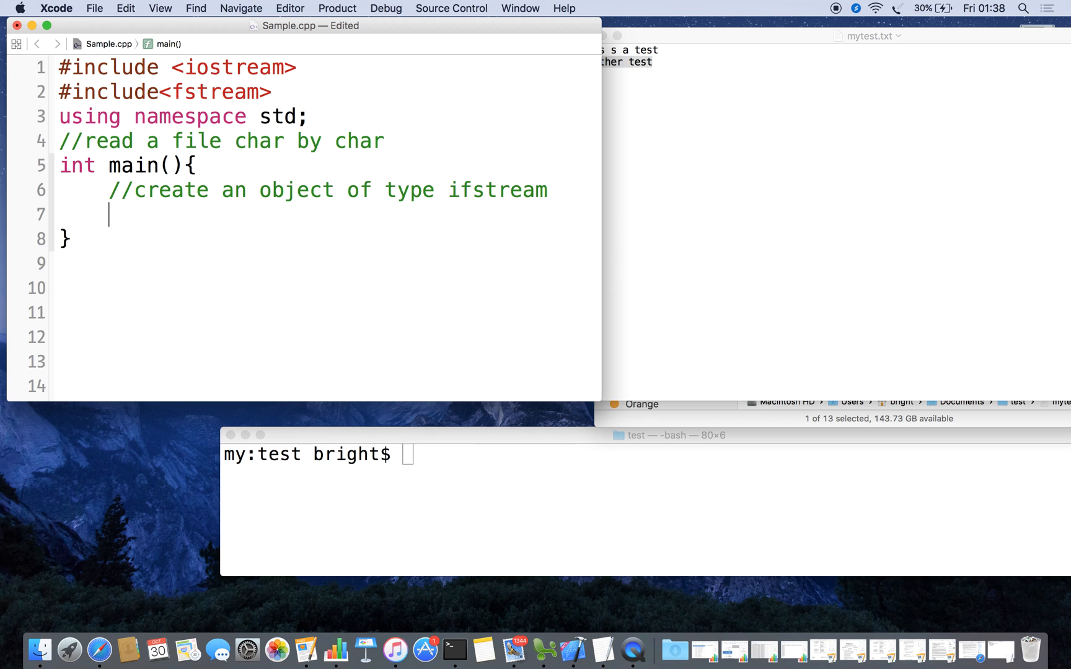
Declare ifstream input("mytest.txt"); below the comment
text(if)
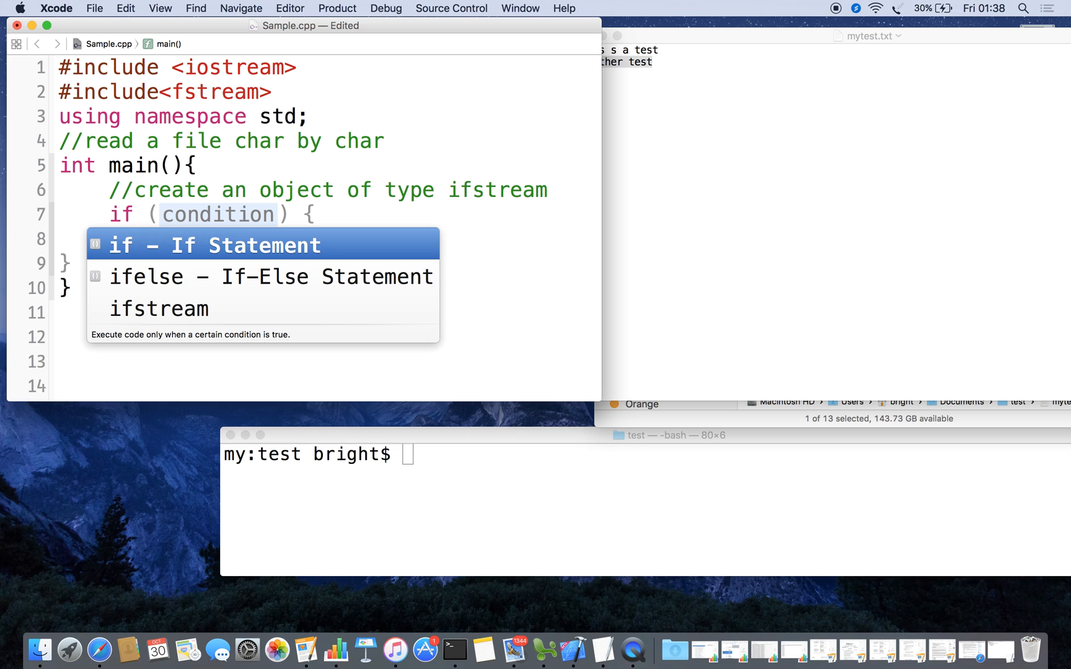
text(i)
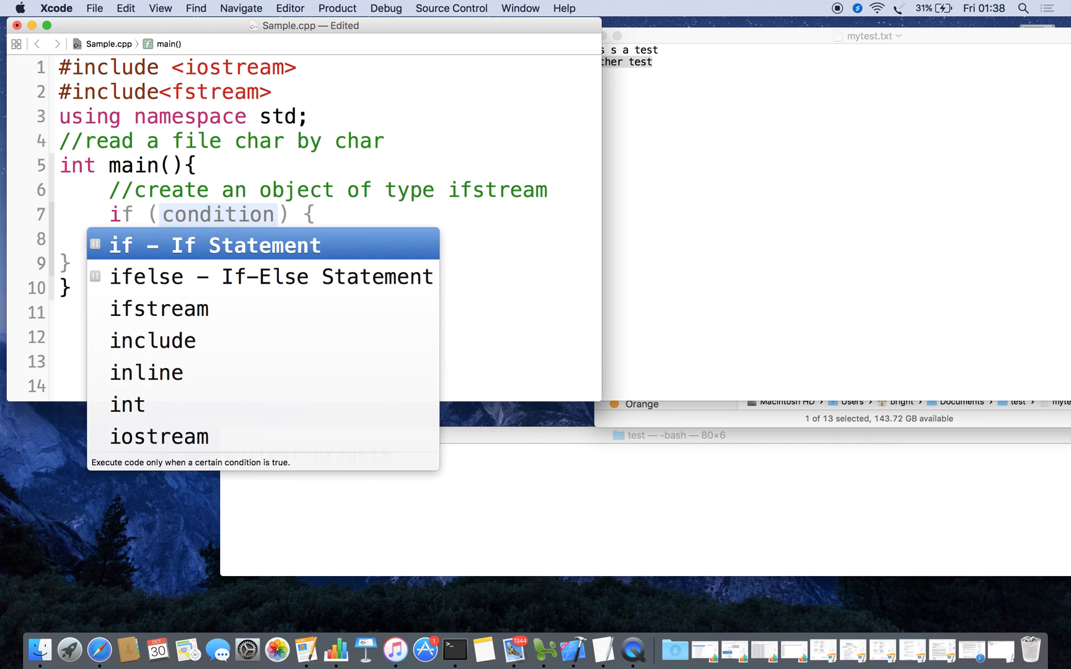
text(ifstra)
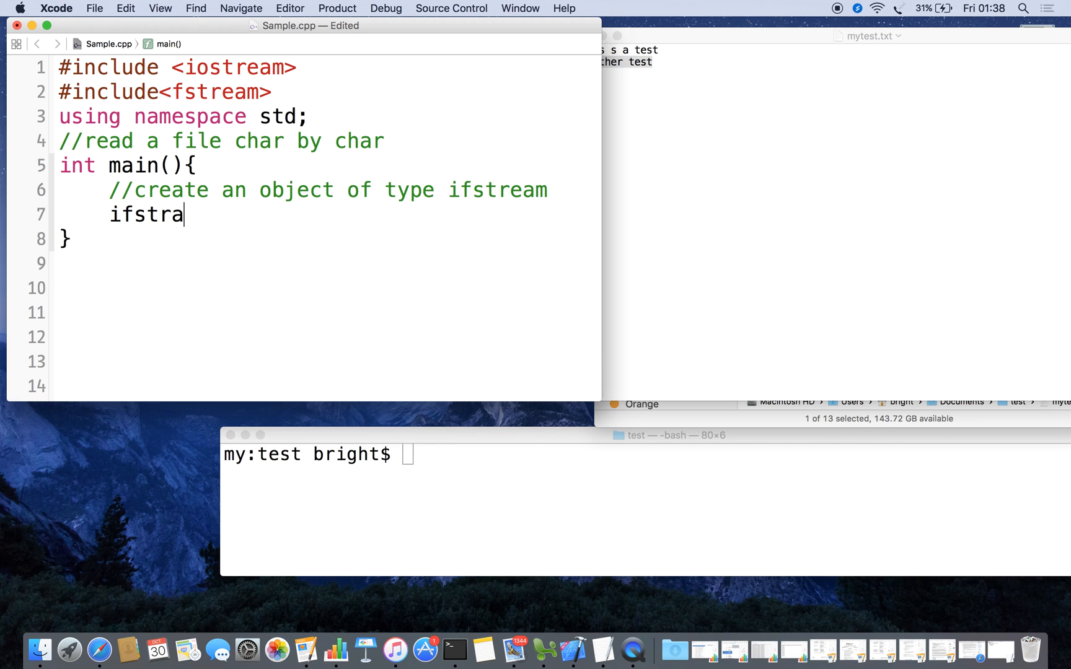
text(am)
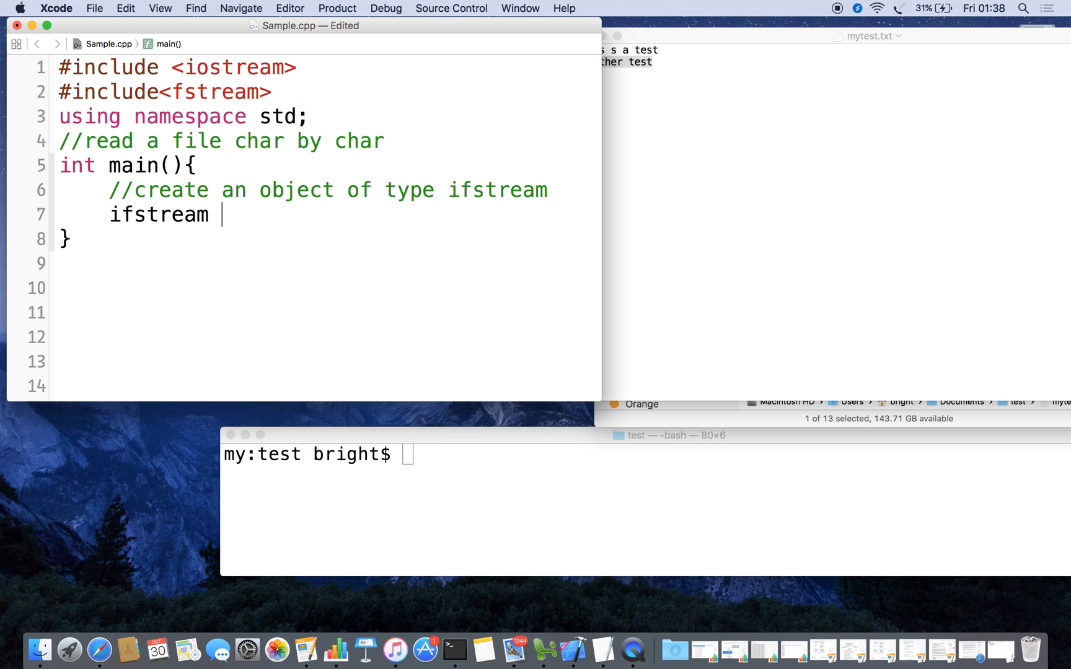
text(input)
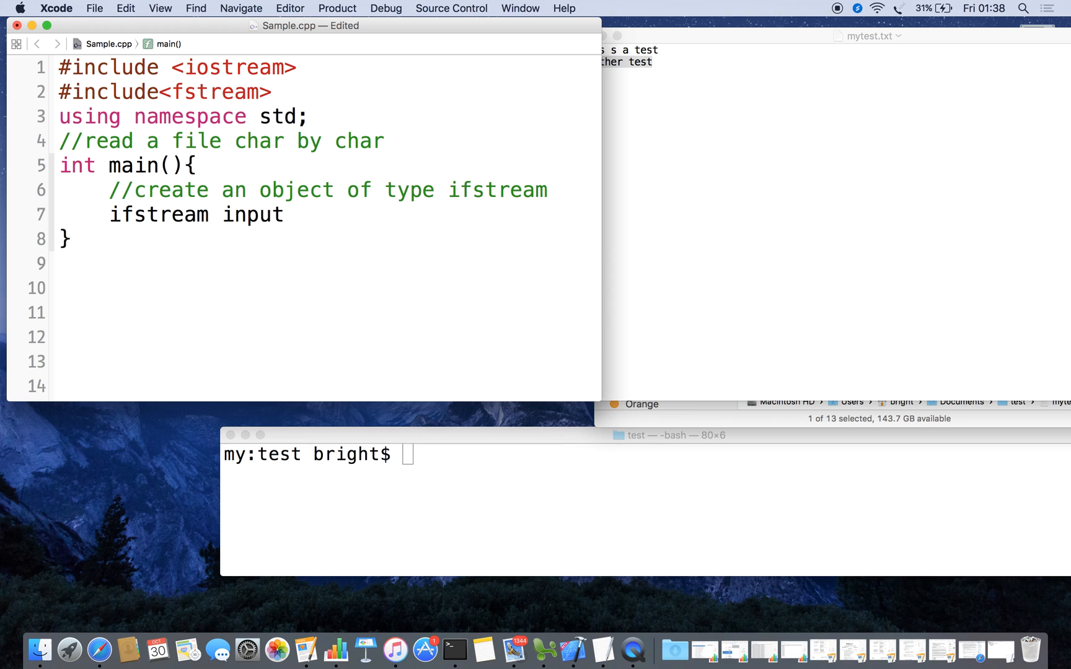
text(();)
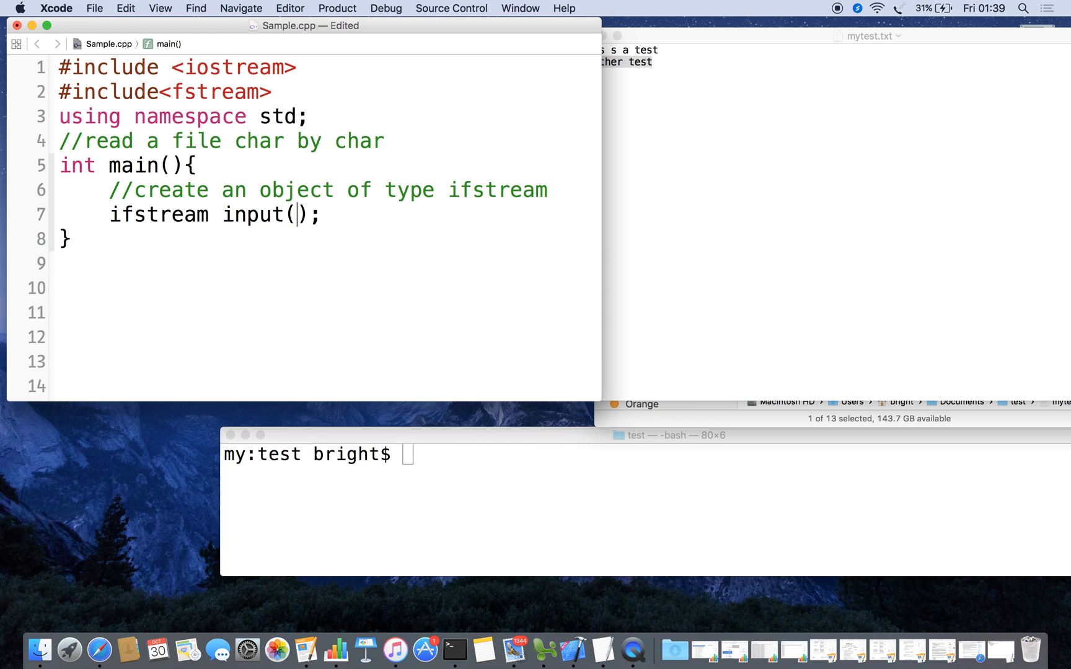
text("")
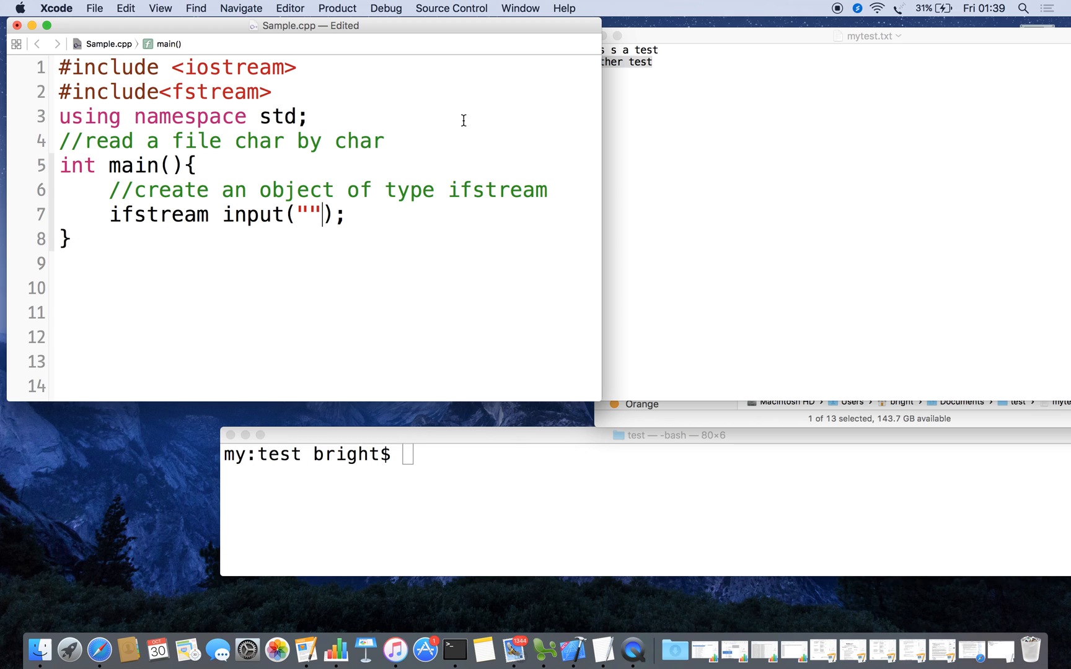
mouse_move(359, 240)
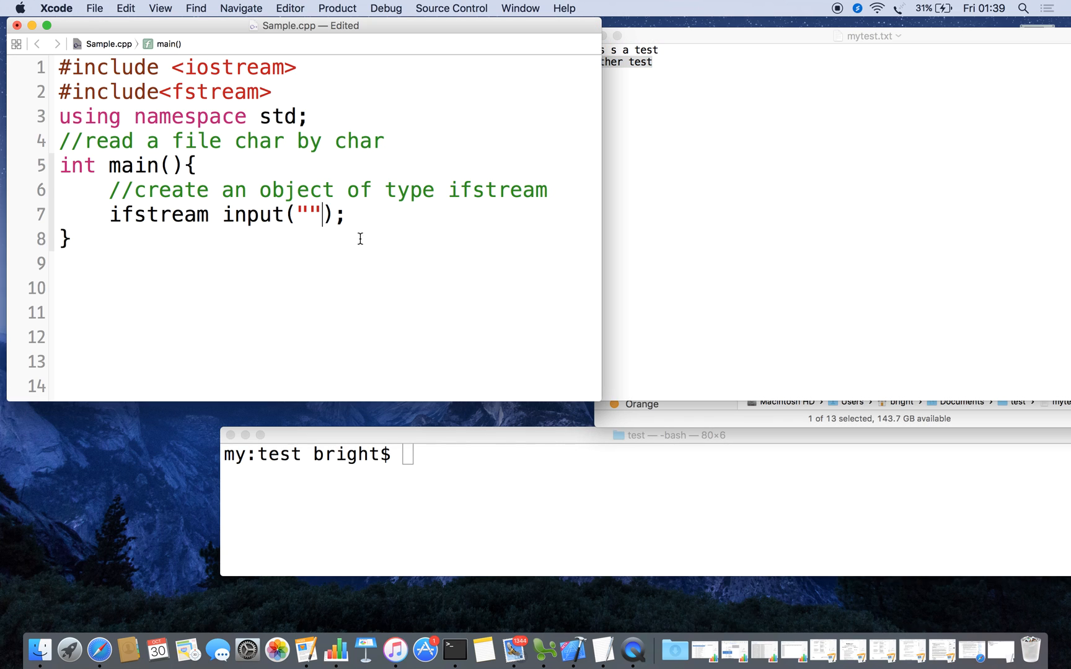
mouse_move(439, 198)
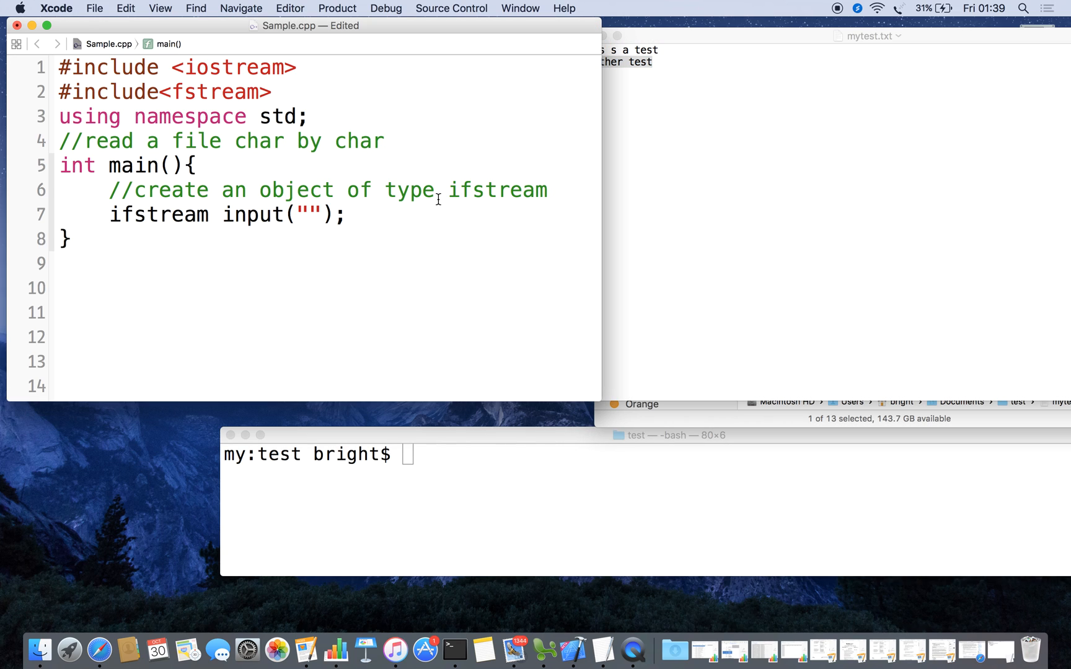
text(m)
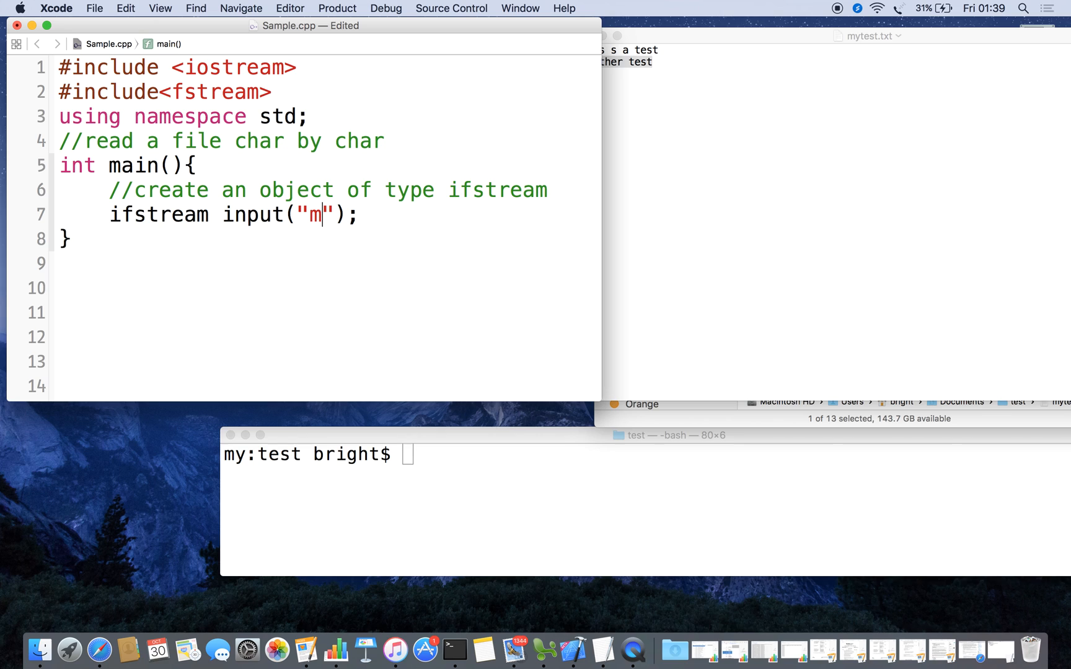
text(ytest)
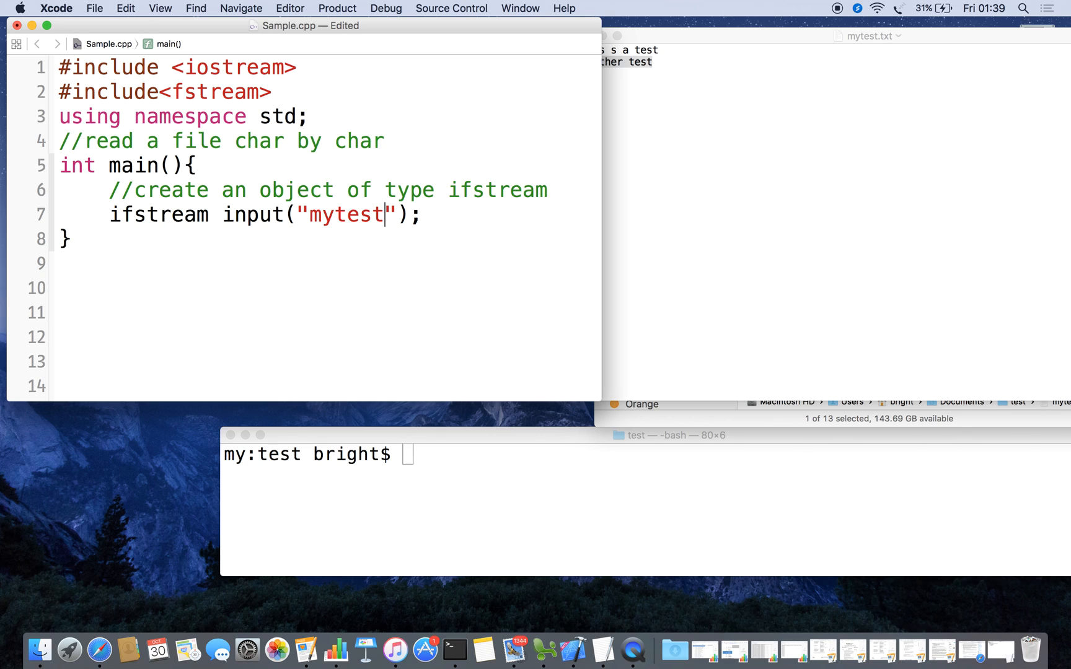
text(.txt)
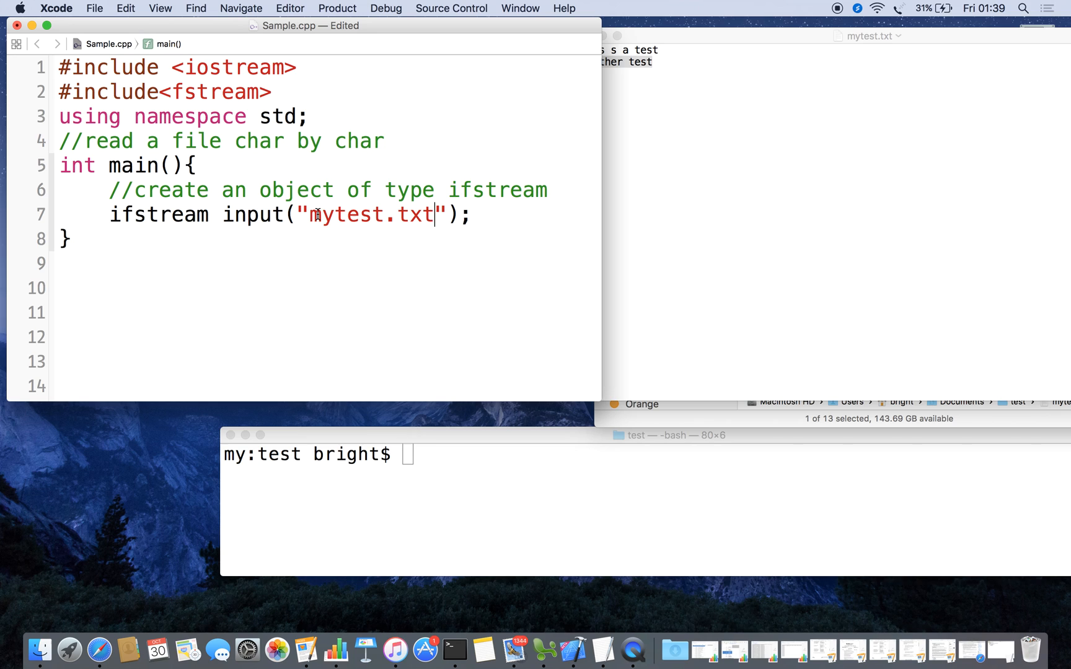
double_click(370, 214)
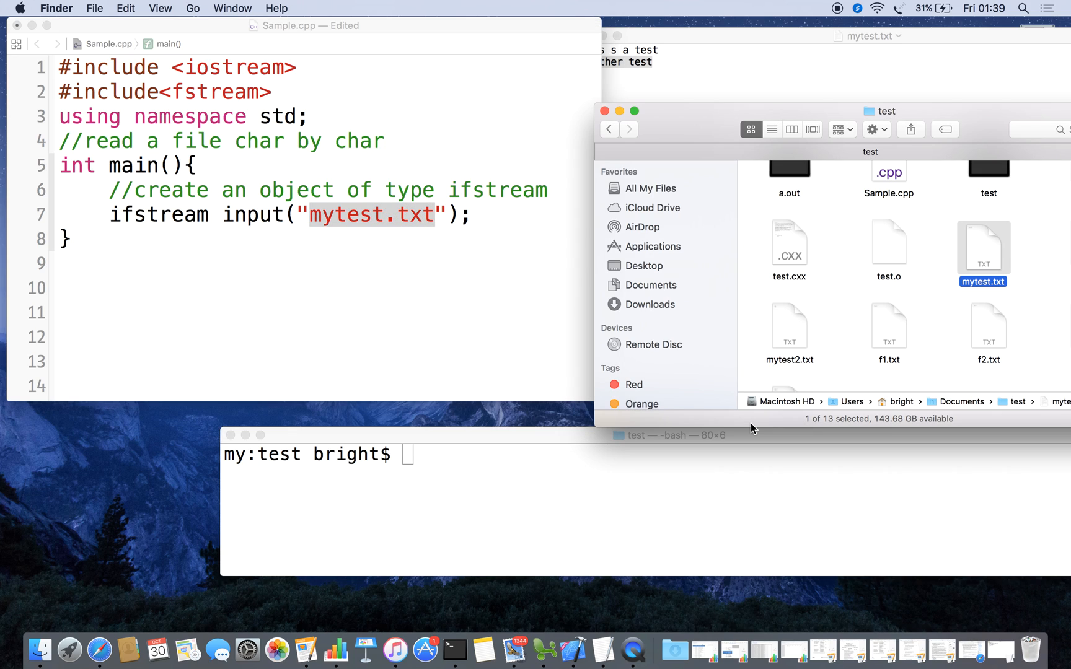
right_click(982, 257)
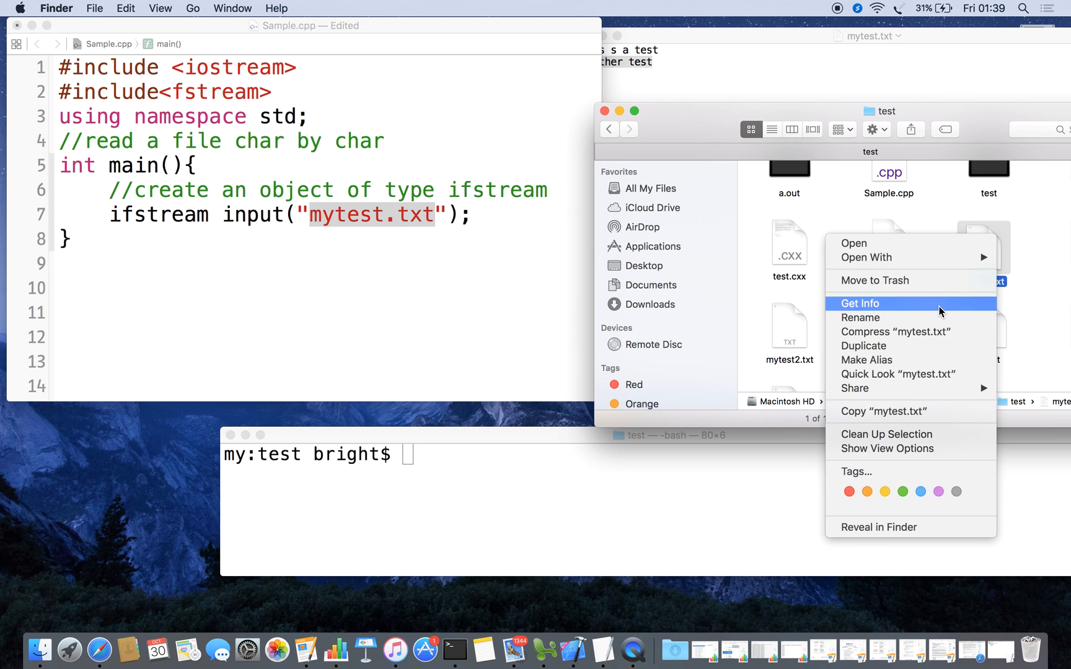
click(860, 304)
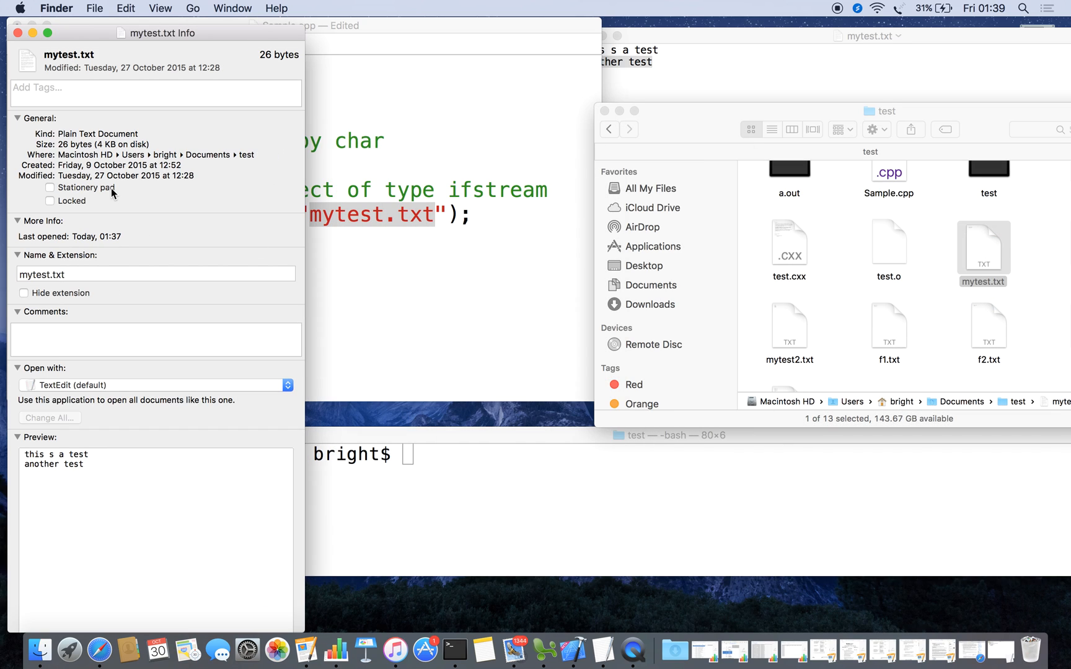
mouse_move(58, 159)
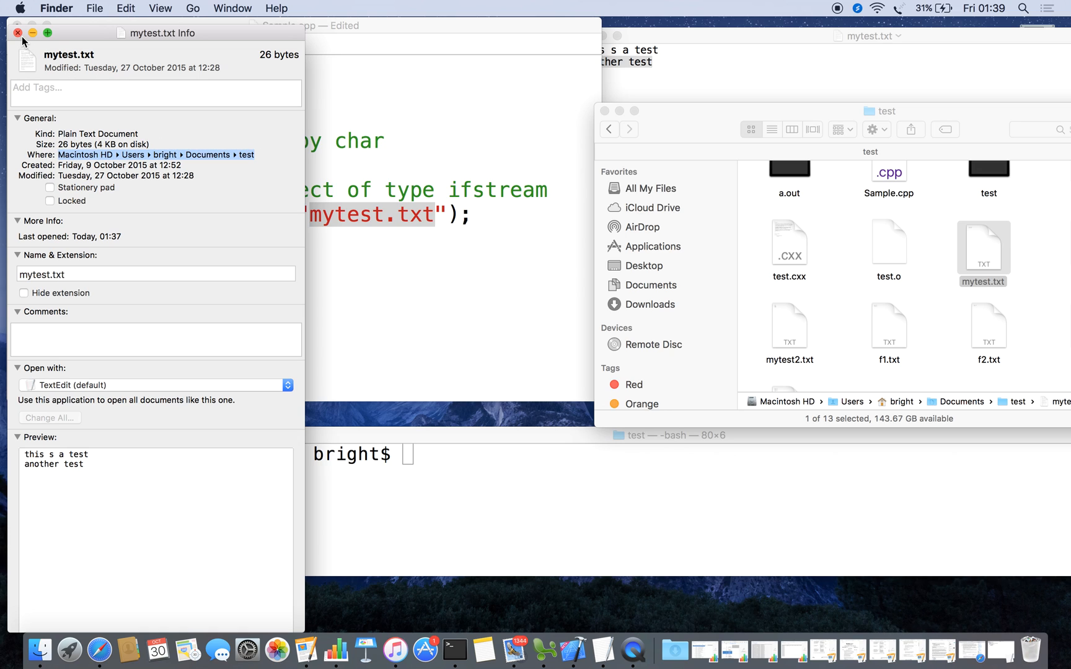
click(17, 32)
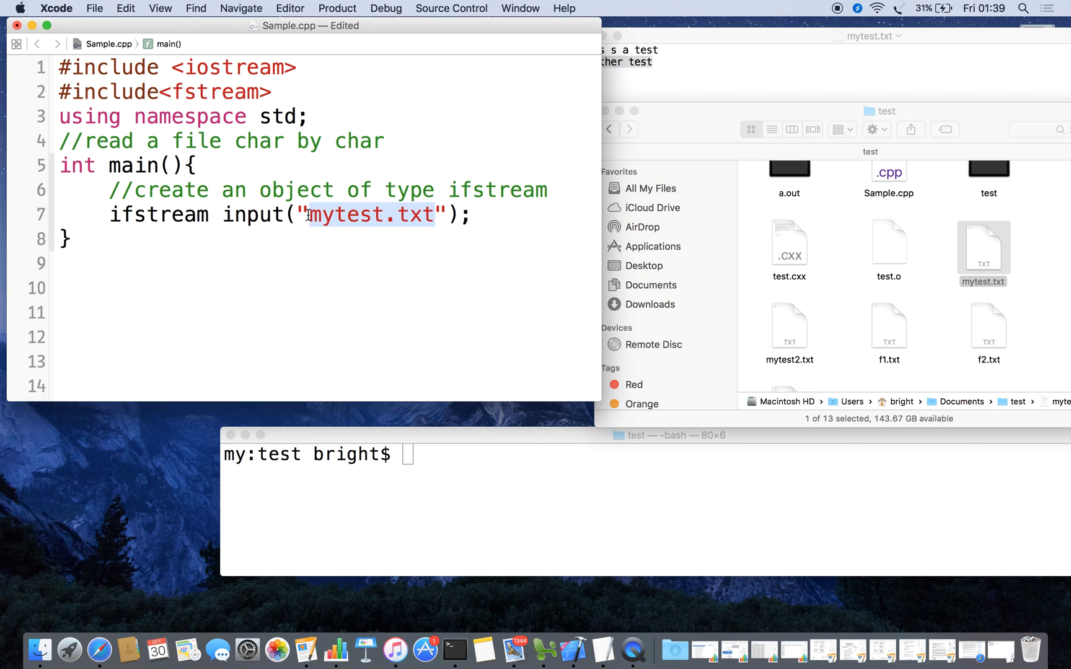
Prefix the file name with /Users/bright/Documents/test/ and start a new line with 'cin'
text(/Users/bright/Documents/test)
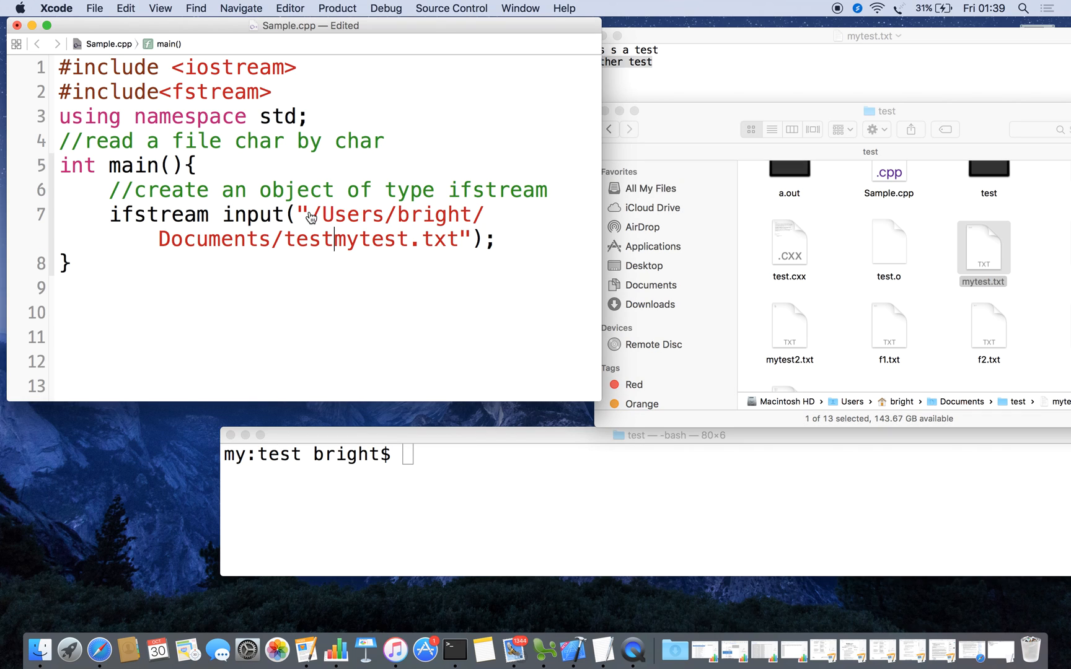
text(/)
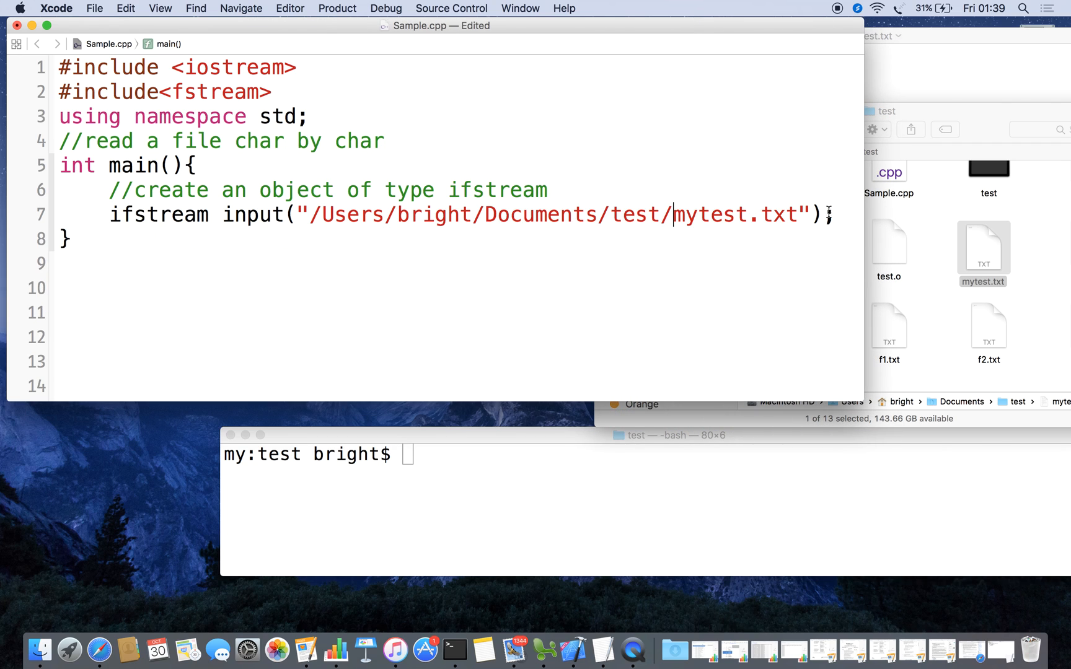
mouse_move(699, 188)
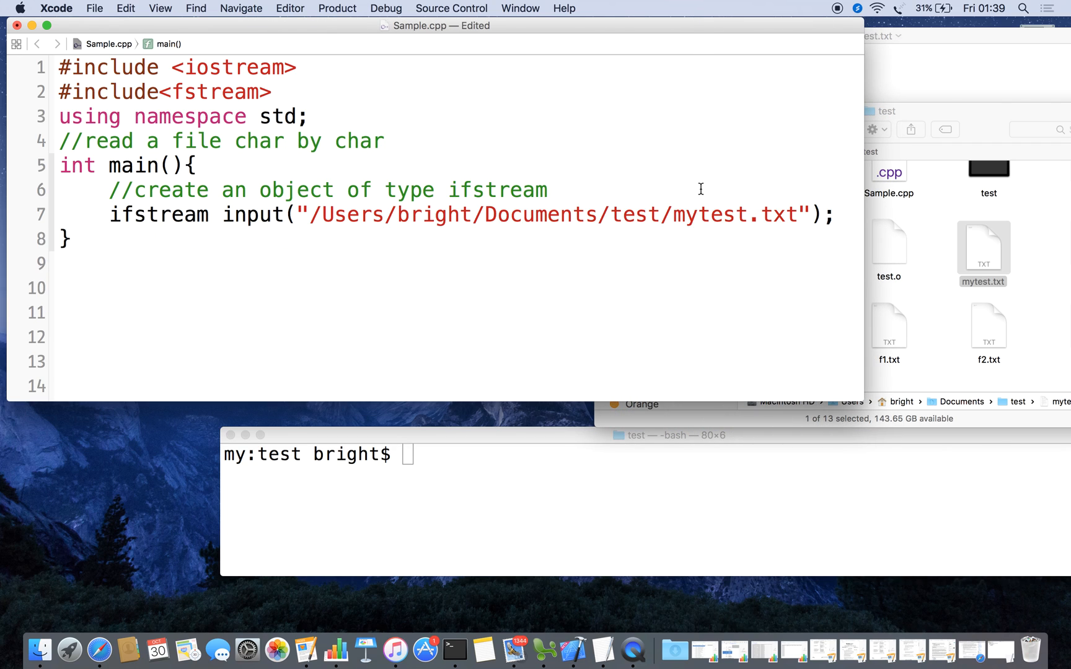
key(return)
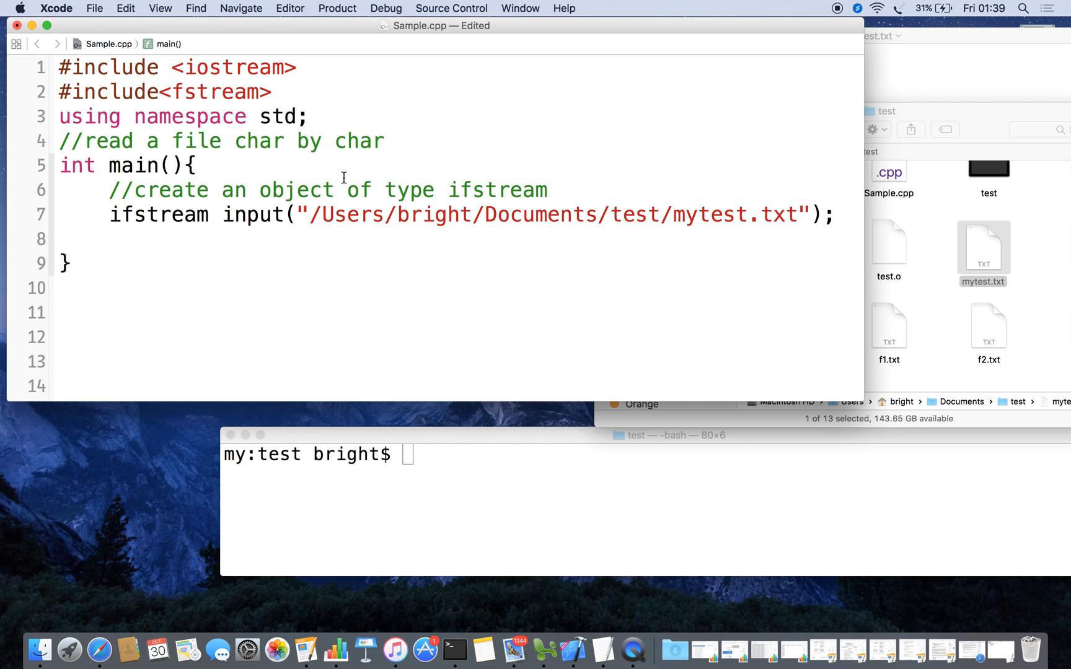
text(cin)
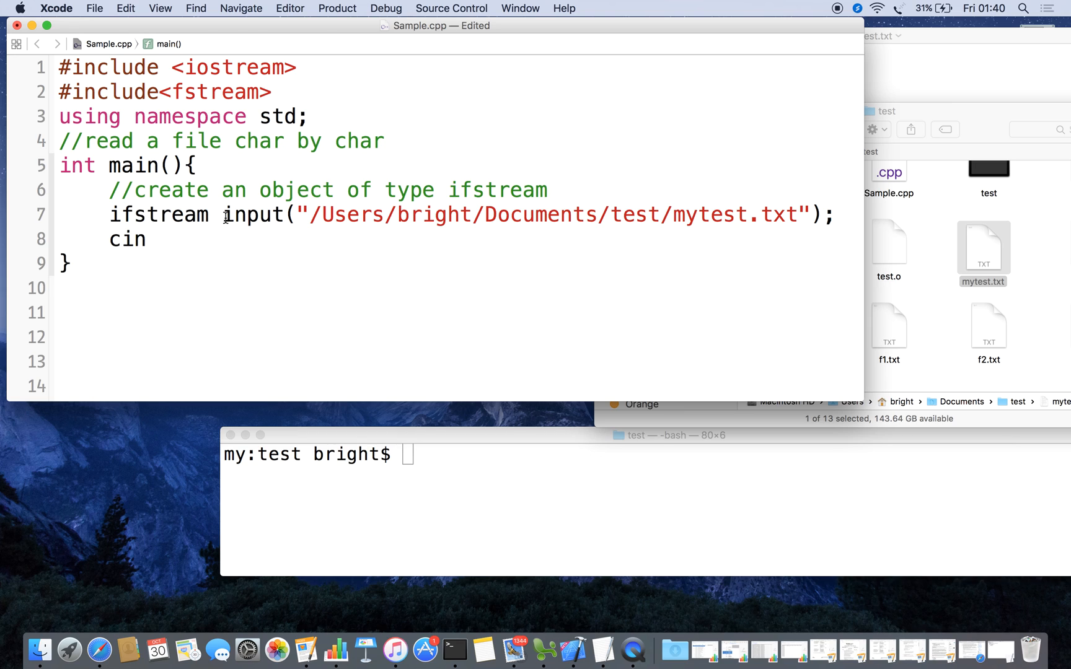
Write the read statement input>>data; and add char data; above it
double_click(254, 214)
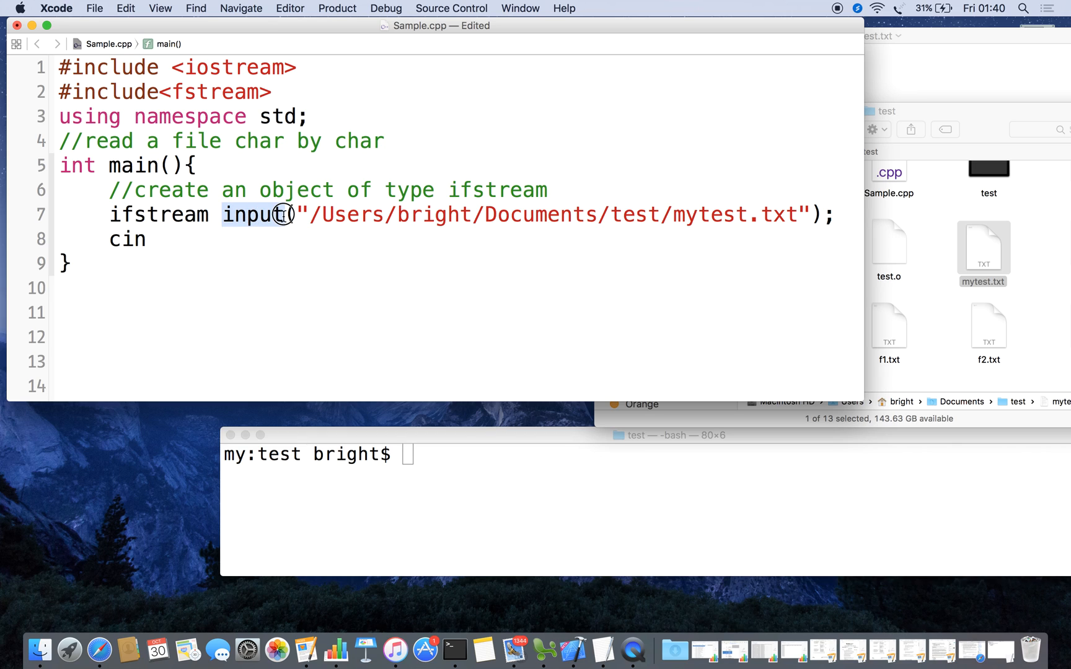
mouse_move(148, 239)
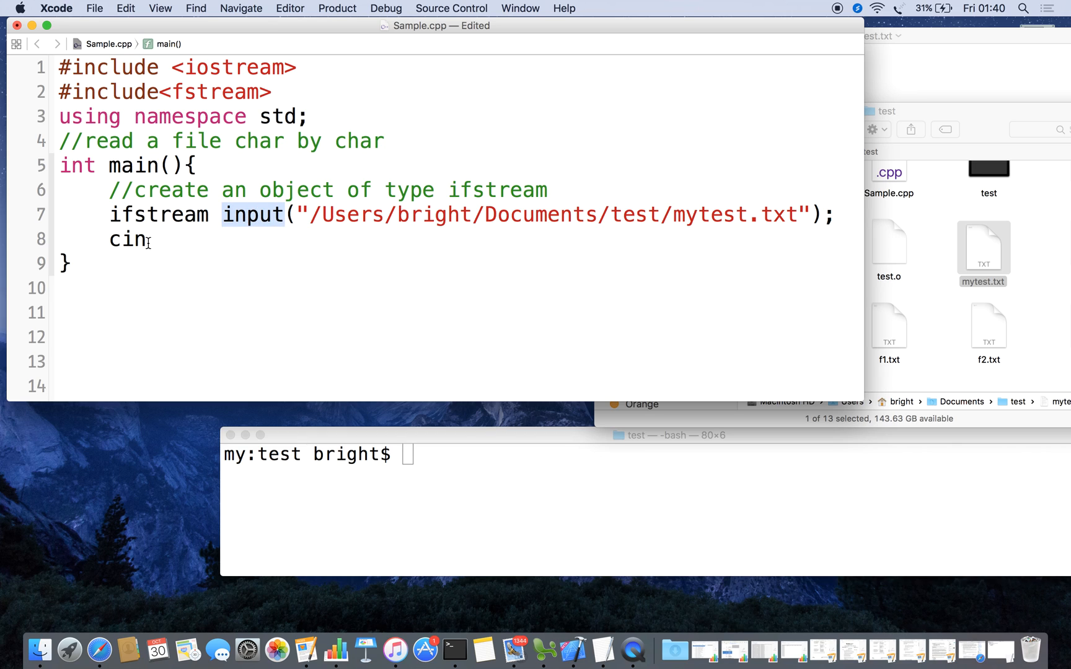
double_click(126, 240)
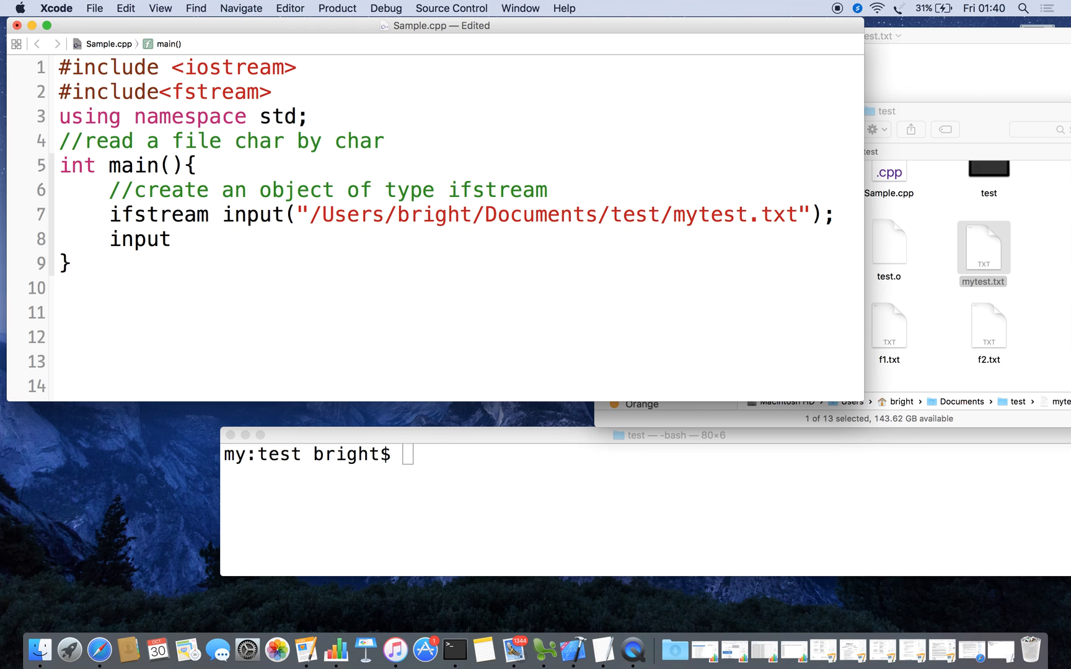
text(>>)
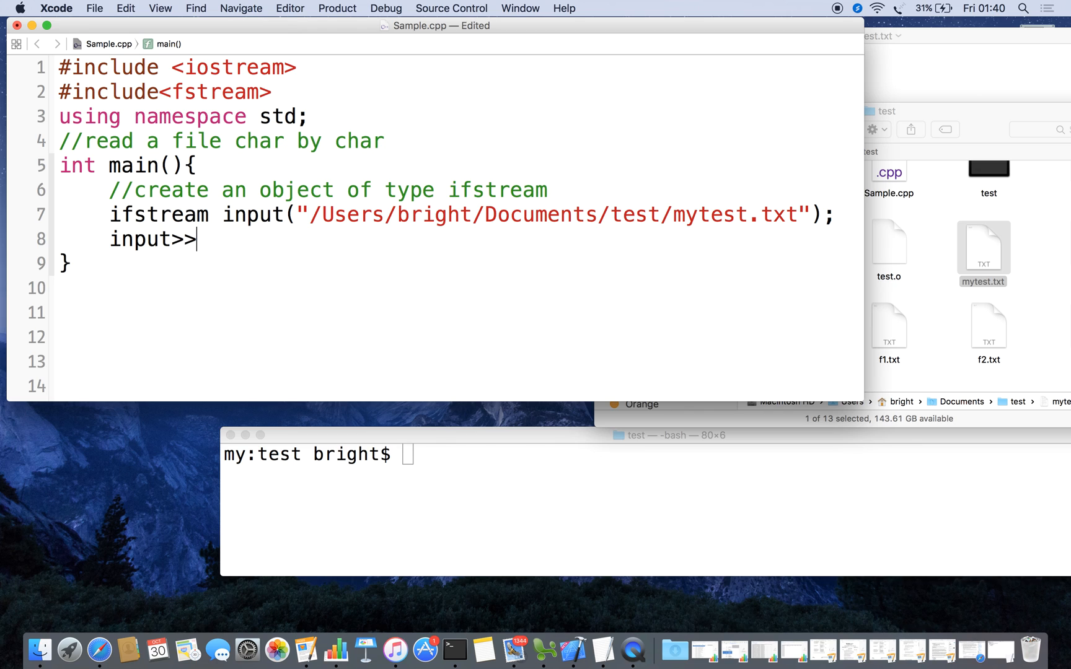
text(data)
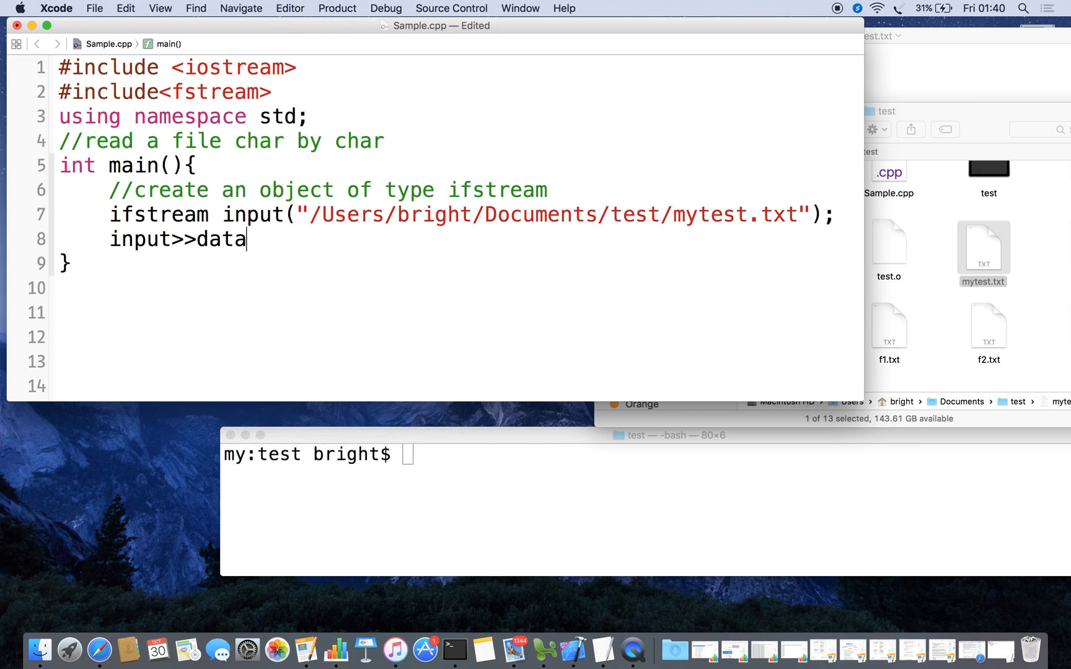
text(;)
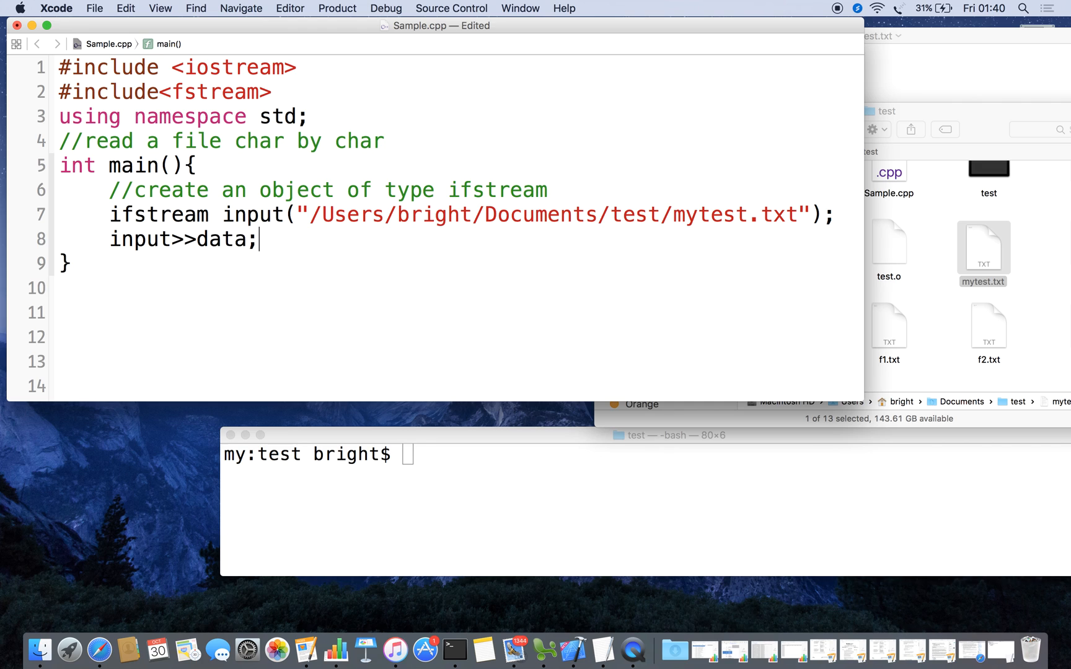
click(836, 215)
text(char data;)
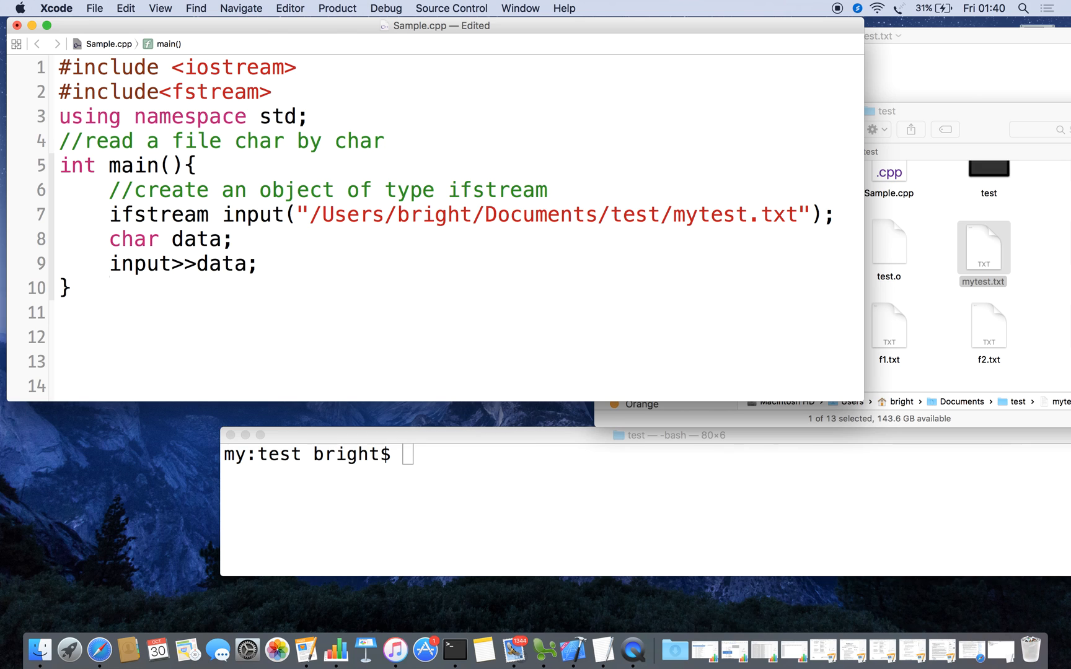
Print the character with cout<<data<<endl; and close the stream with input.close();
text(cout)
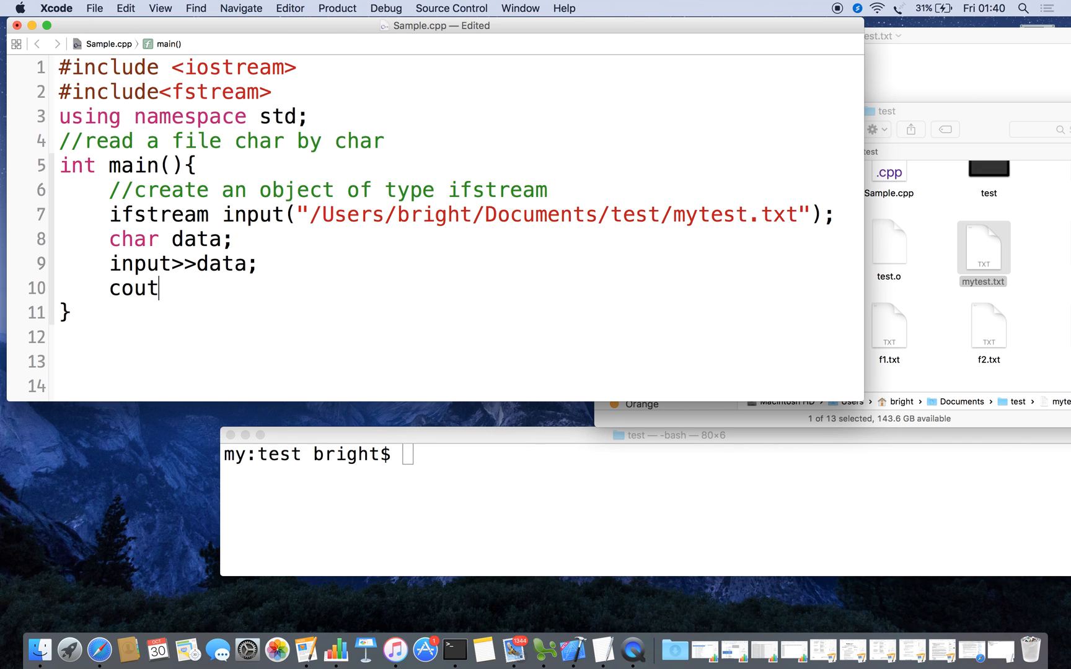
text(<<)
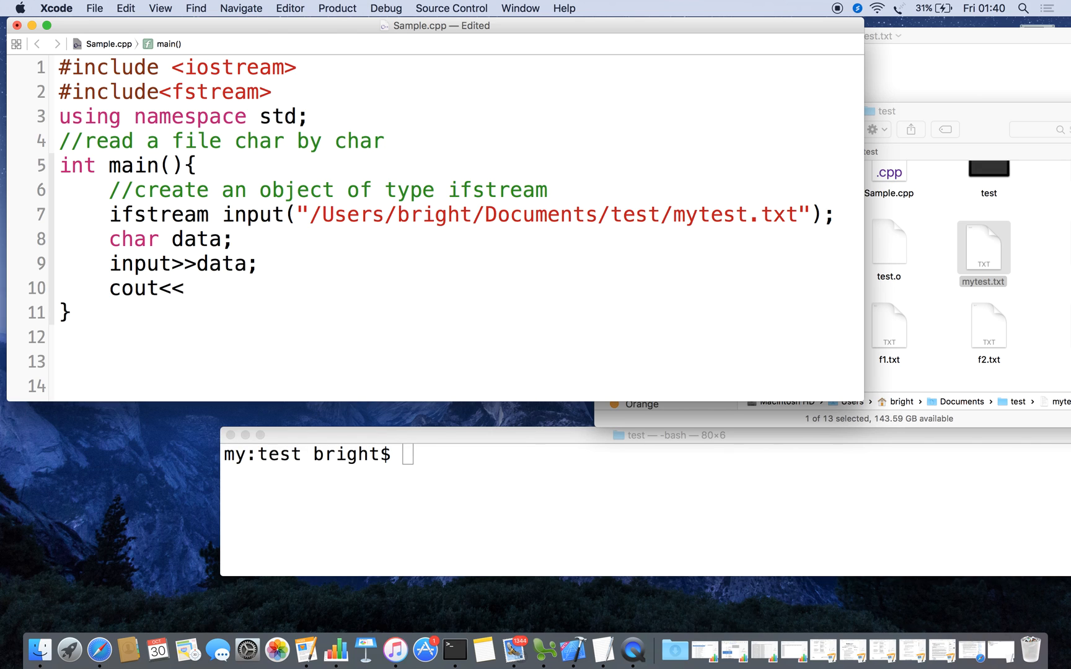
text(data)
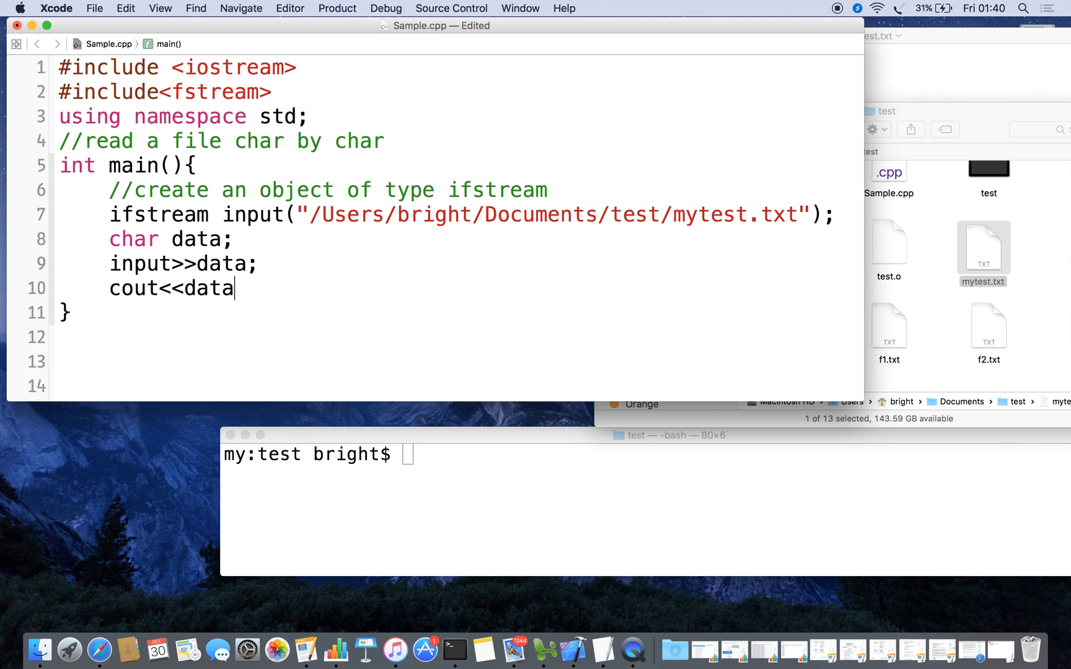
text(<<endl;)
text(inp)
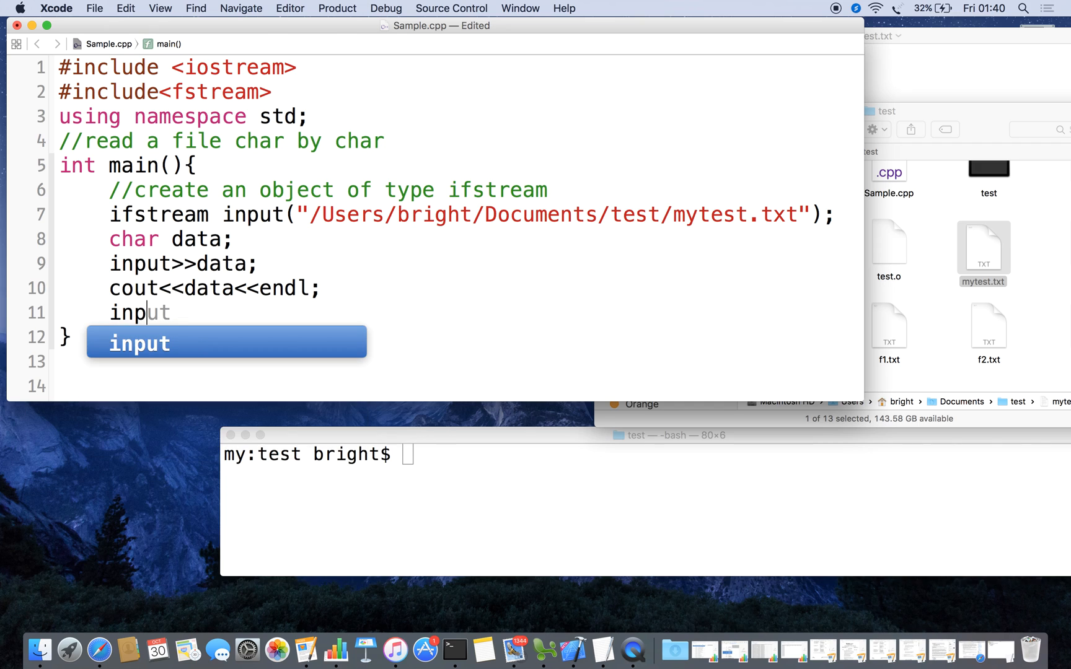
key(Escape)
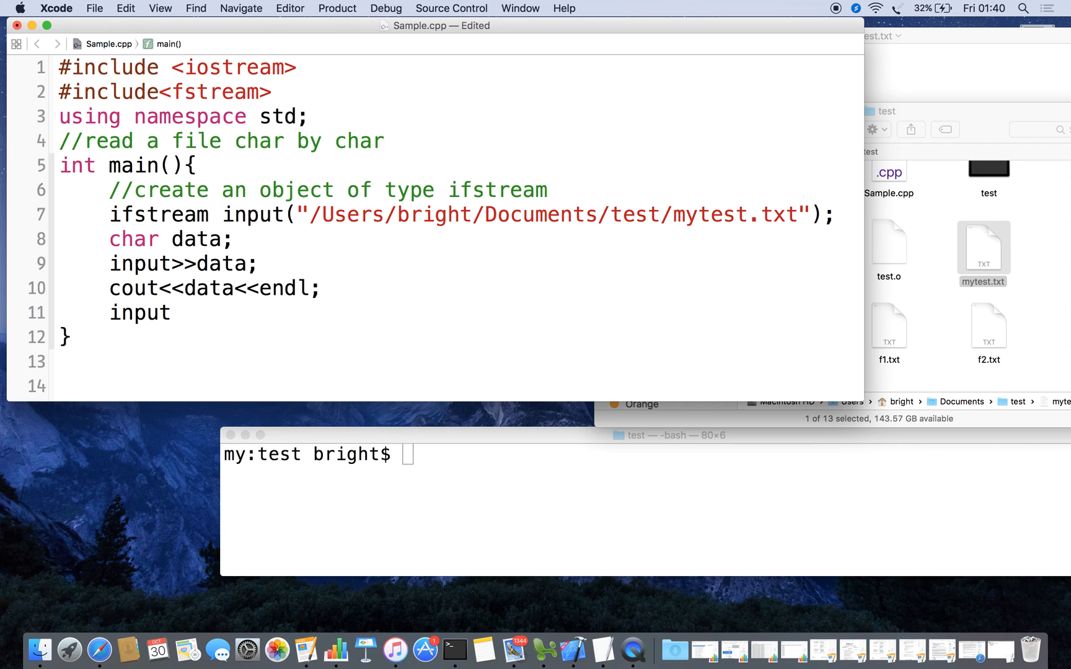
text(.close)
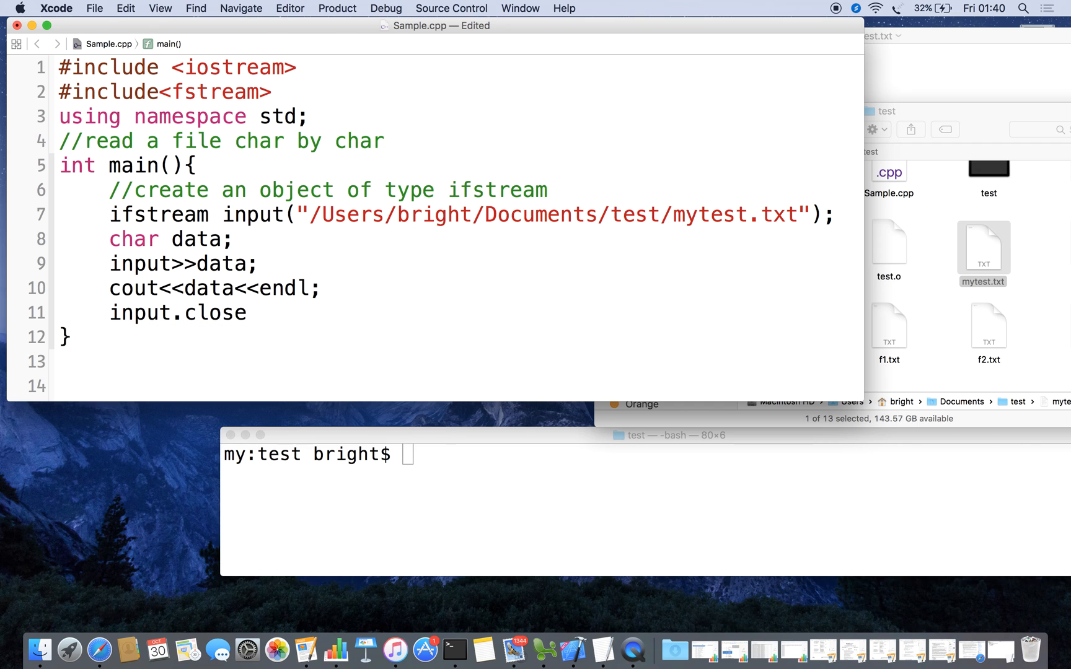
text(();)
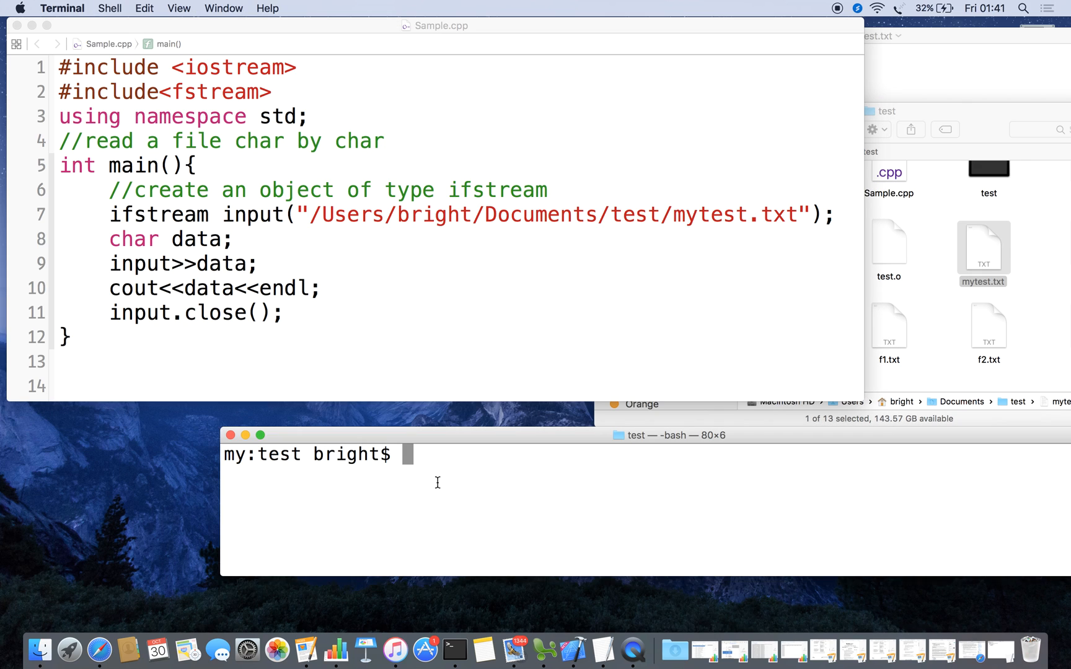
Compile with g++ Sample.cpp and run ./a.out, which prints the character t
text(g++ Sample.cpp)
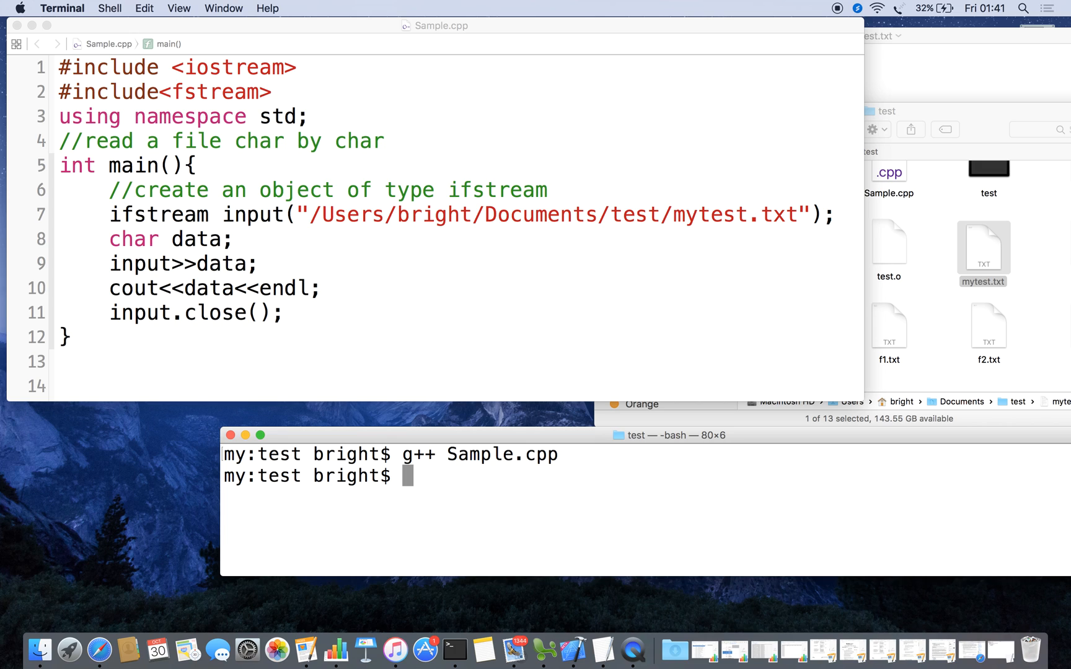
text(.)
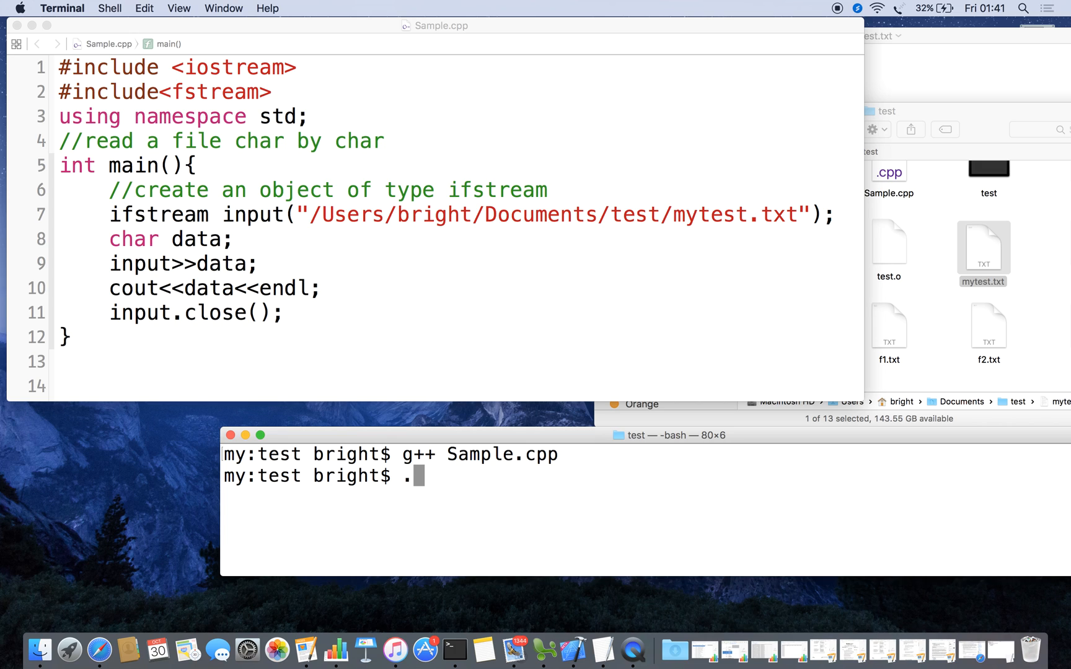
key(Return)
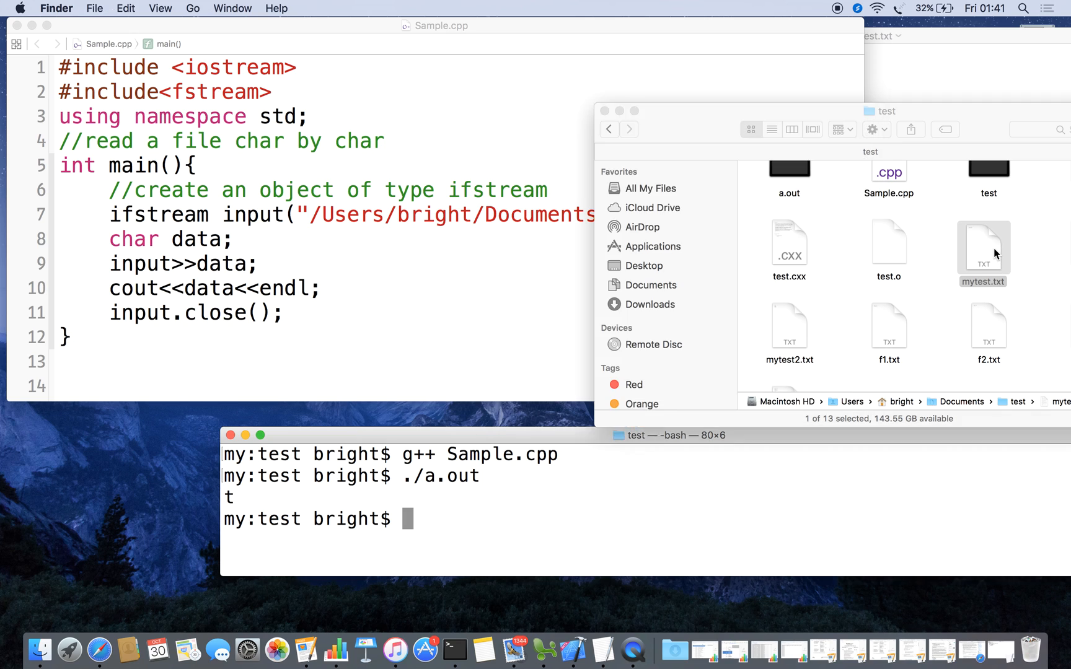
Bring up mytest.txt in TextEdit to confirm its first character is 't'
double_click(982, 243)
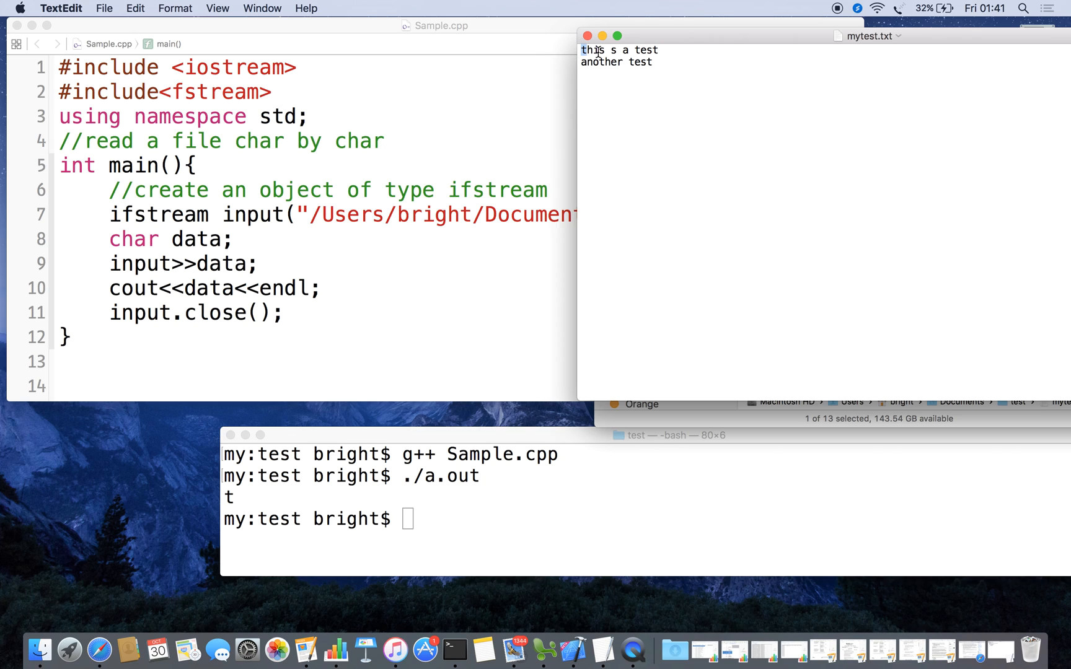
mouse_move(645, 91)
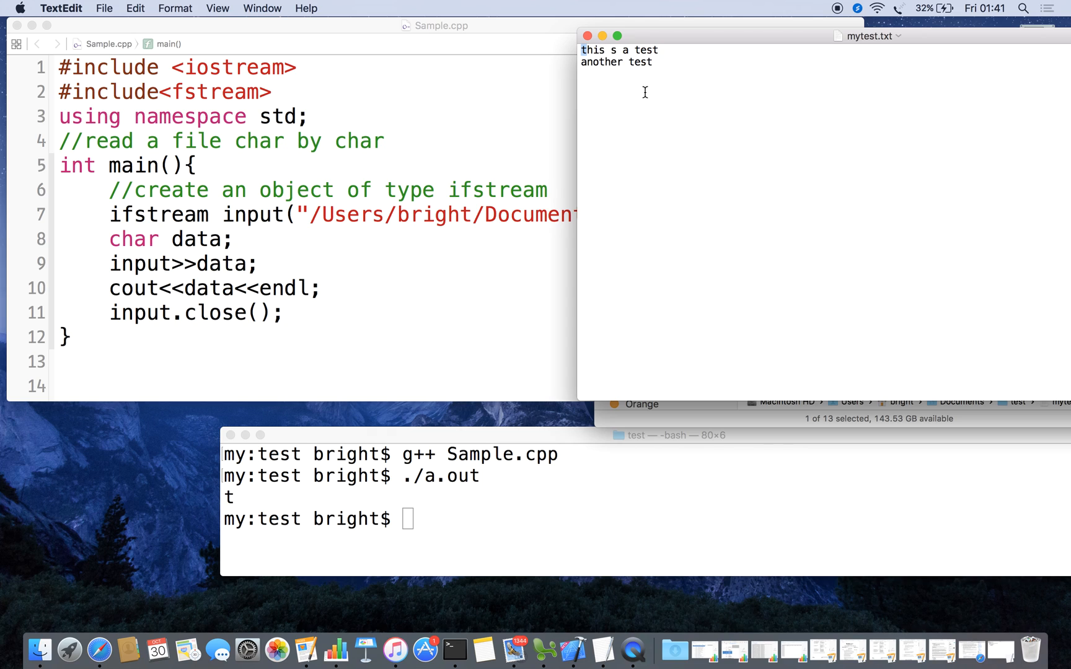
mouse_move(238, 244)
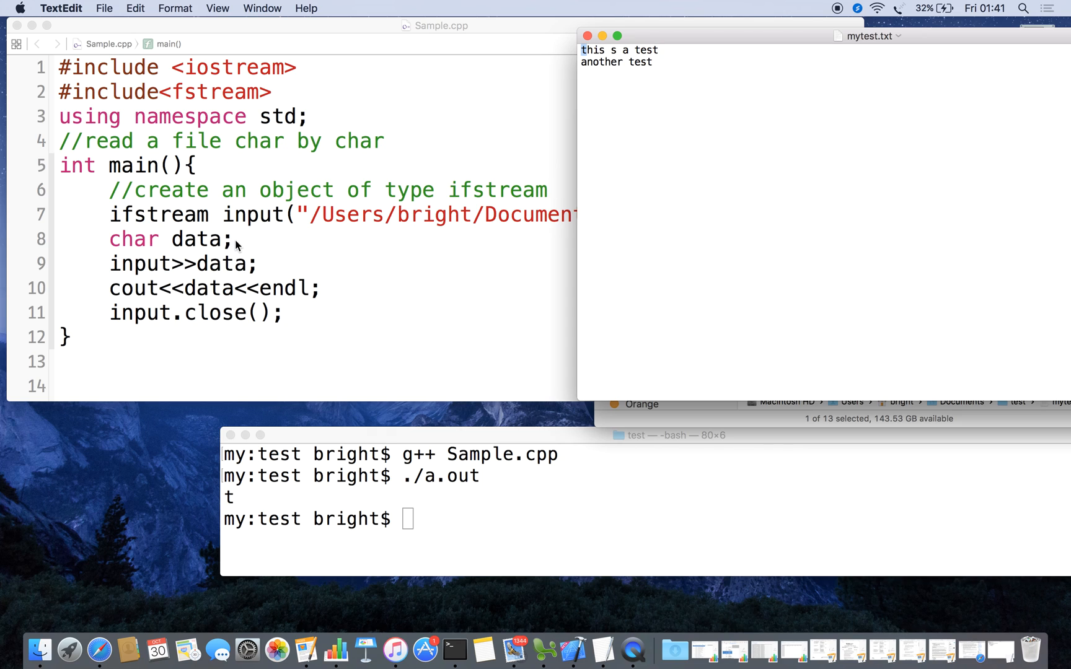
mouse_move(552, 63)
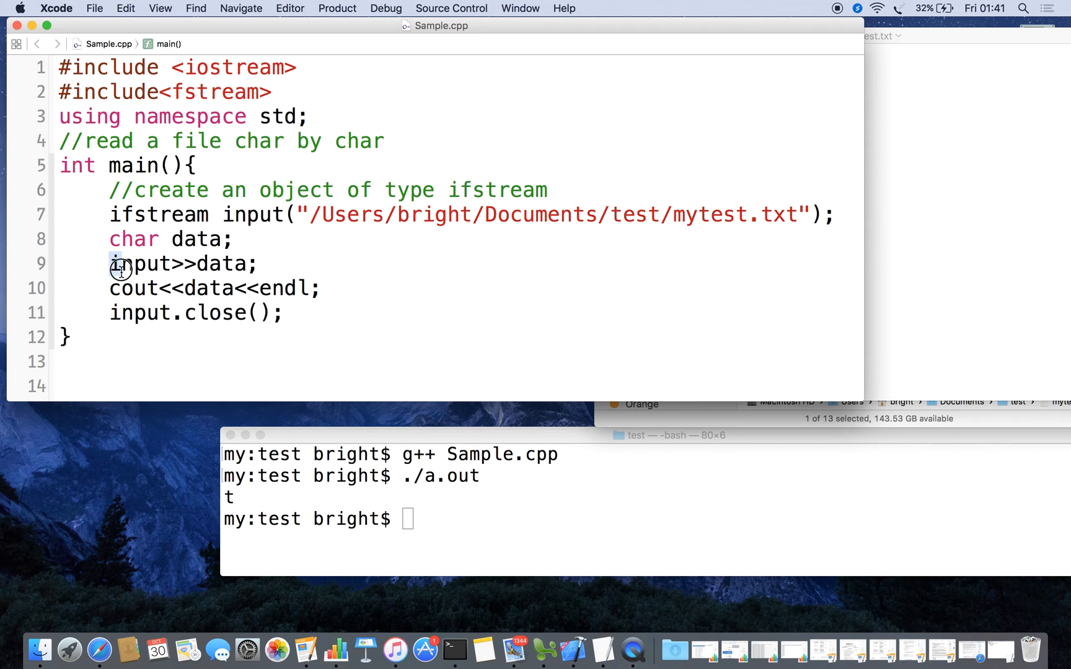
Insert a while(!input.eof()) loop after 'char data;' using code completion
drag(119, 264, 331, 288)
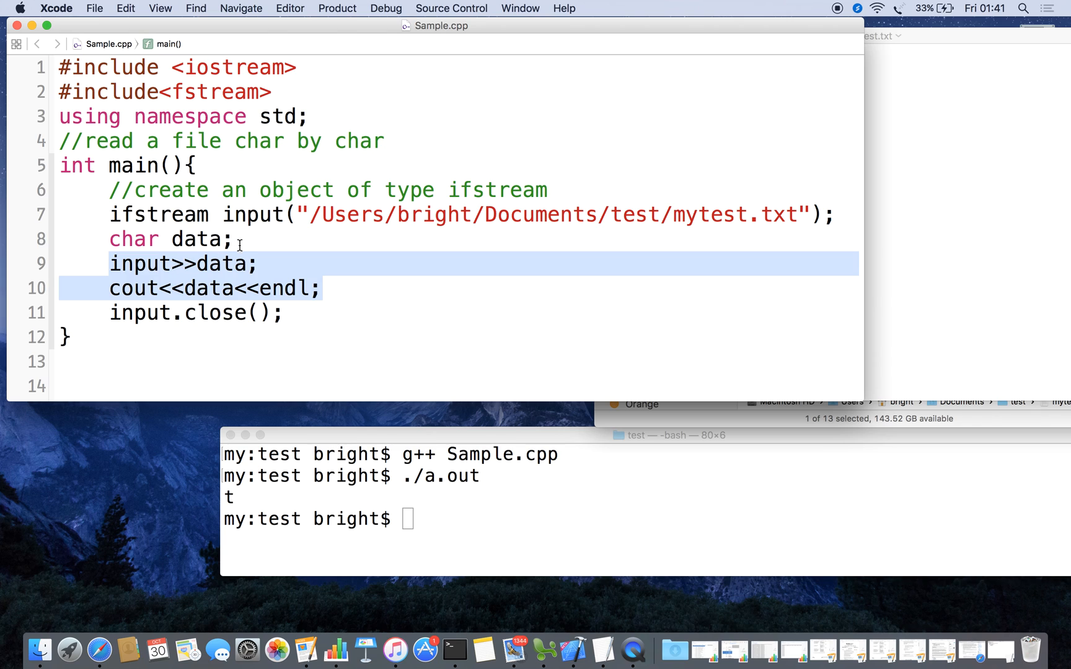
click(237, 239)
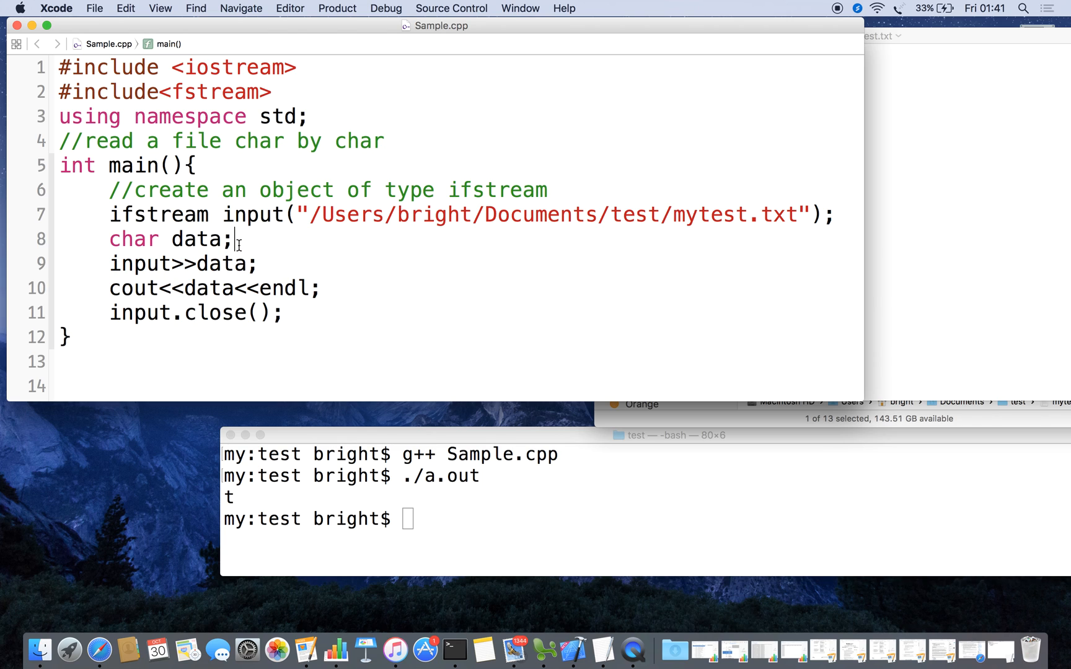
text(while (condition) {)
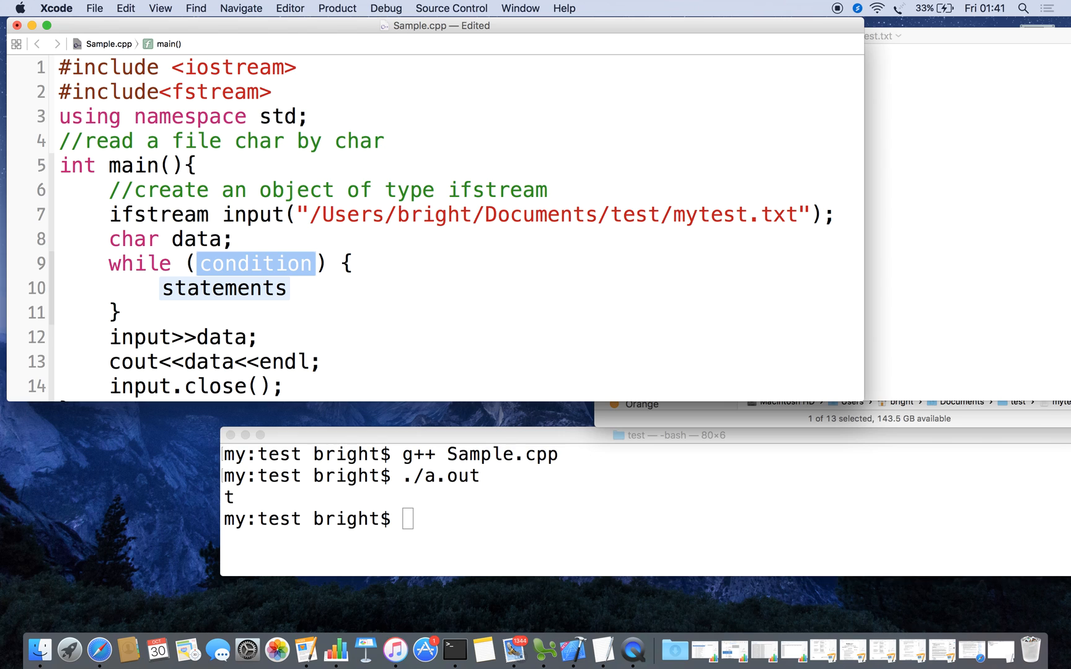
mouse_move(980, 217)
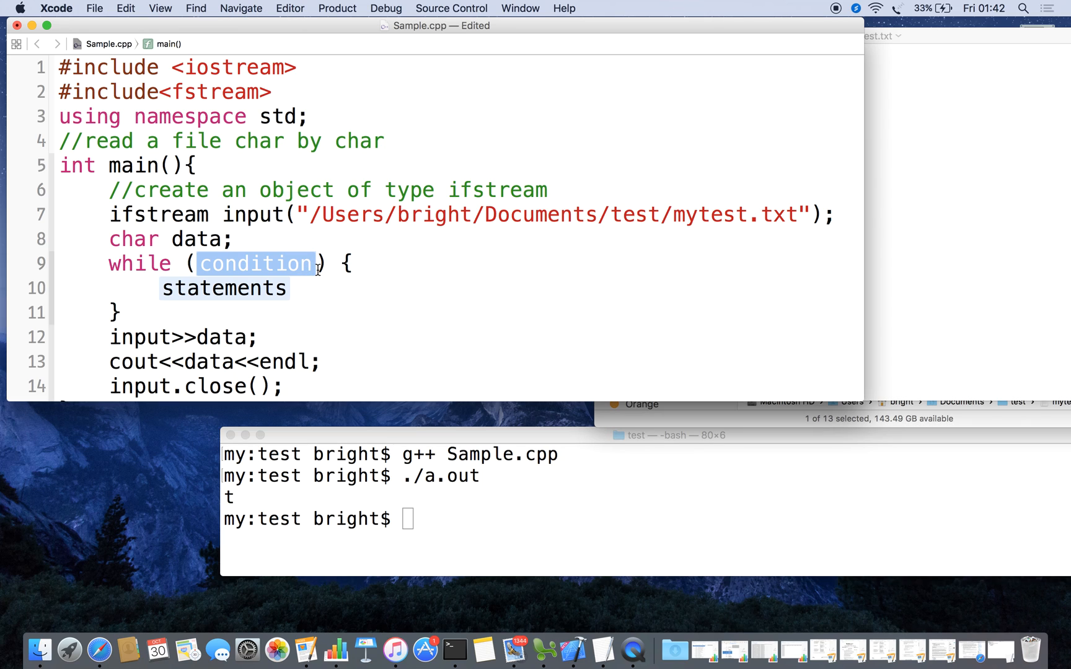
text(!)
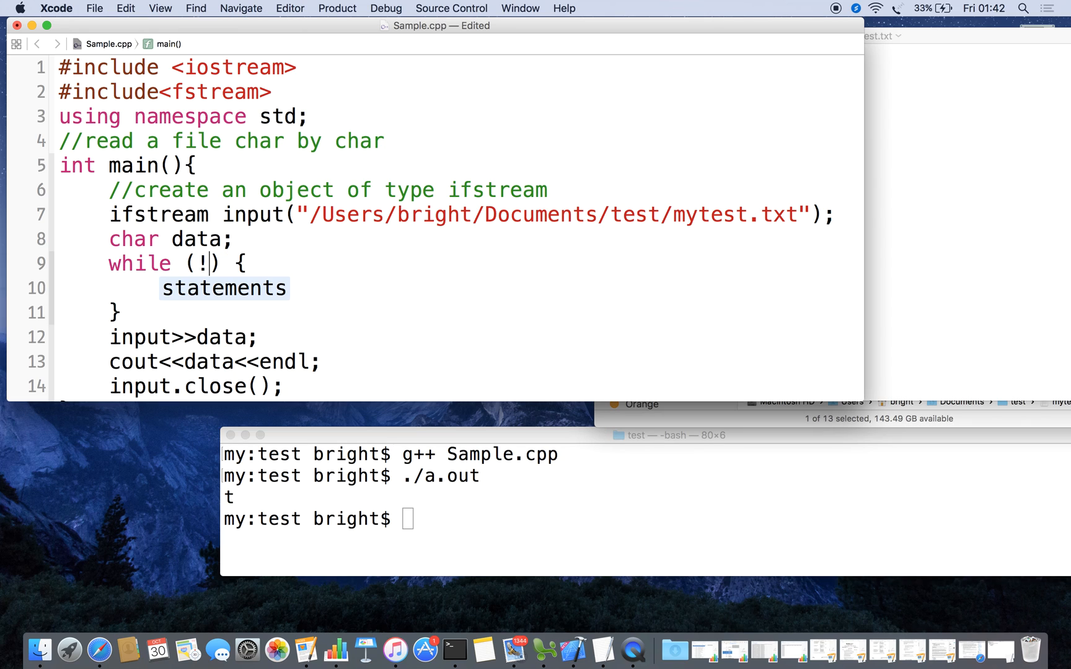
text(input)
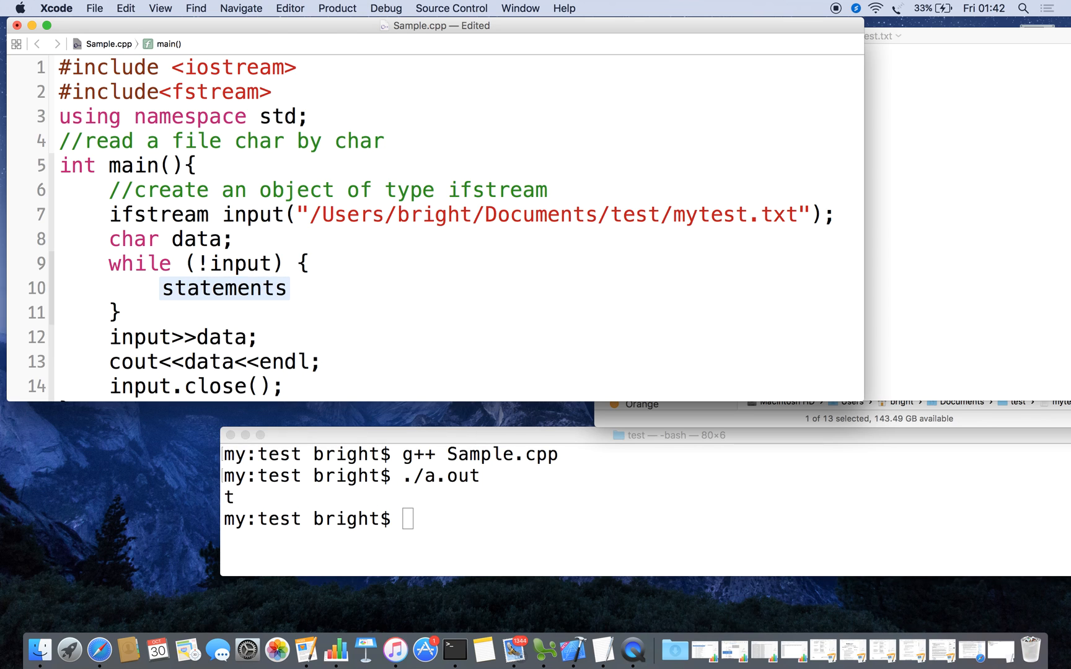
text(.eof)
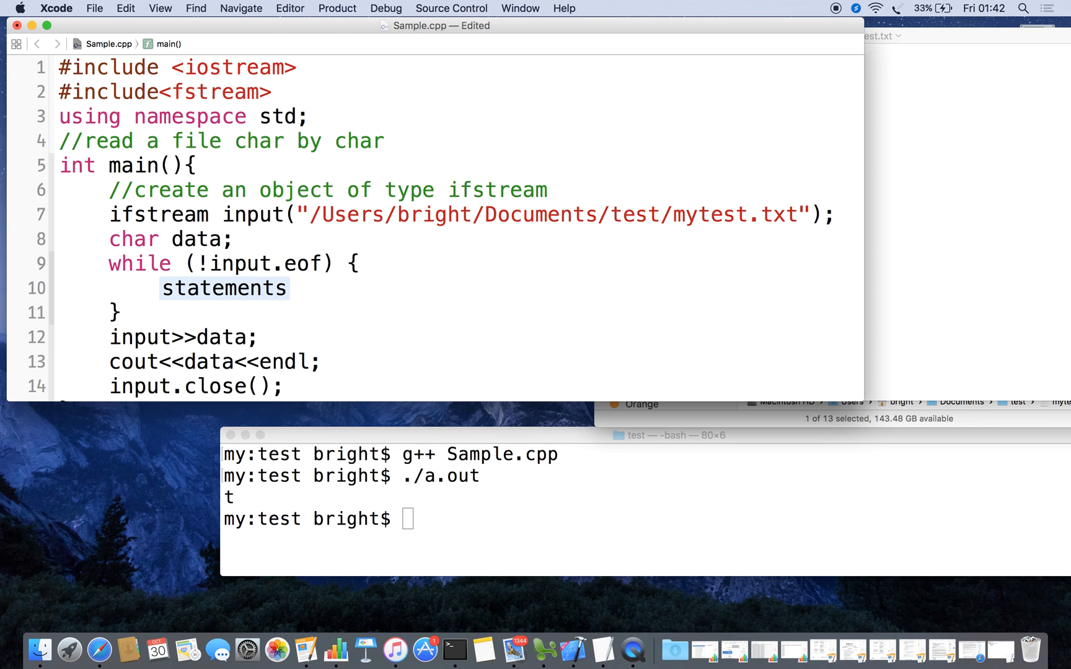
text(())
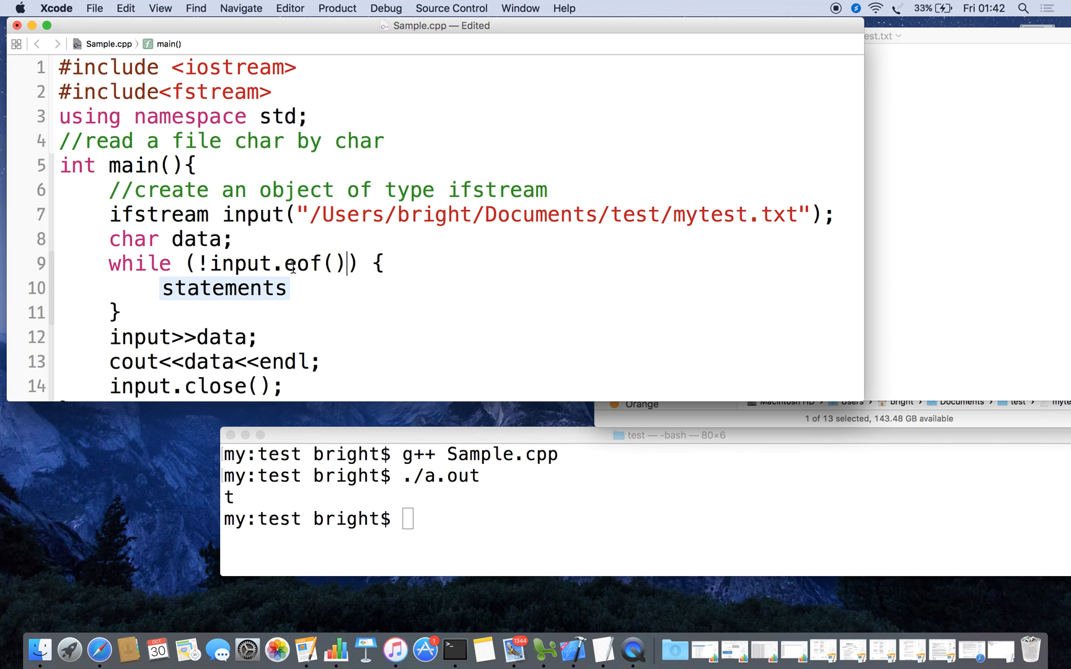
double_click(307, 264)
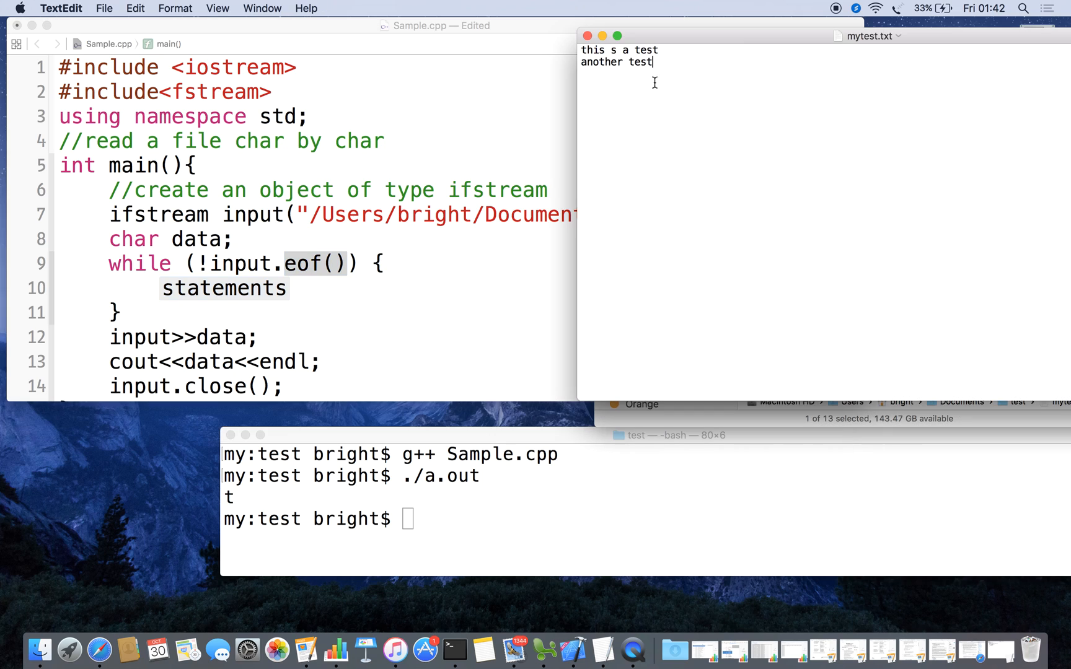
mouse_move(658, 62)
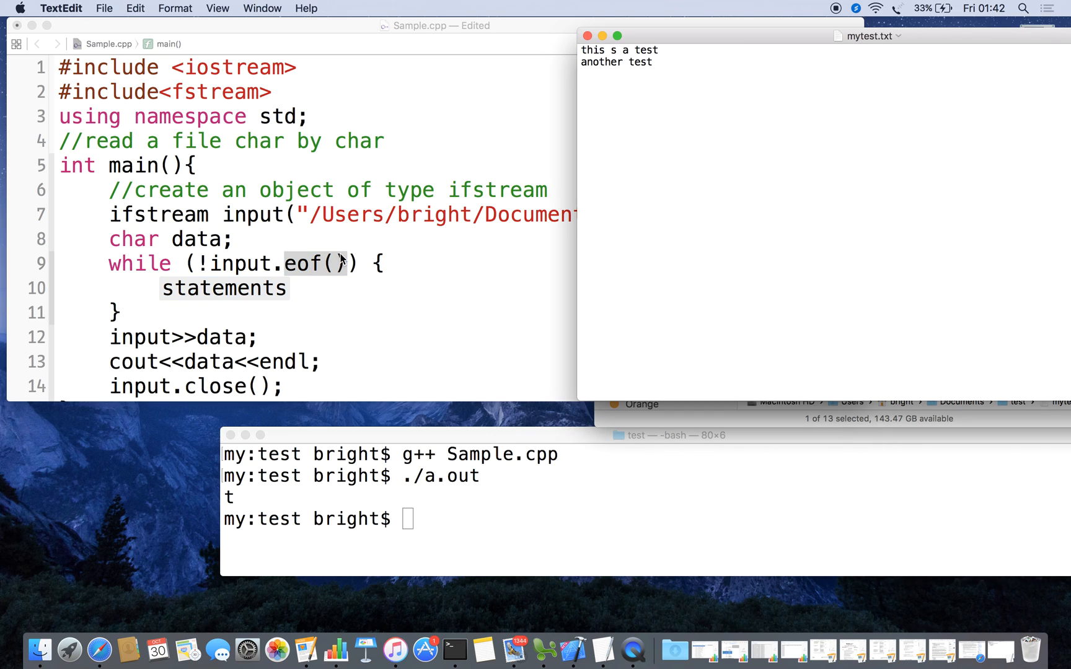
mouse_move(336, 271)
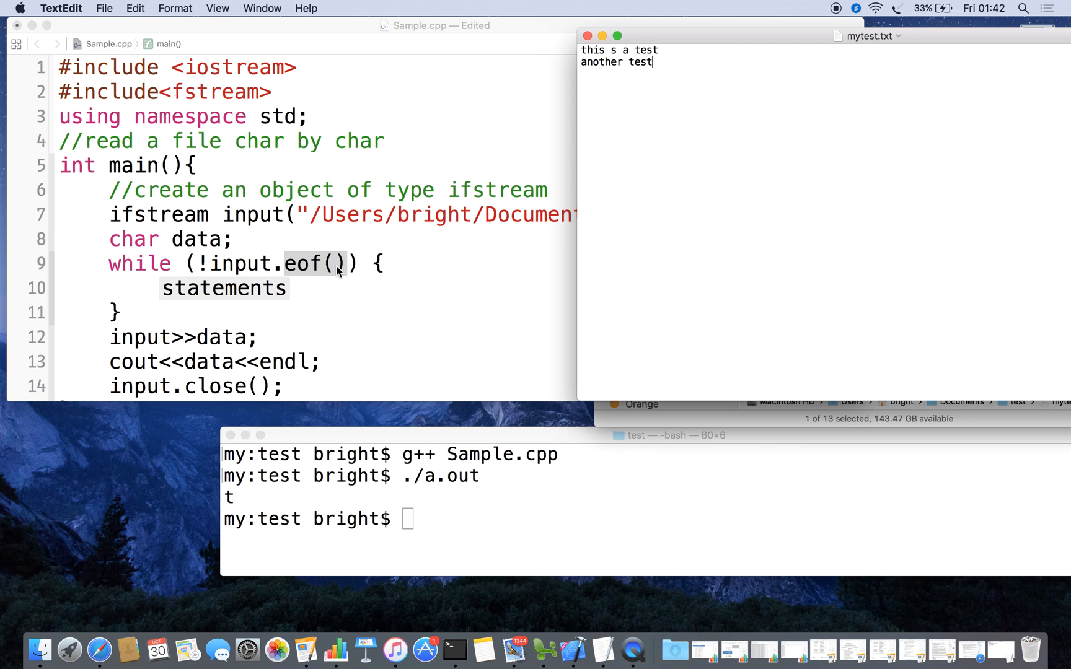
mouse_move(220, 267)
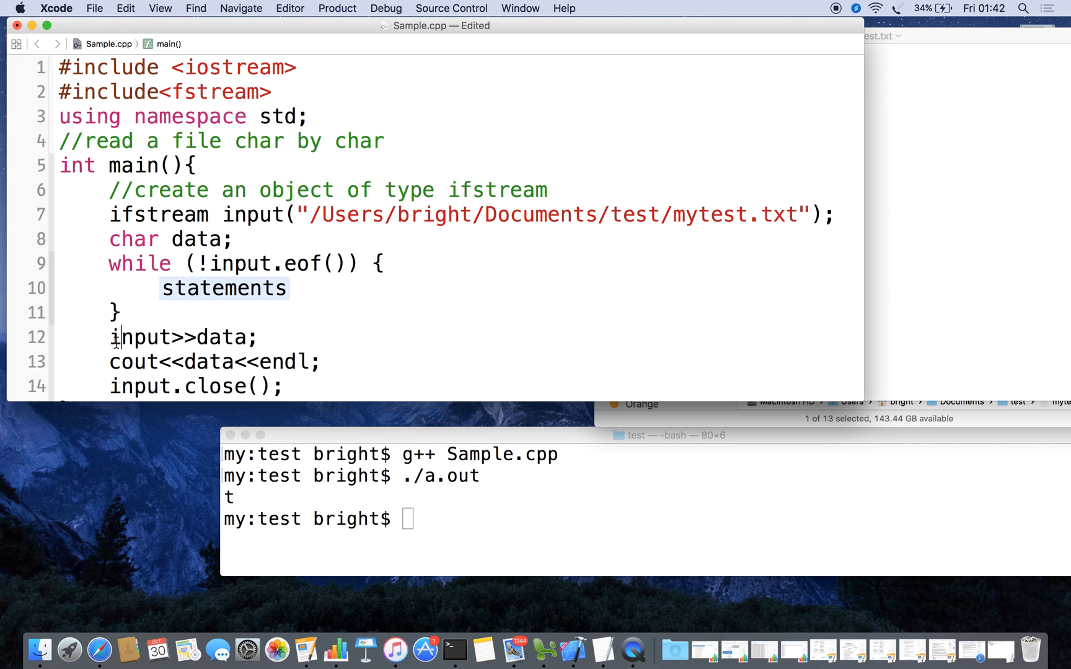
Move input>>data; and cout lines into the while body, save, and enlarge Terminal to read the output
drag(109, 338, 313, 362)
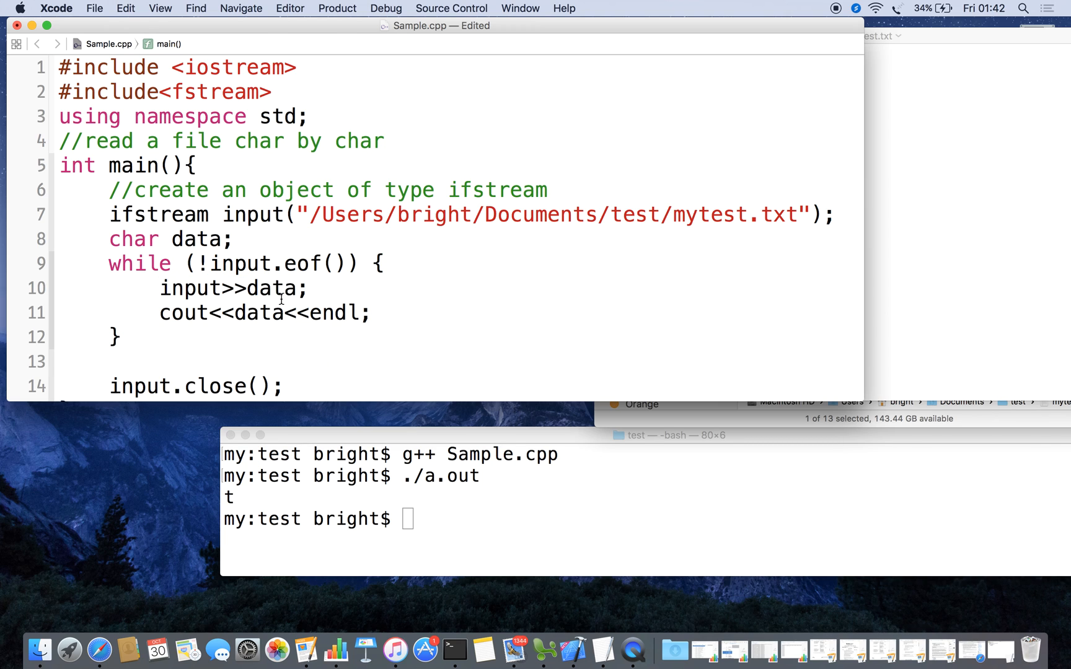
scroll(down, 3)
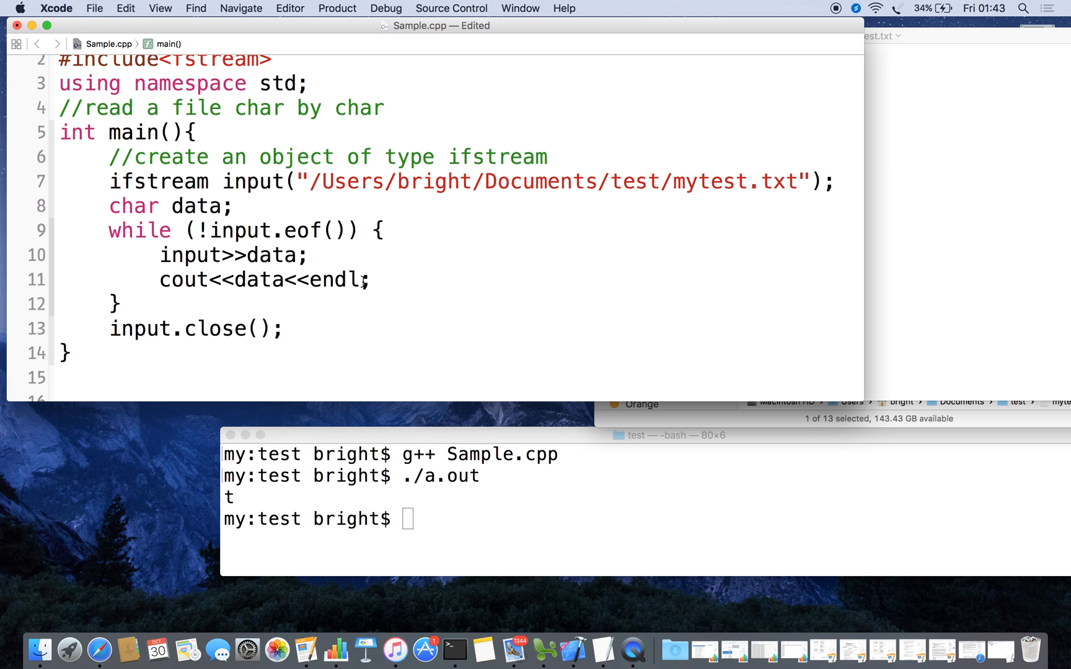
key(cmd+s)
text(./a.out)
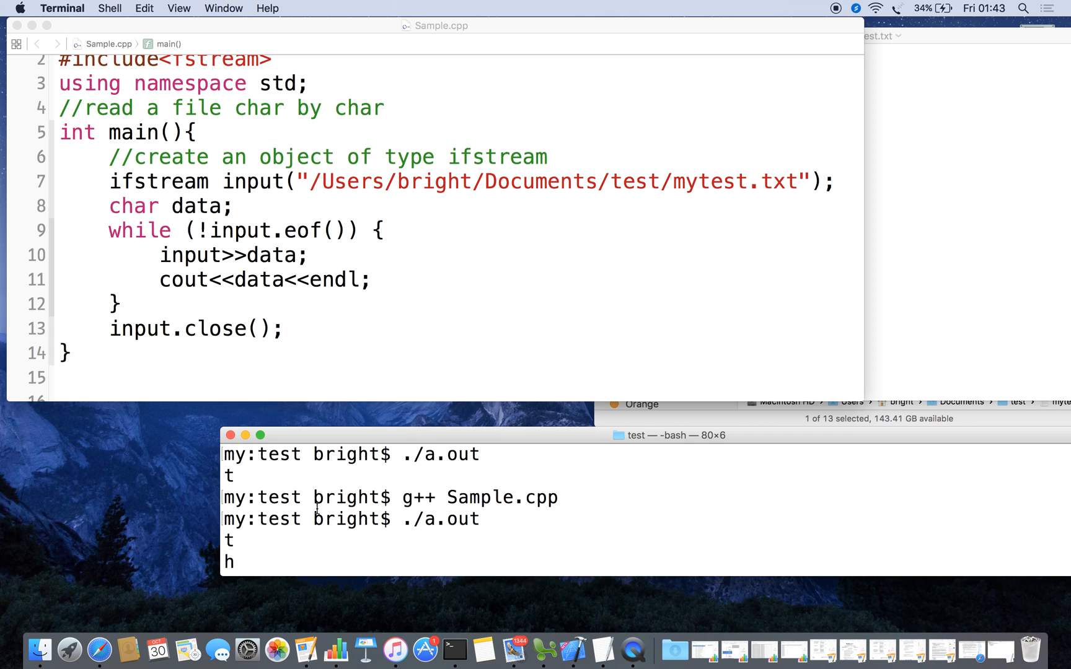
drag(387, 435, 387, 351)
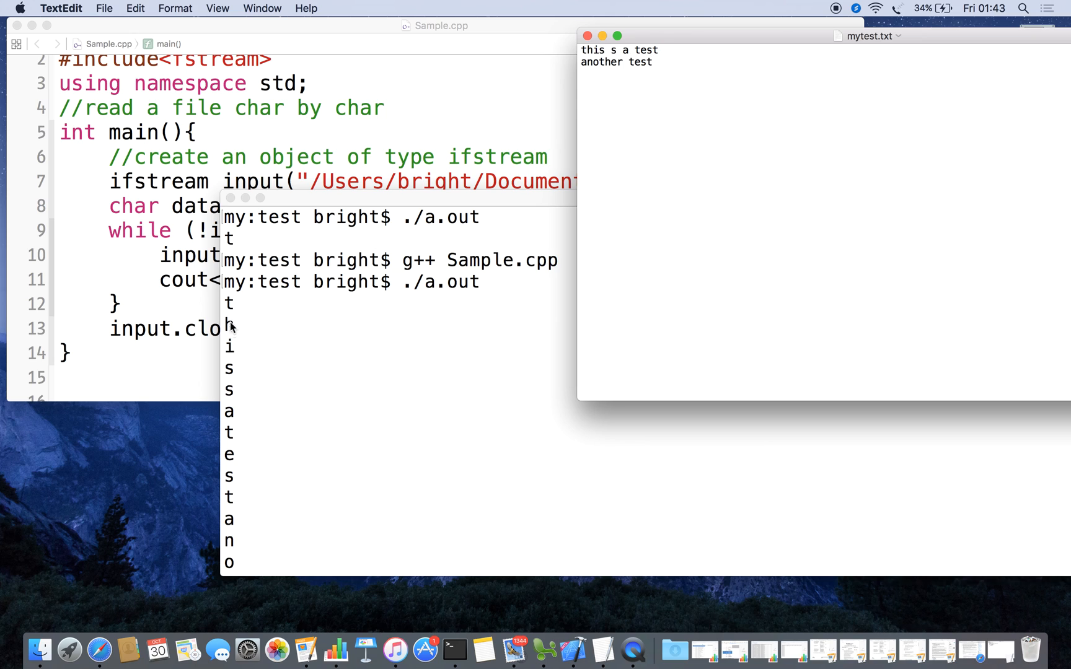
mouse_move(232, 409)
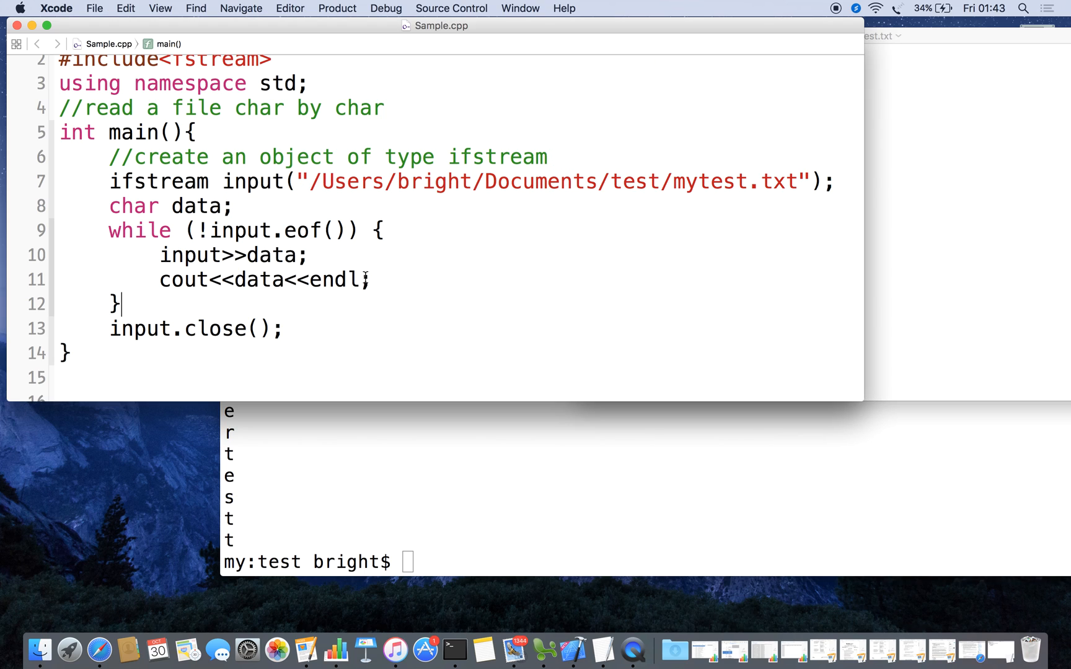
Remove <<endl from the cout in the loop and print cout<<endl; after the loop
double_click(325, 279)
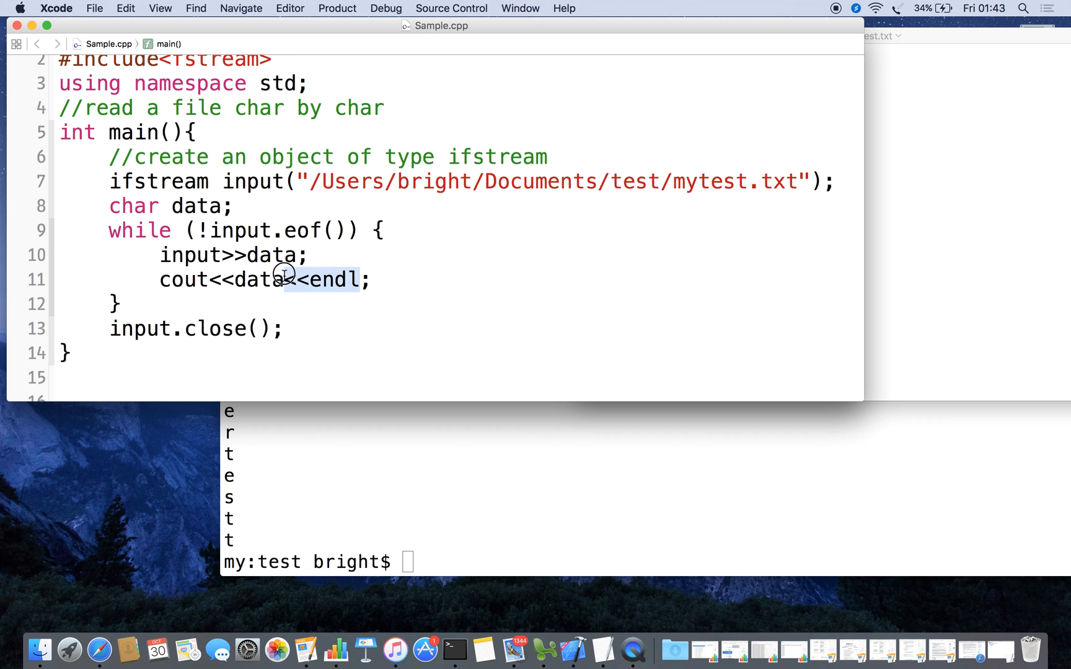
key(Delete)
text(cout)
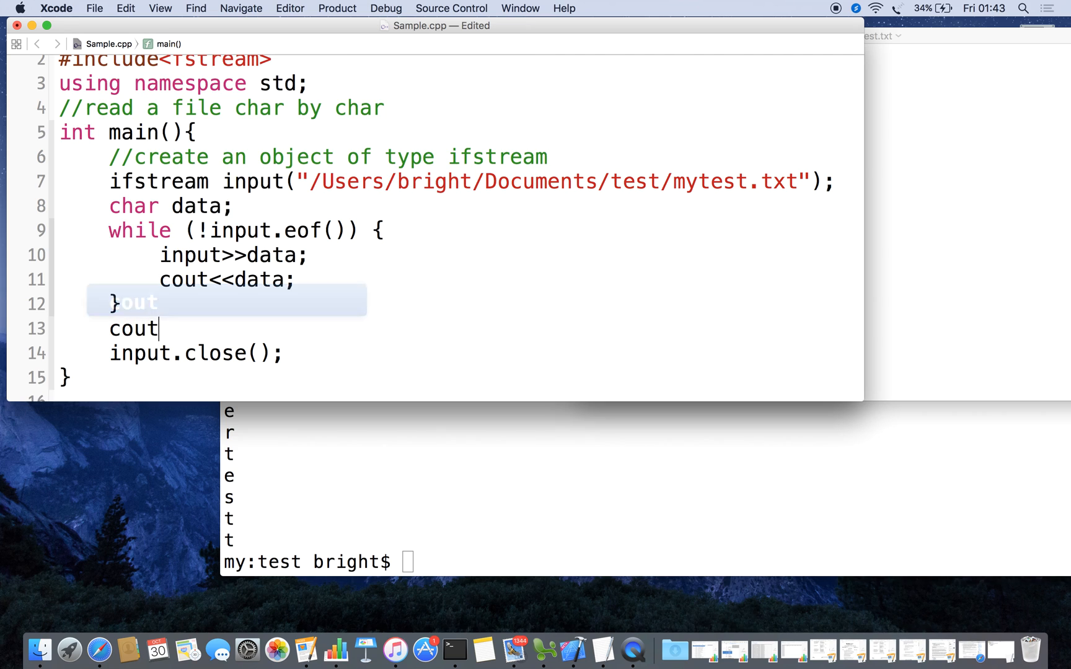
text(<<)
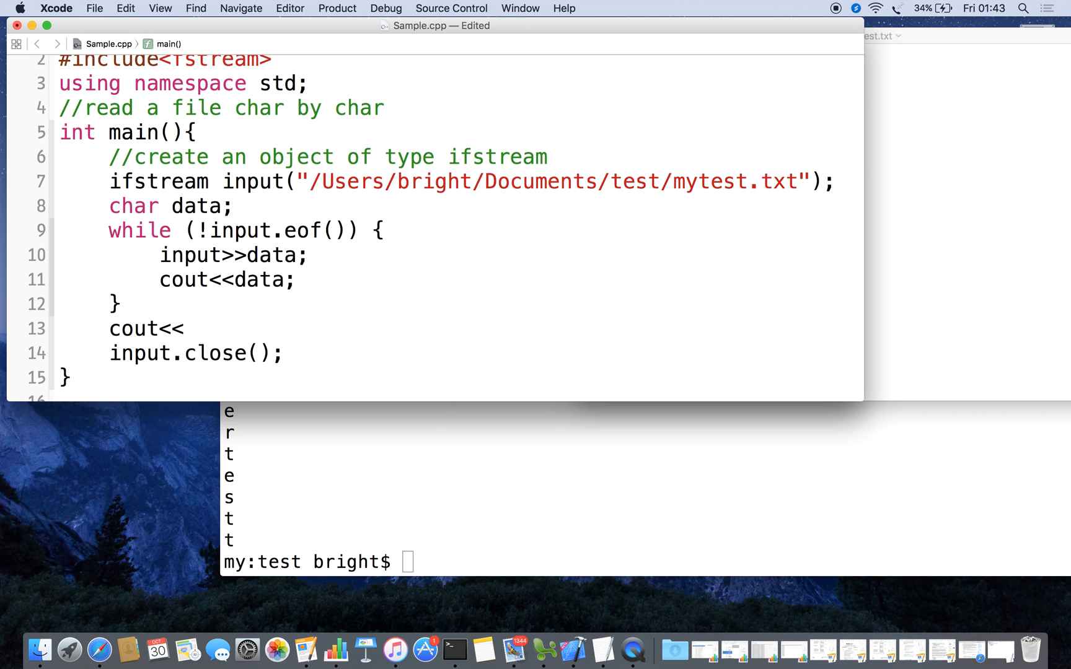
text(endl)
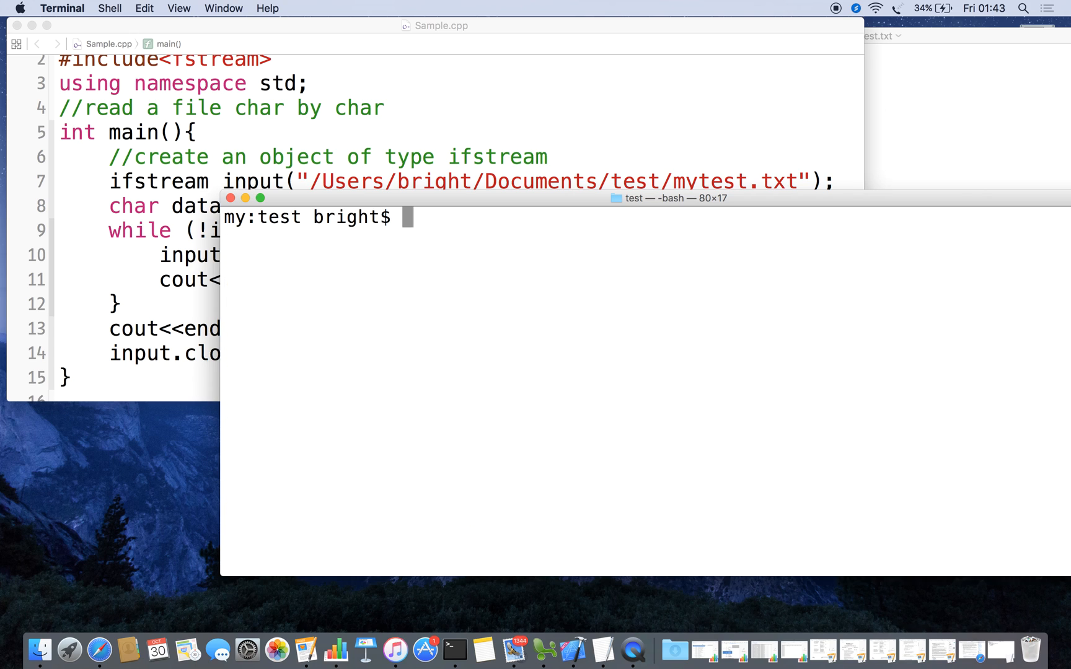
mouse_move(357, 198)
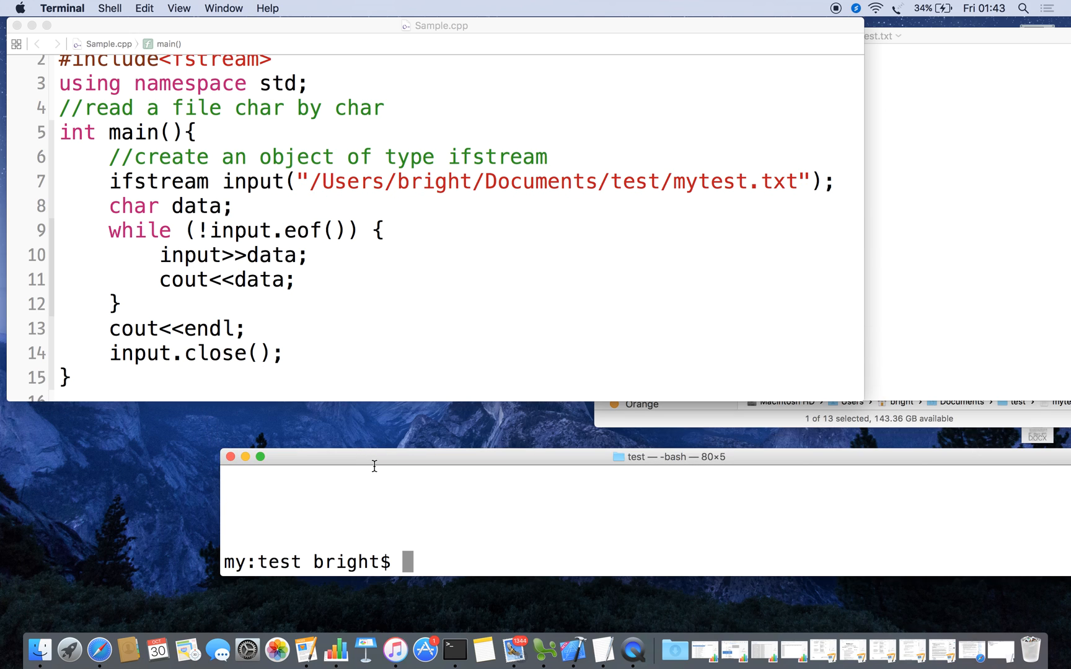
Clear Terminal, rerun ./a.out and highlight the run-together output 'thissatestanothertestt'
text(clear)
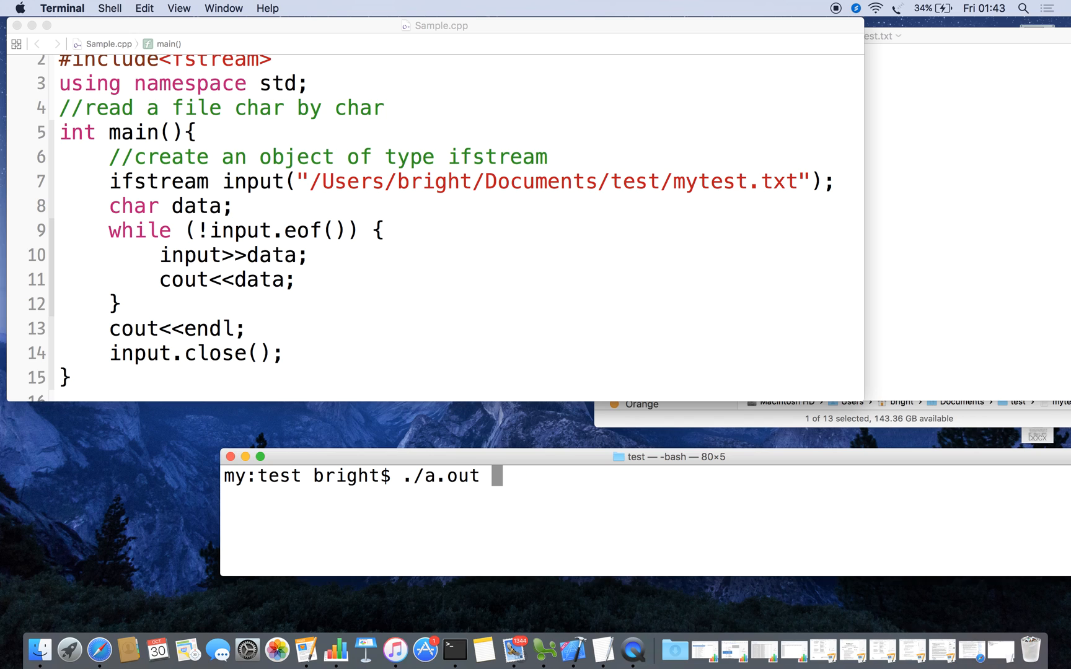
key(Return)
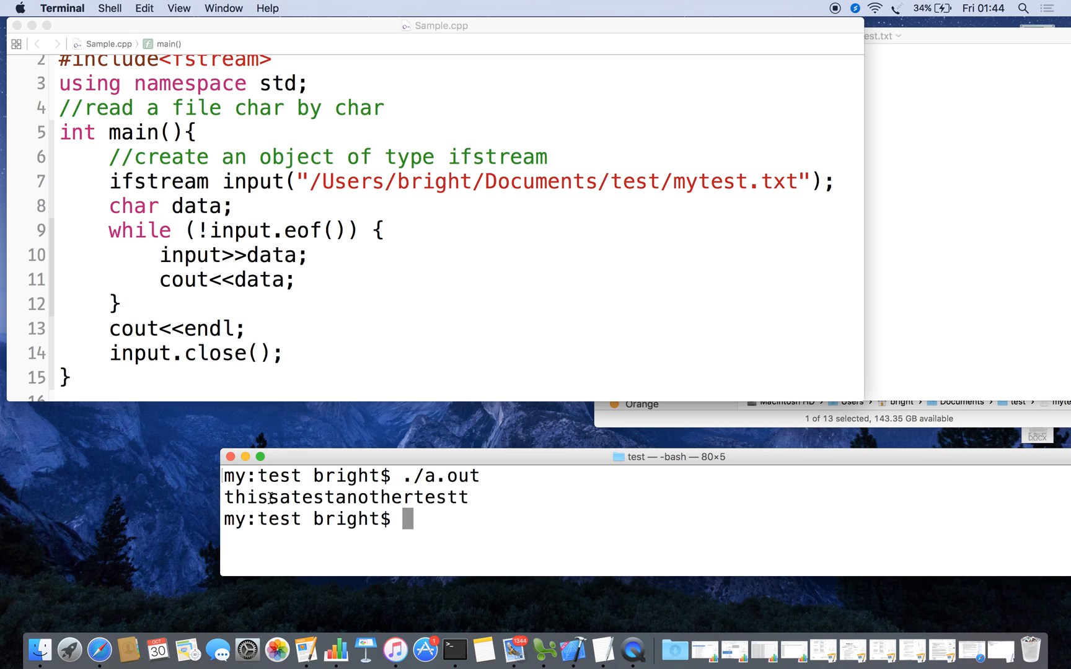
mouse_move(935, 141)
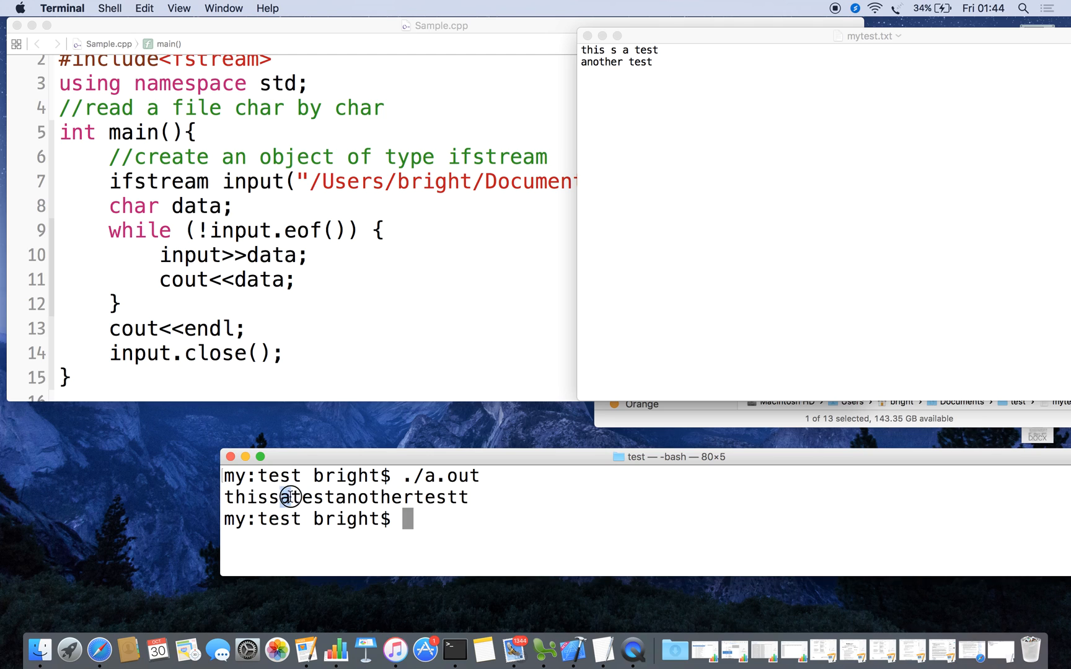
drag(283, 497, 365, 502)
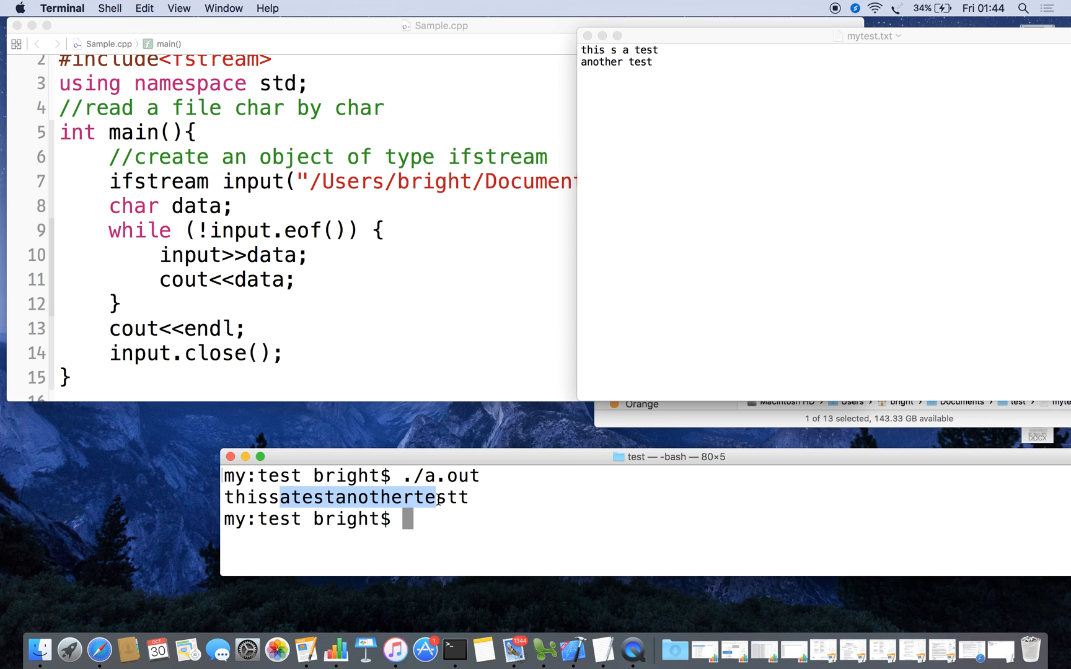
mouse_move(371, 339)
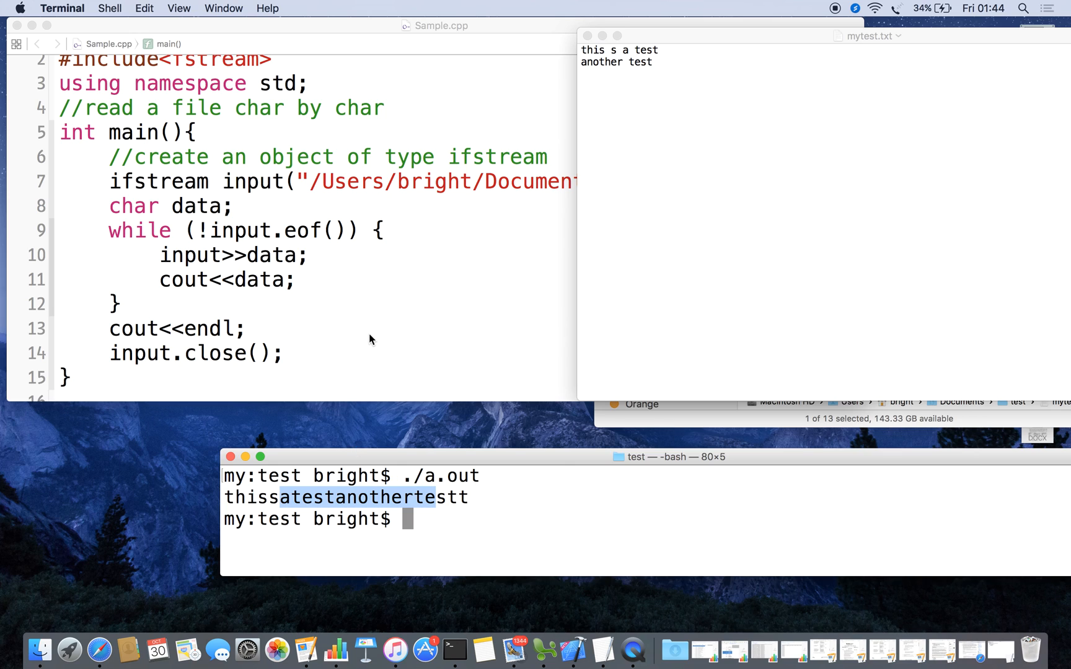
mouse_move(326, 325)
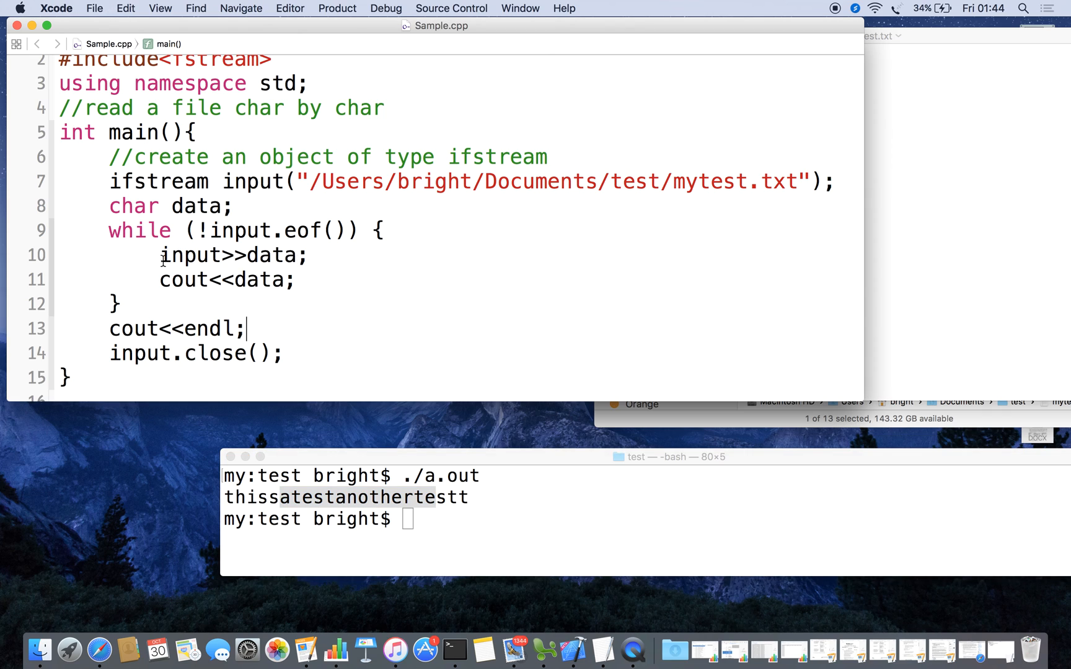
Comment out input>>data; and write input.get(data); on the line below it
text(//)
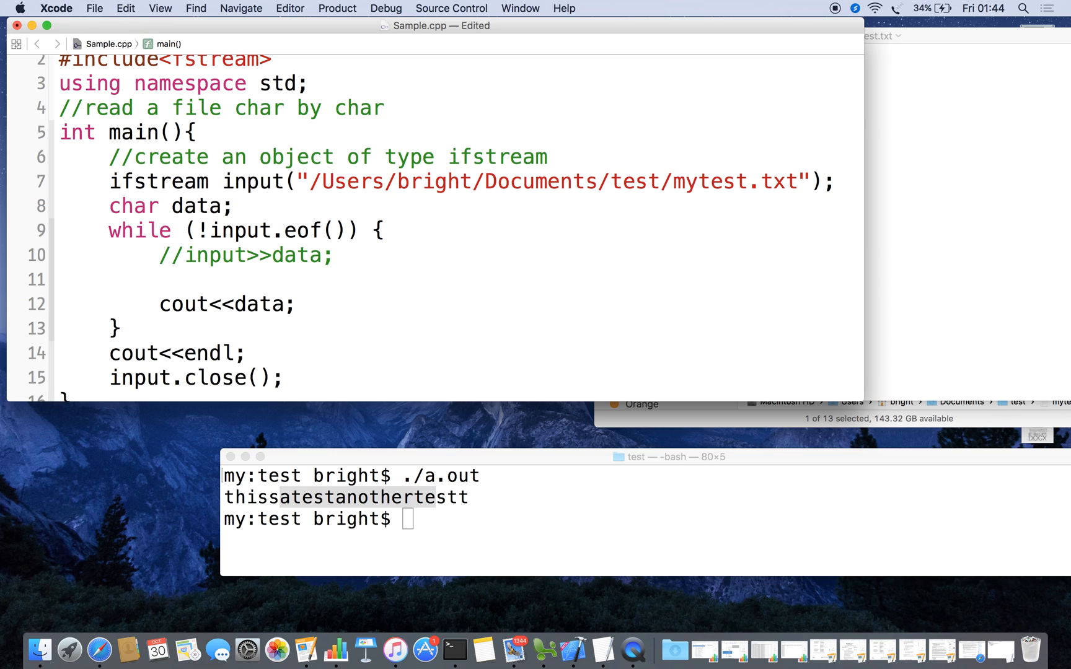
click(159, 278)
text(input)
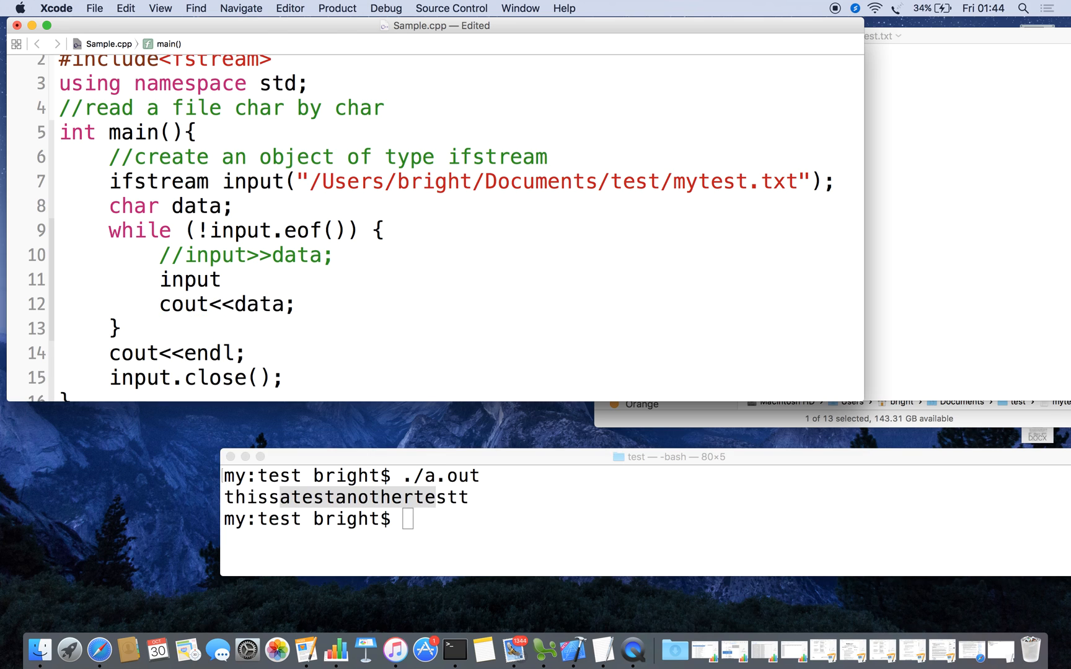
text(.get)
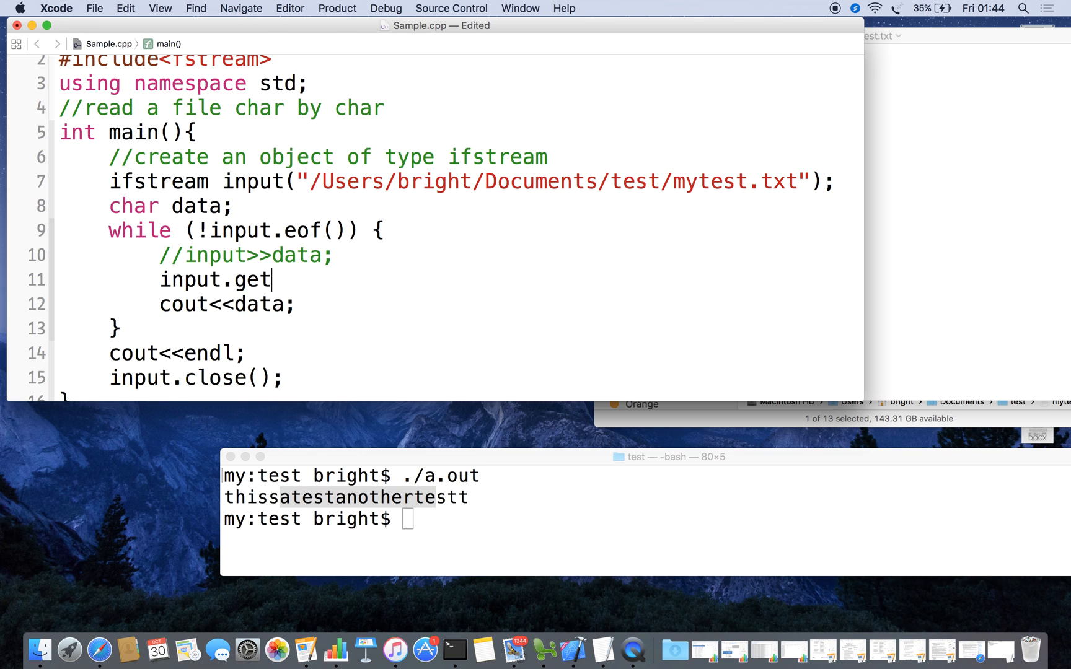
text(();)
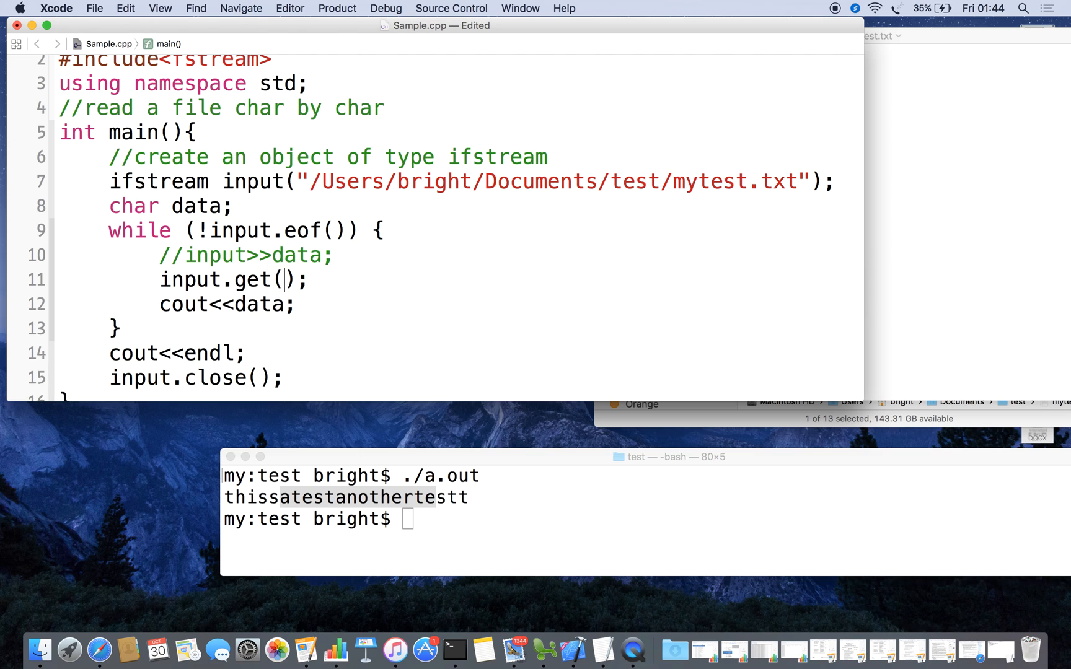
text(data)
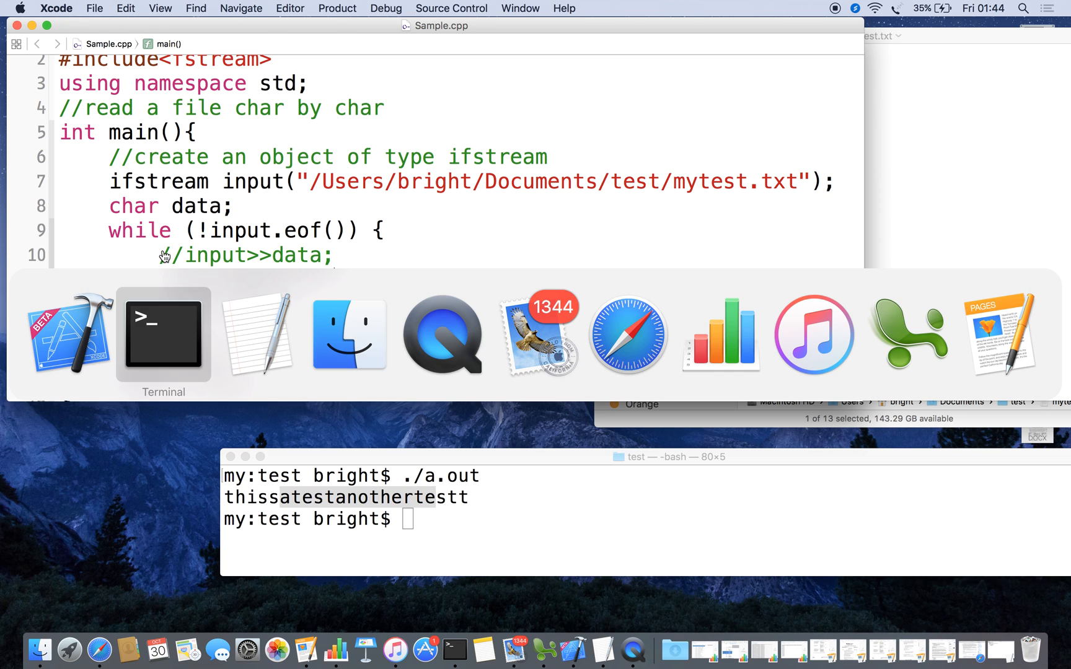
Clear, recompile and rerun in Terminal, comparing the spaced output with mytest.txt in TextEdit
text(clear)
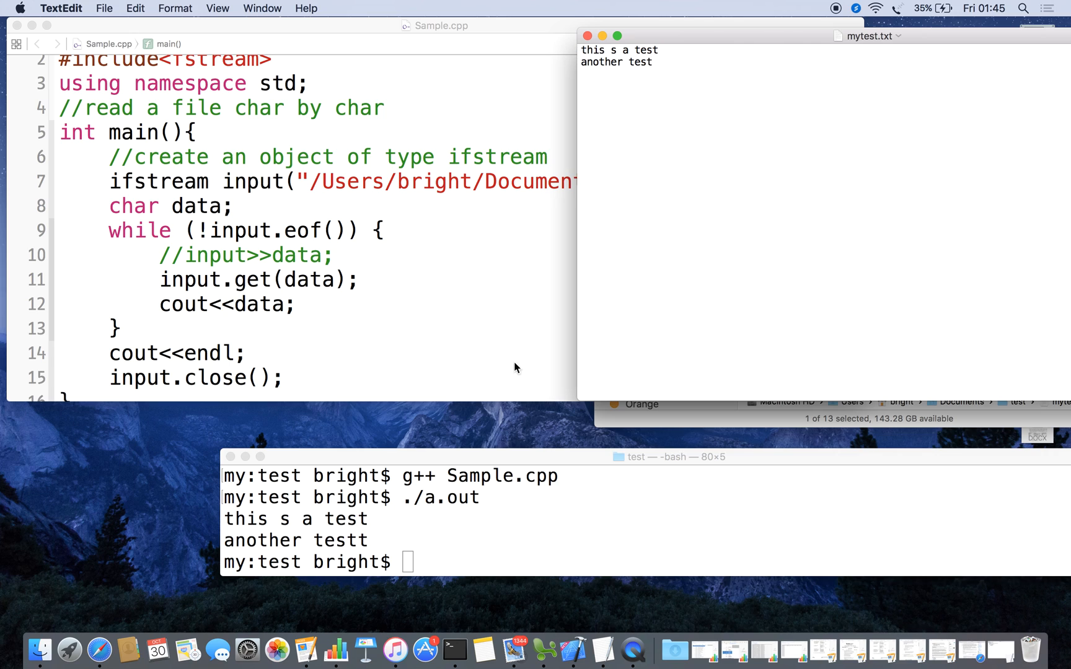
mouse_move(350, 547)
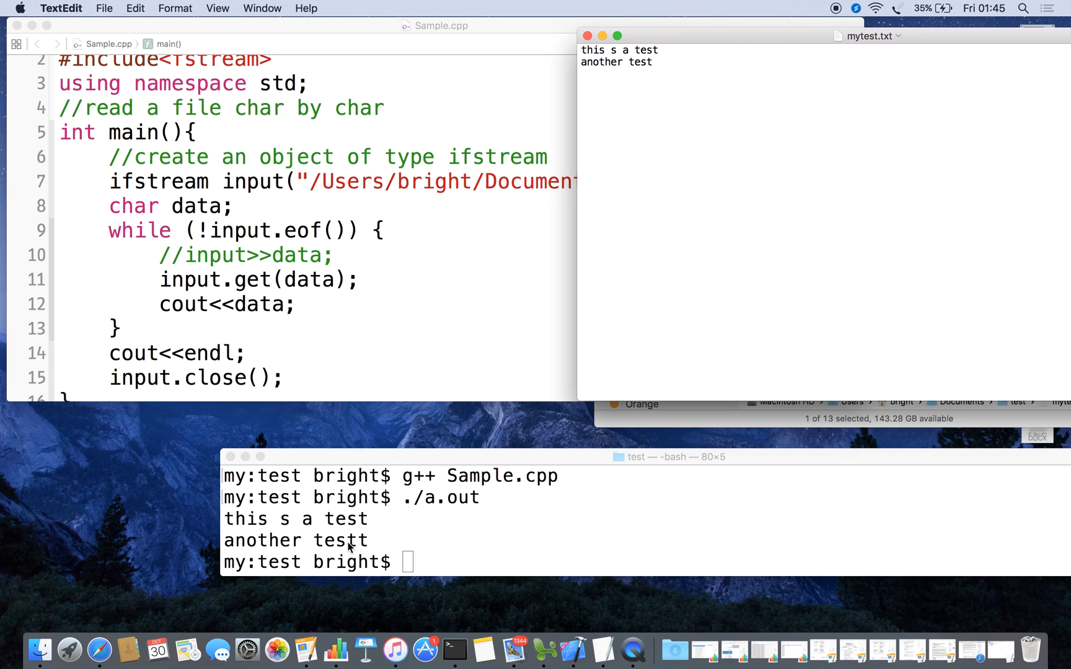
mouse_move(335, 418)
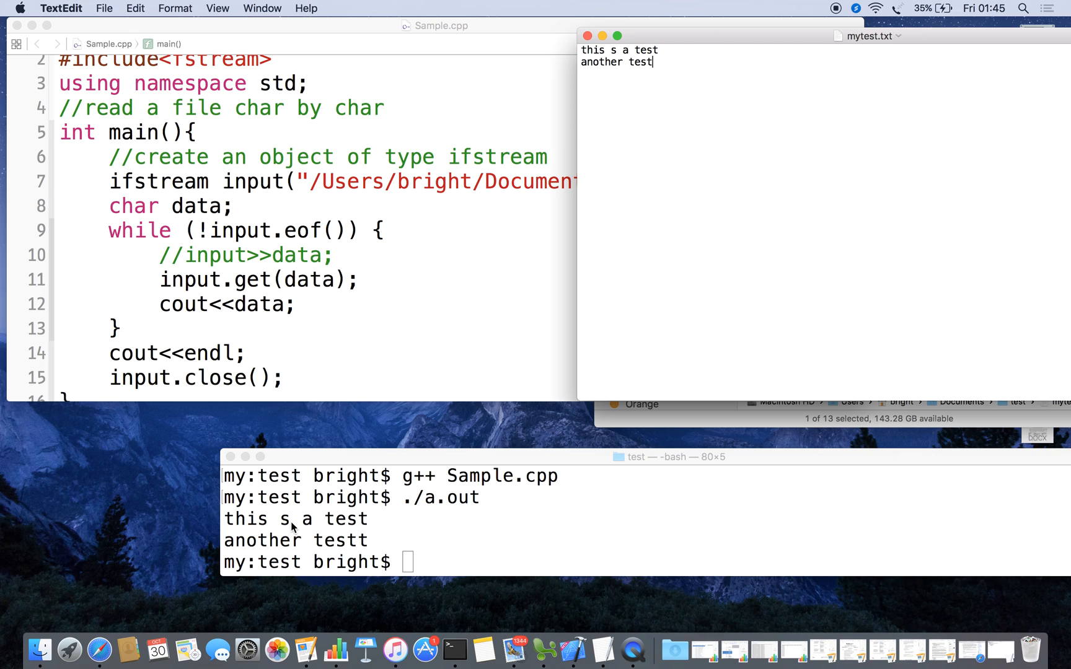
mouse_move(317, 304)
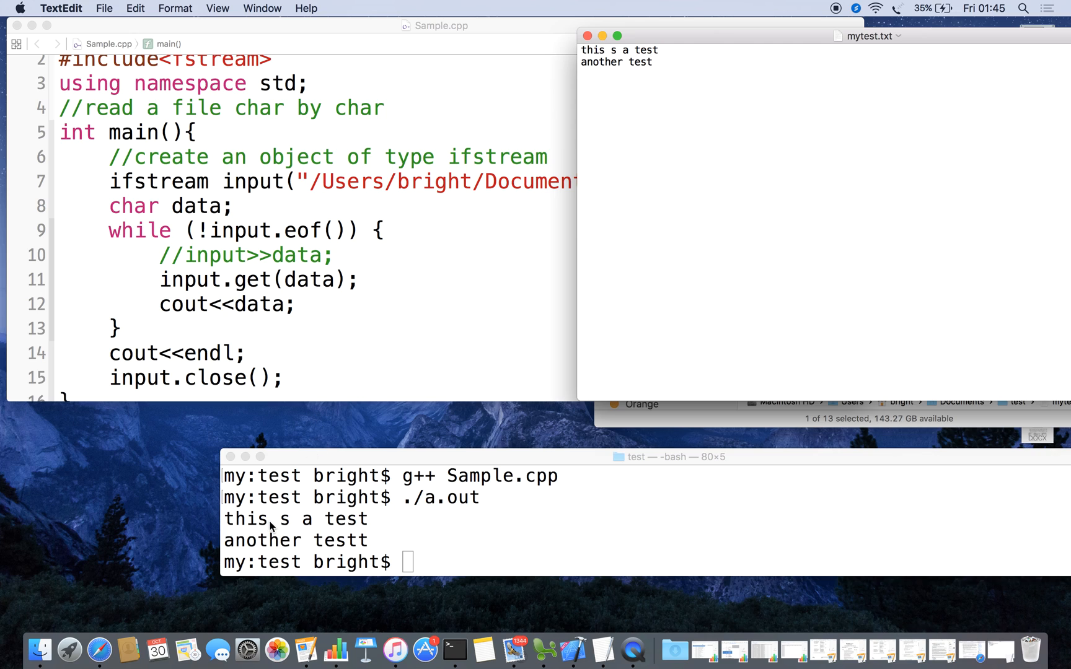
mouse_move(277, 526)
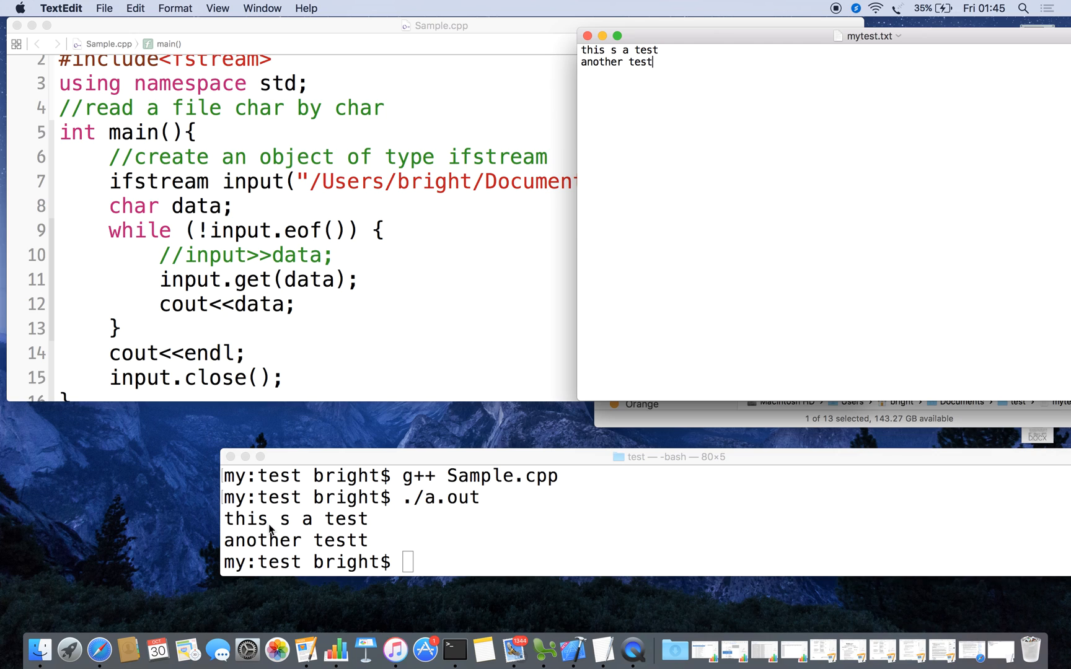
mouse_move(273, 529)
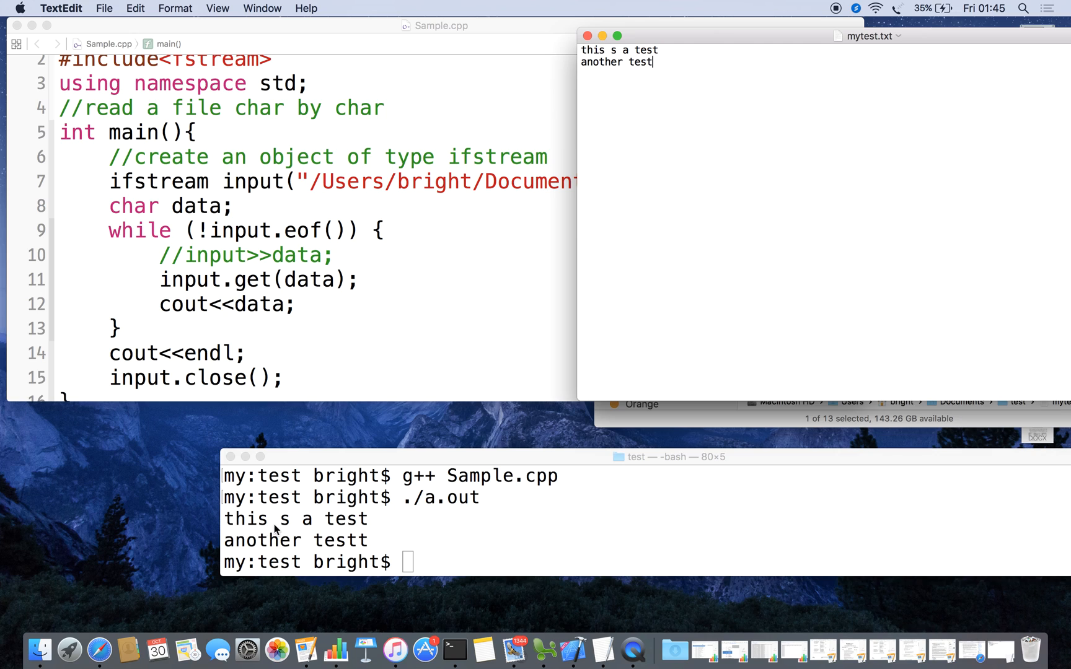
mouse_move(384, 546)
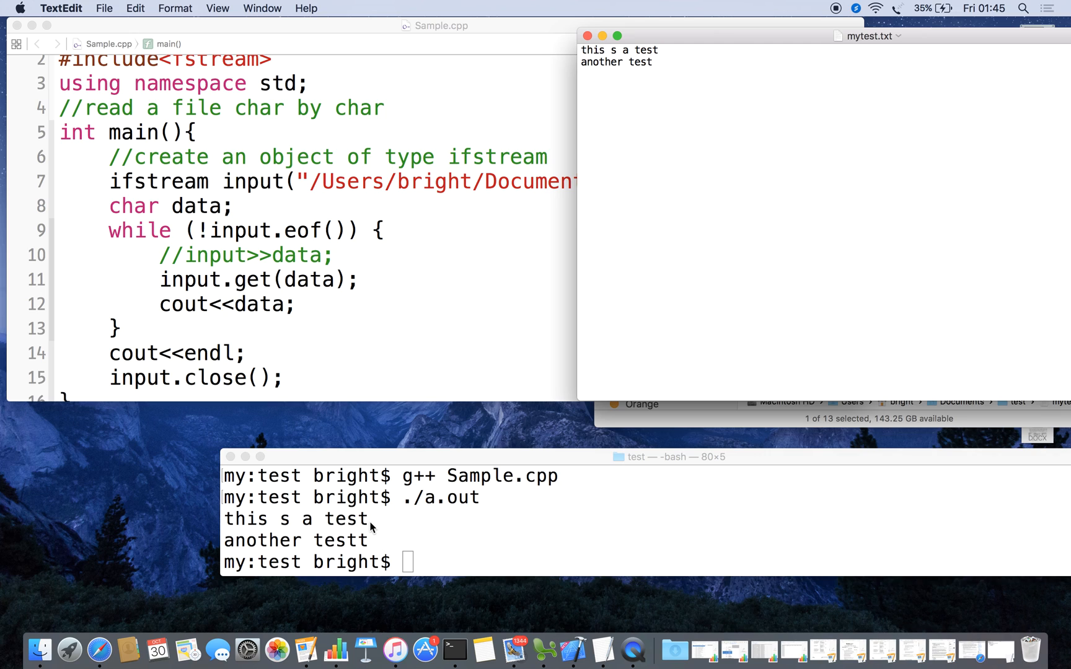
mouse_move(660, 54)
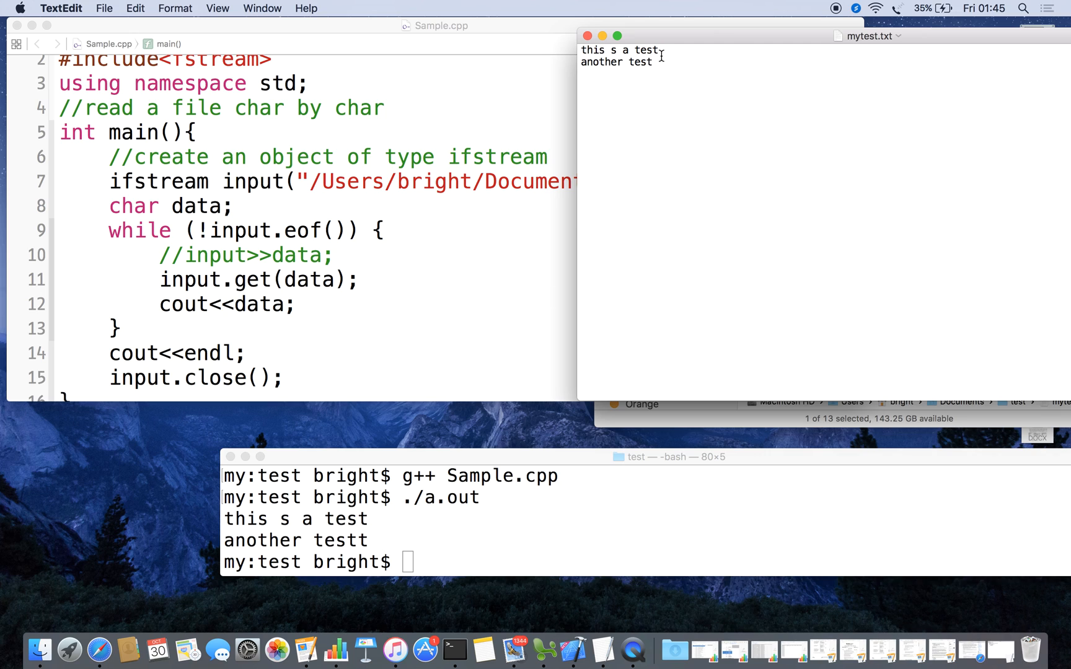
triple_click(619, 49)
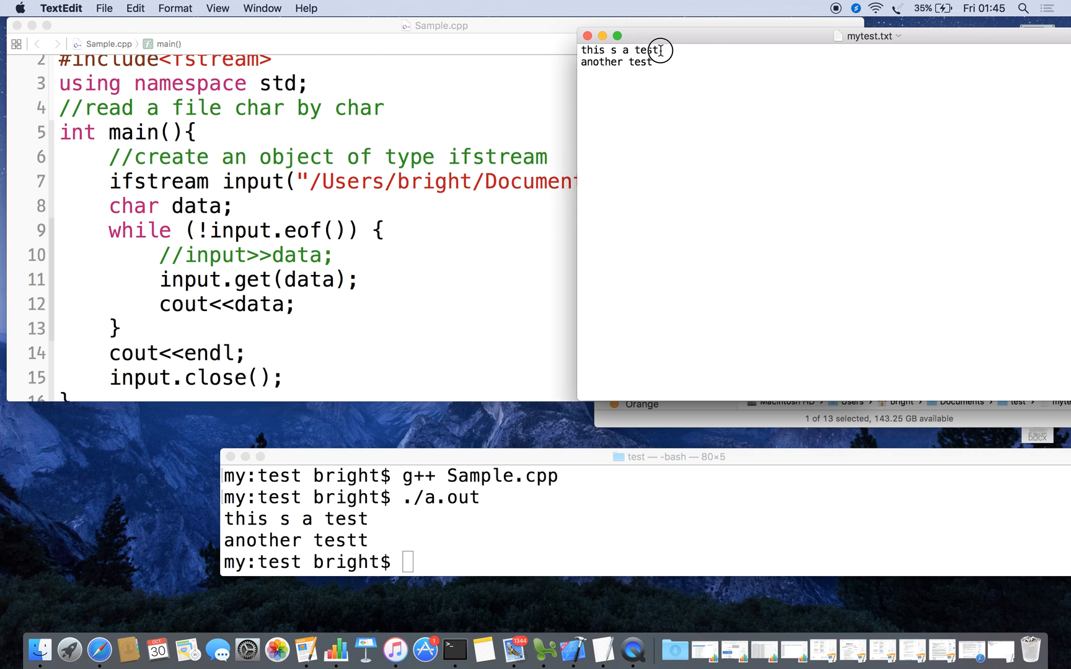
mouse_move(352, 430)
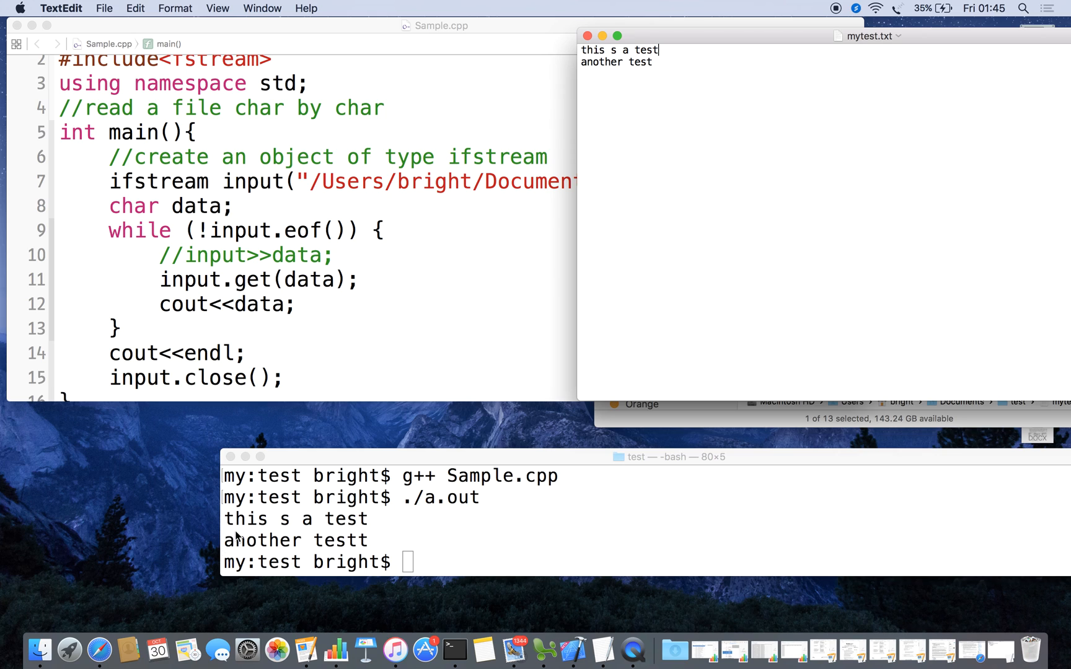
click(242, 542)
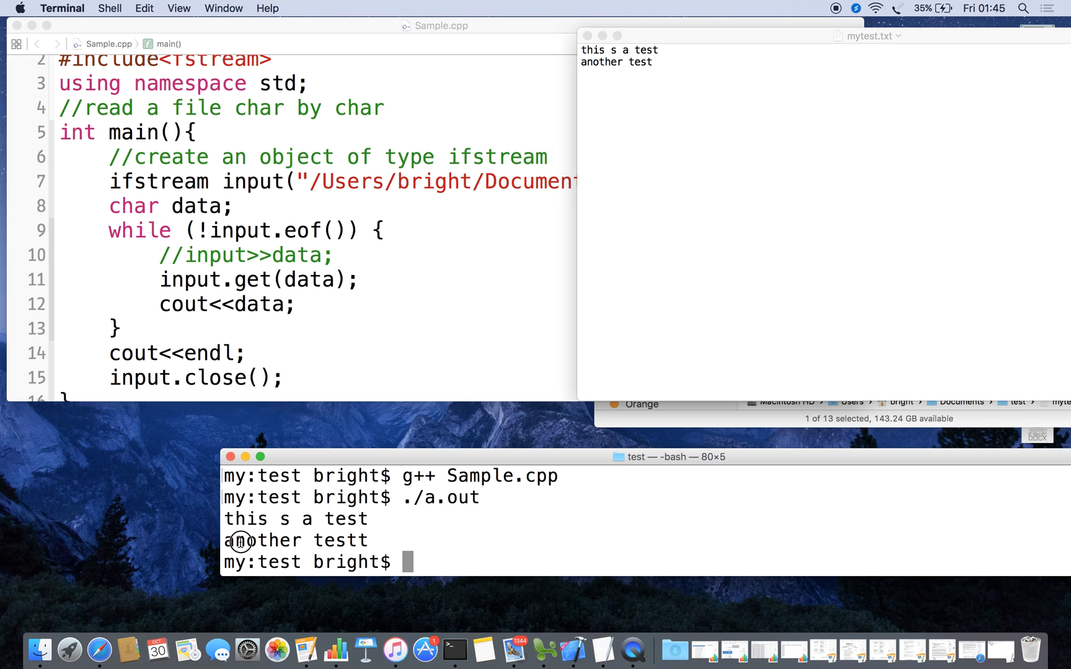
mouse_move(472, 515)
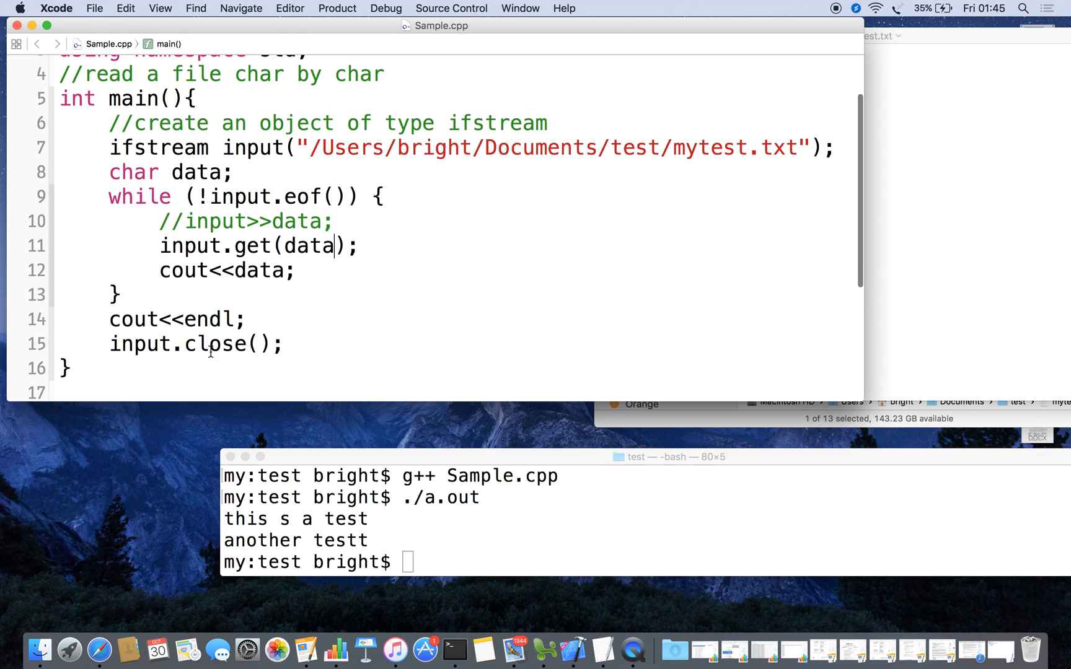
mouse_move(308, 442)
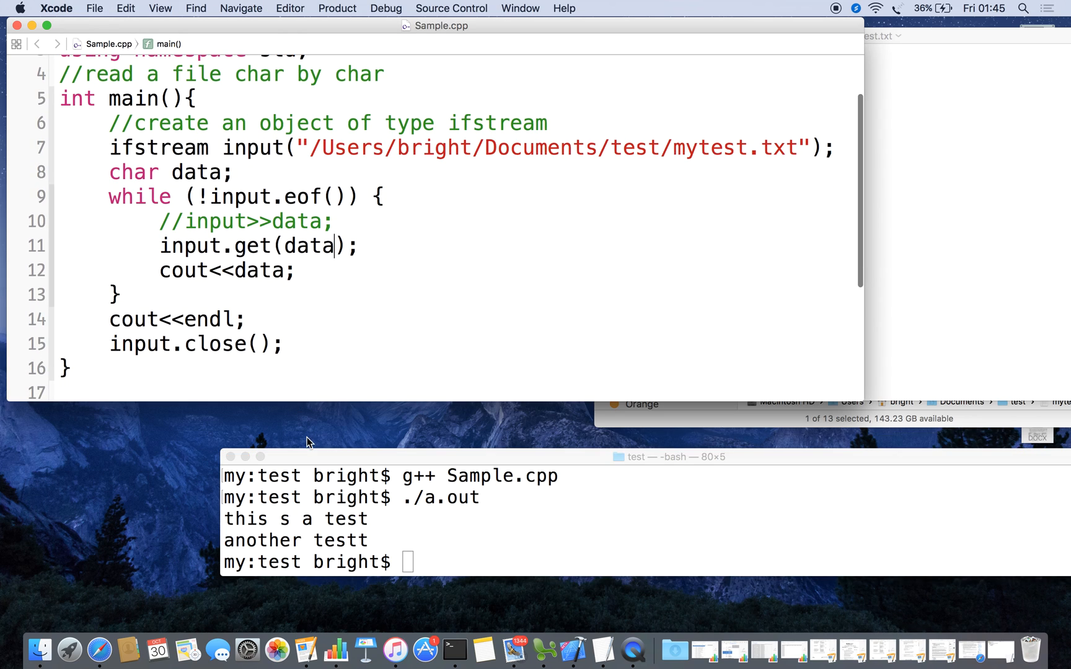
mouse_move(352, 560)
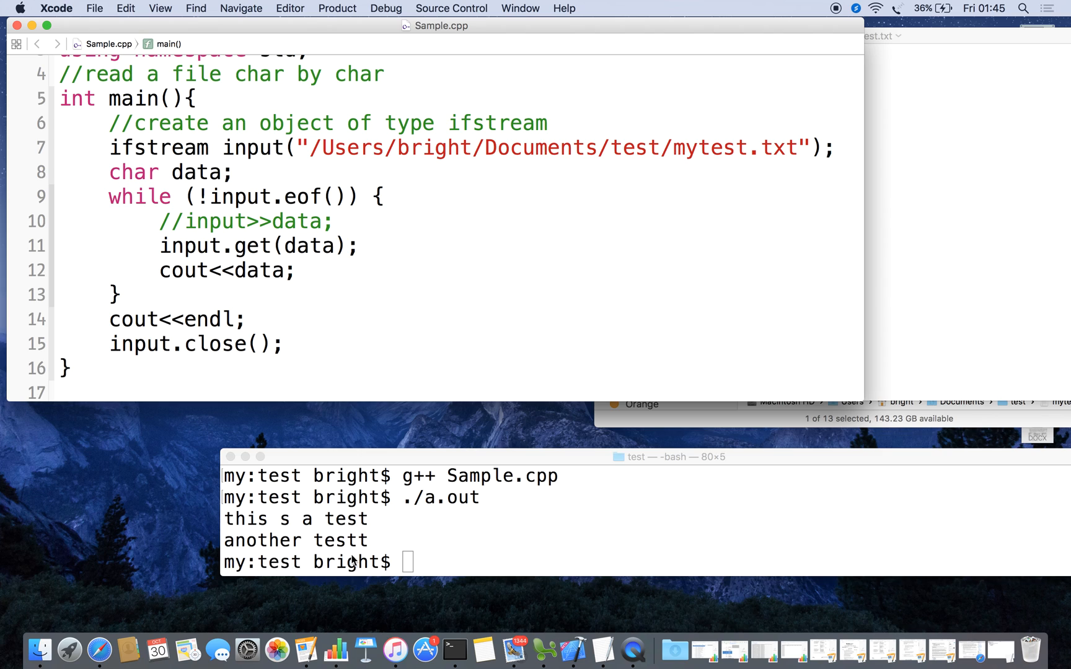
mouse_move(380, 564)
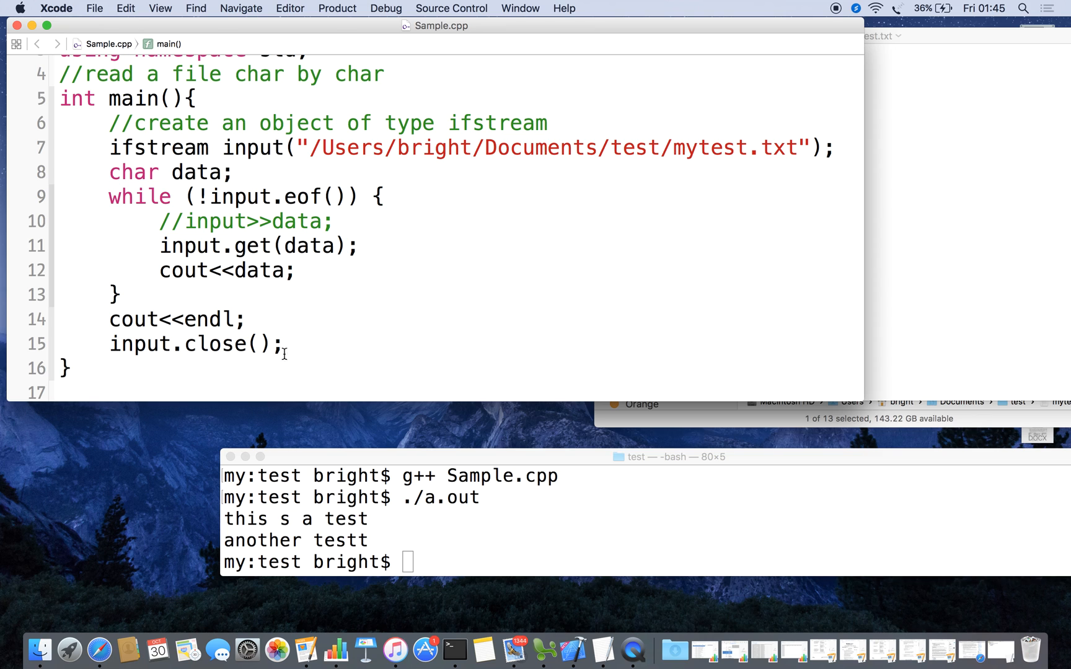
mouse_move(333, 335)
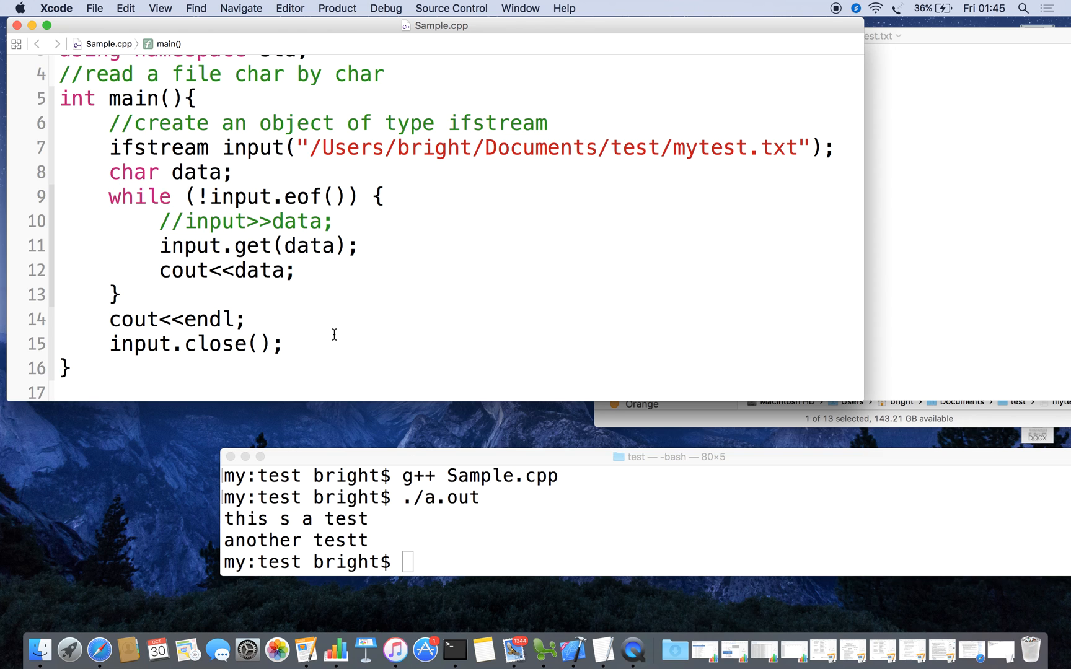